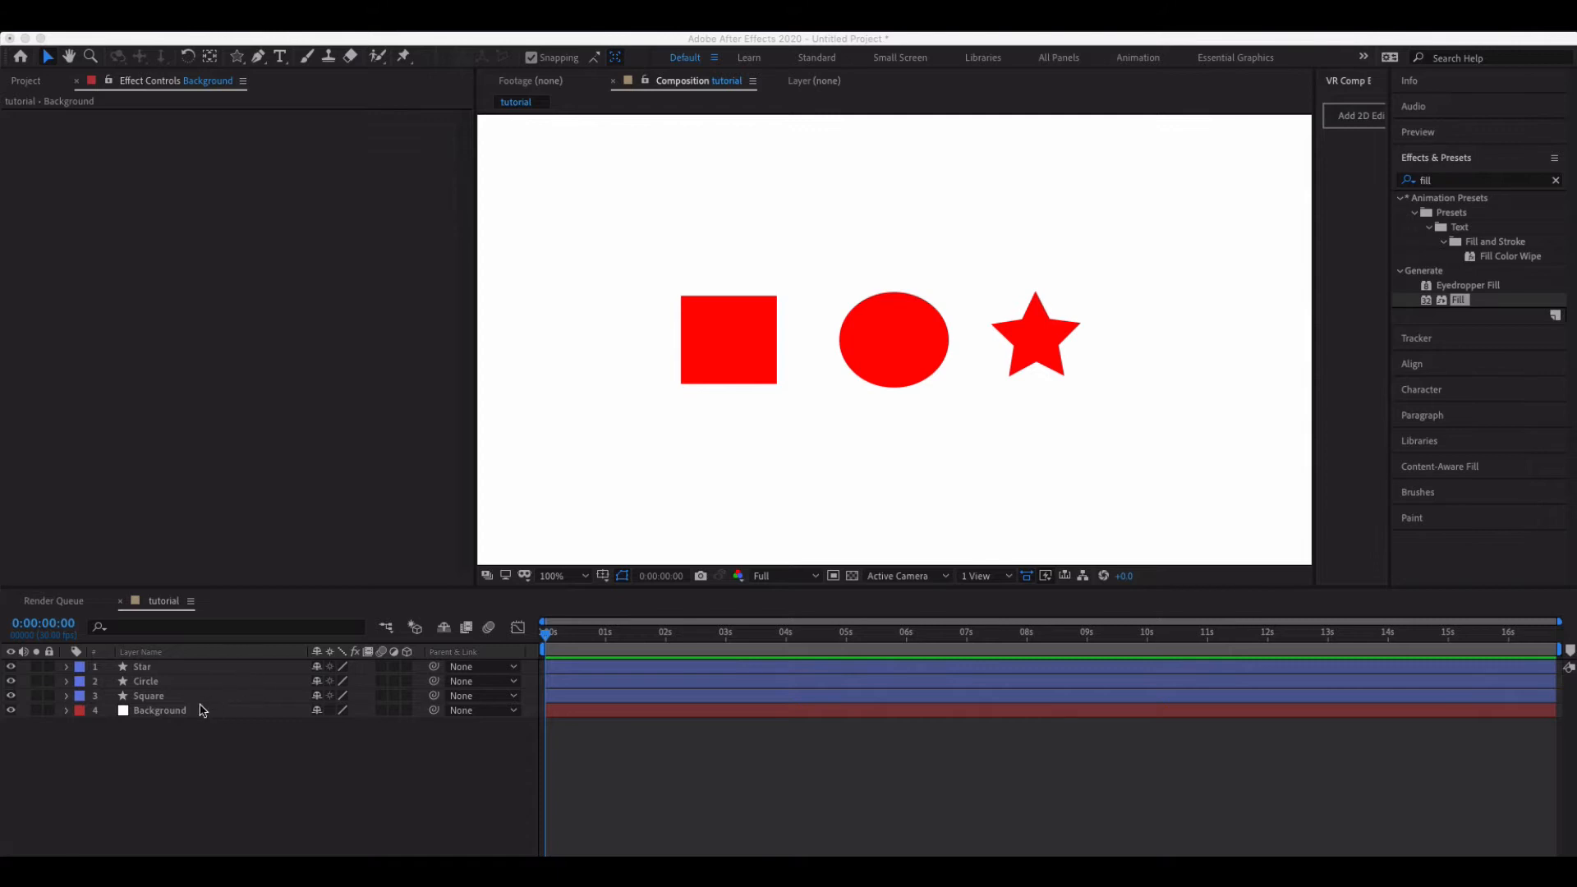
# - Select the Background, Square and Star layers in turn in the timeline
pyautogui.click(158, 709)
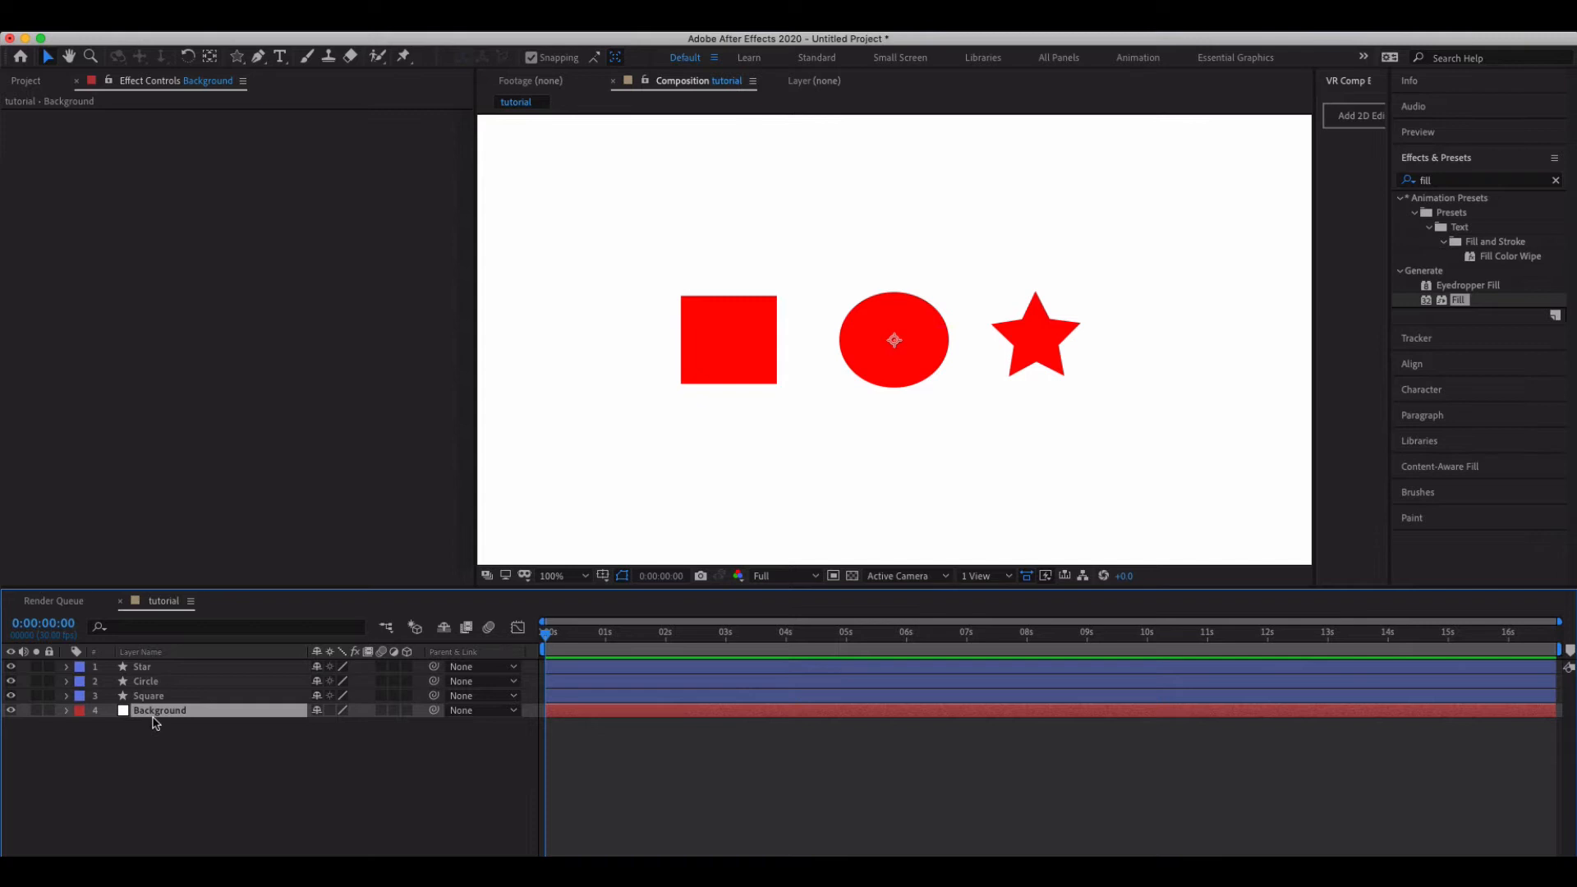
pyautogui.click(148, 695)
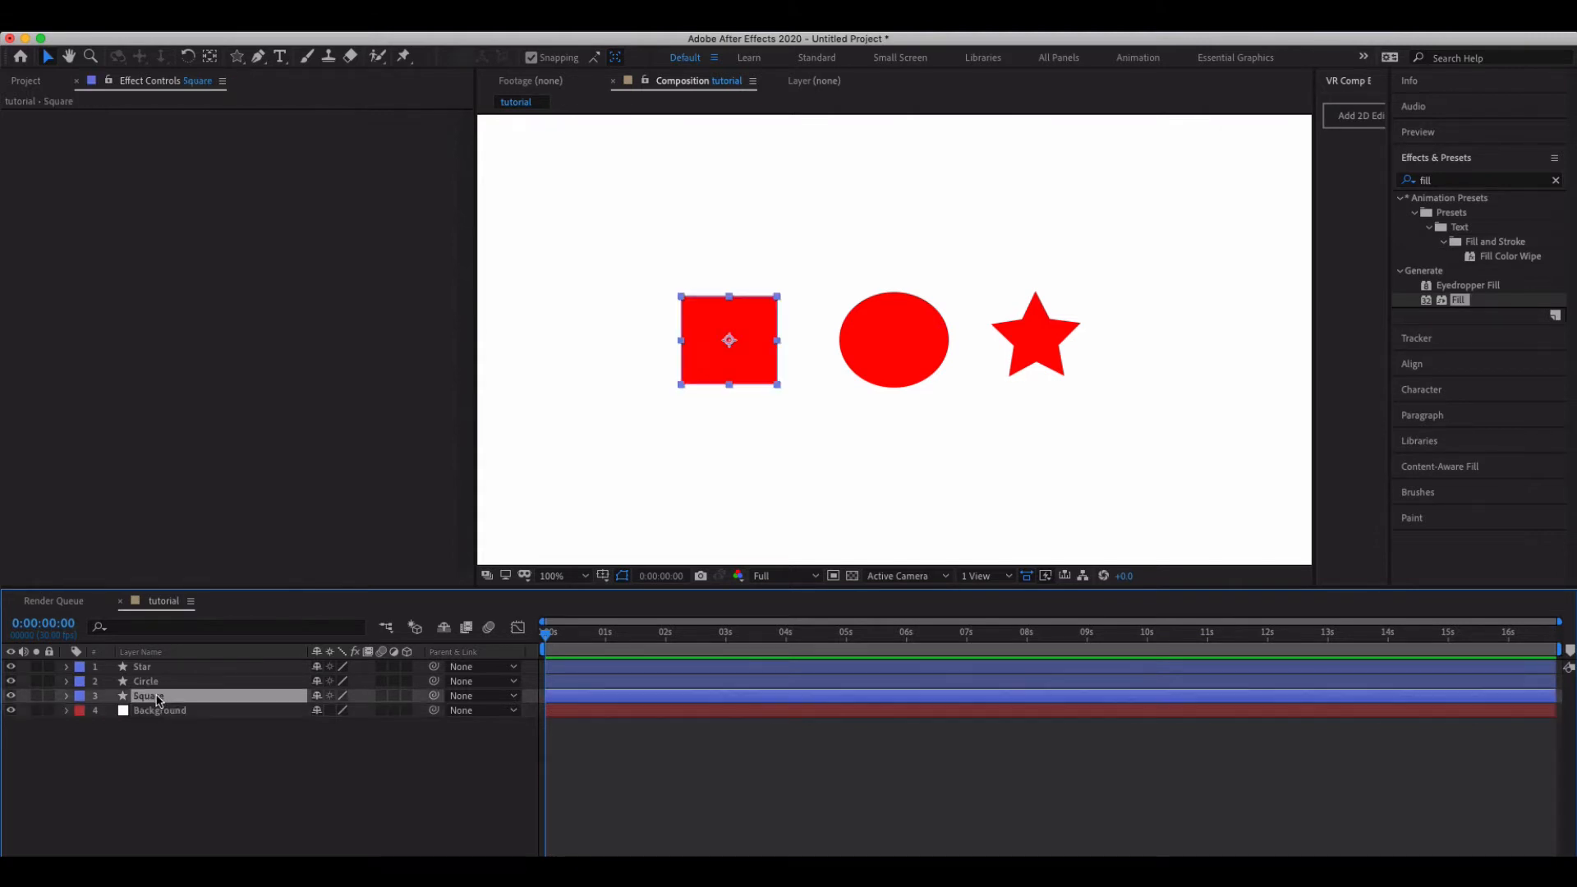
pyautogui.click(142, 667)
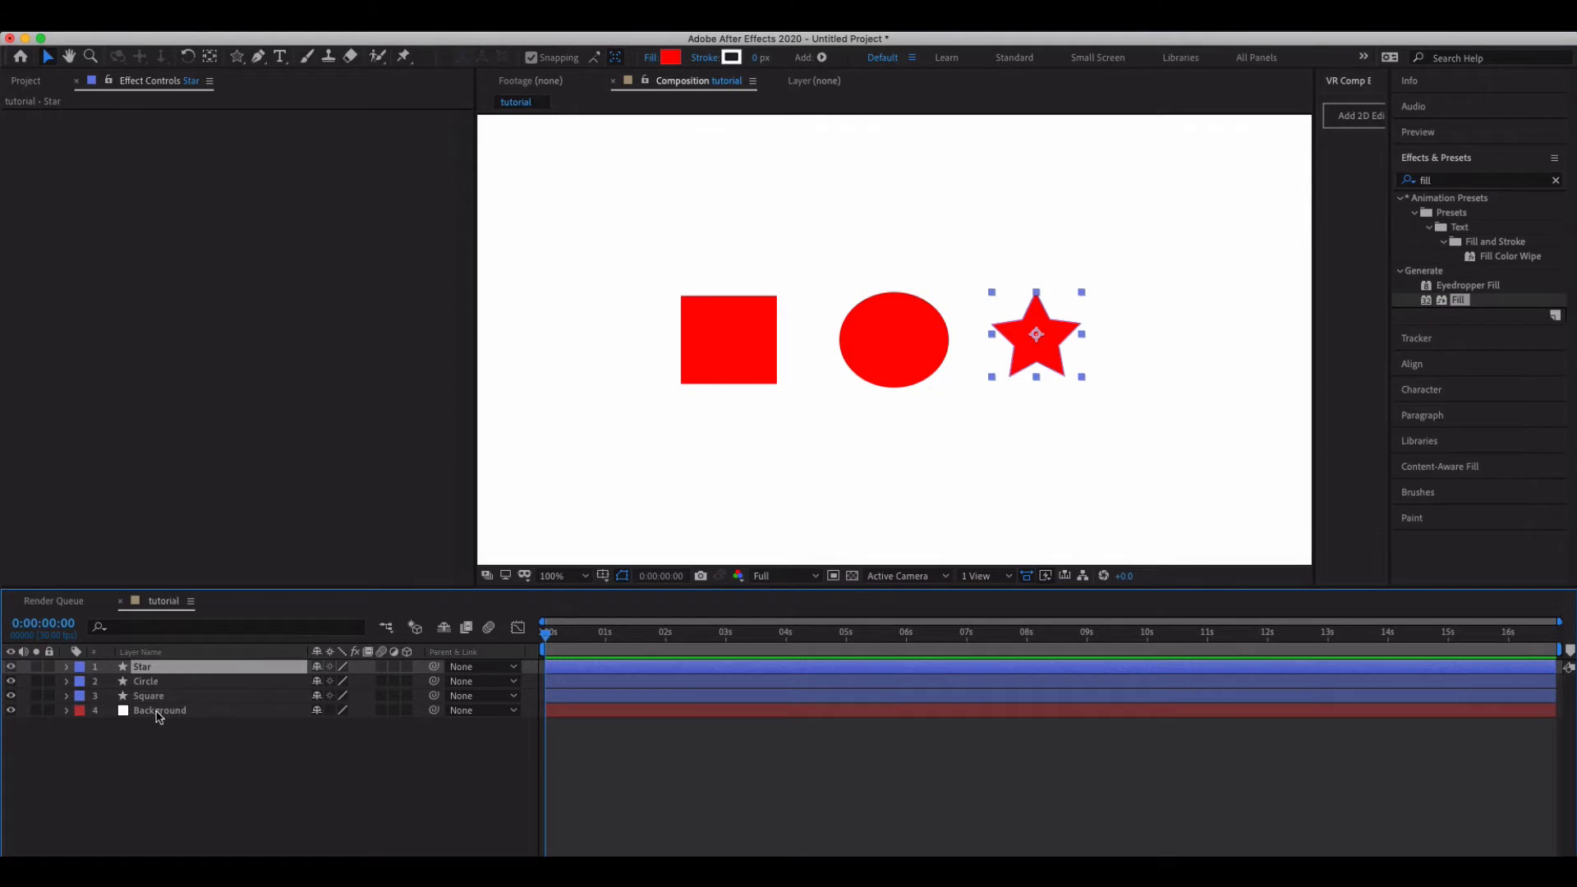
pyautogui.click(160, 710)
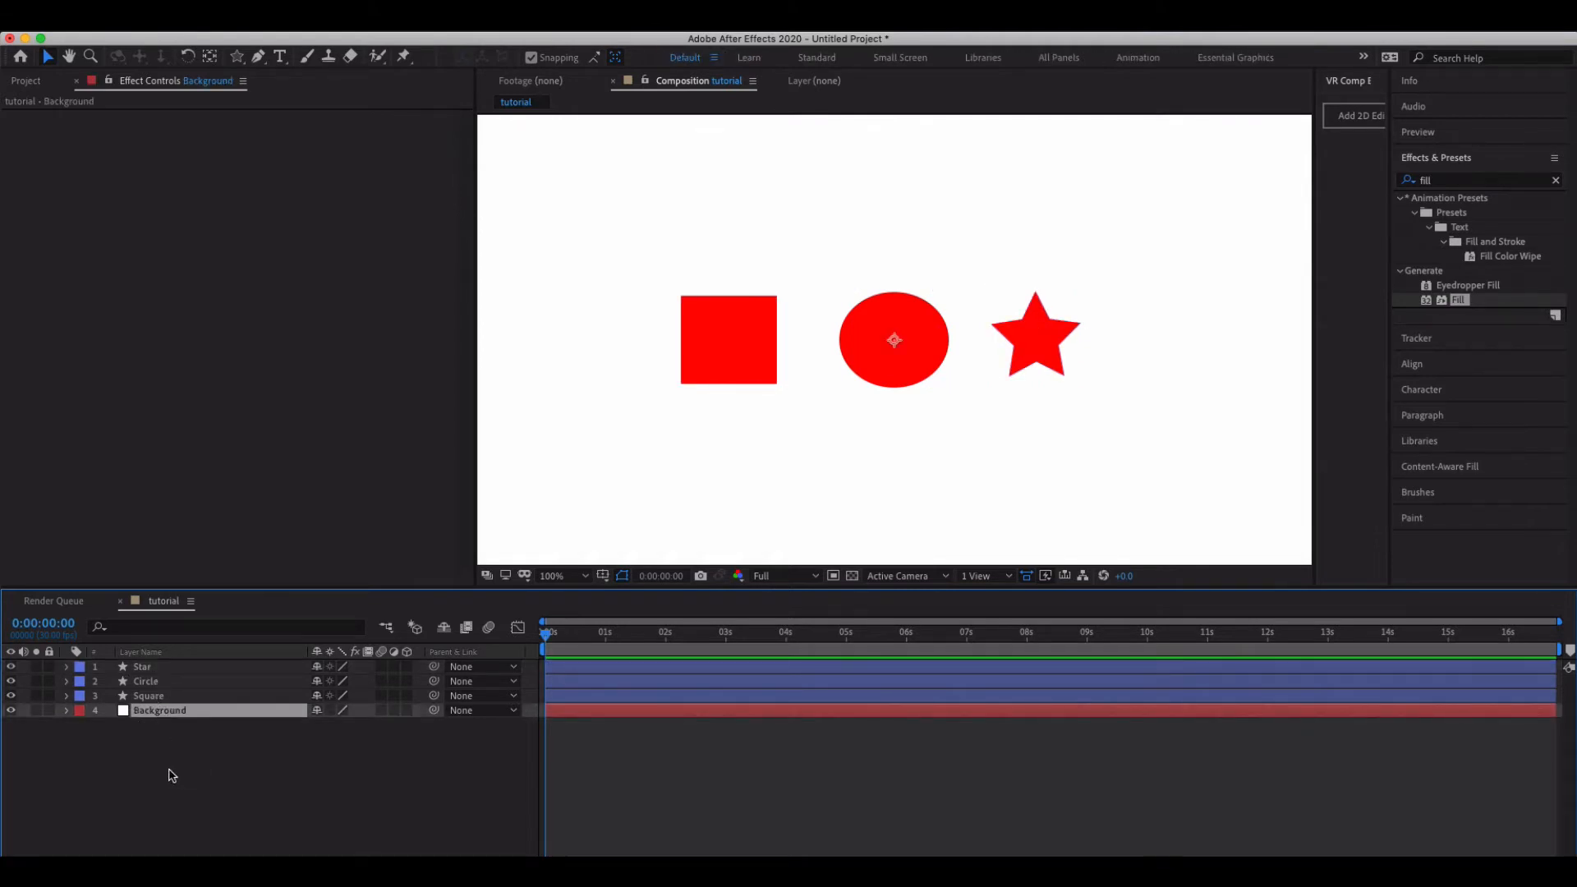
pyautogui.click(144, 681)
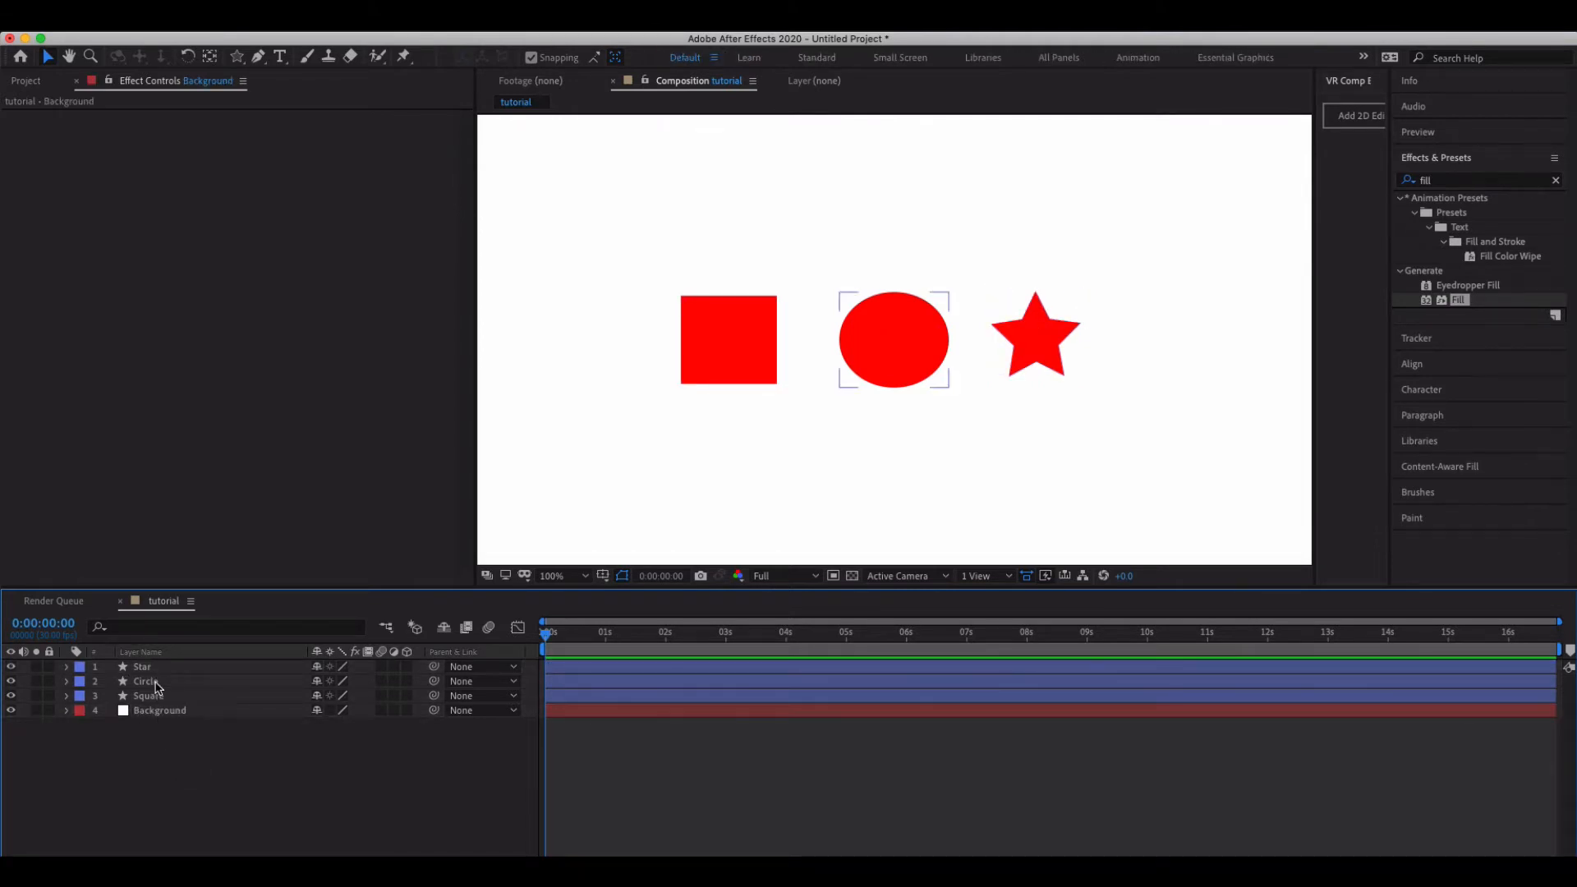
pyautogui.click(148, 724)
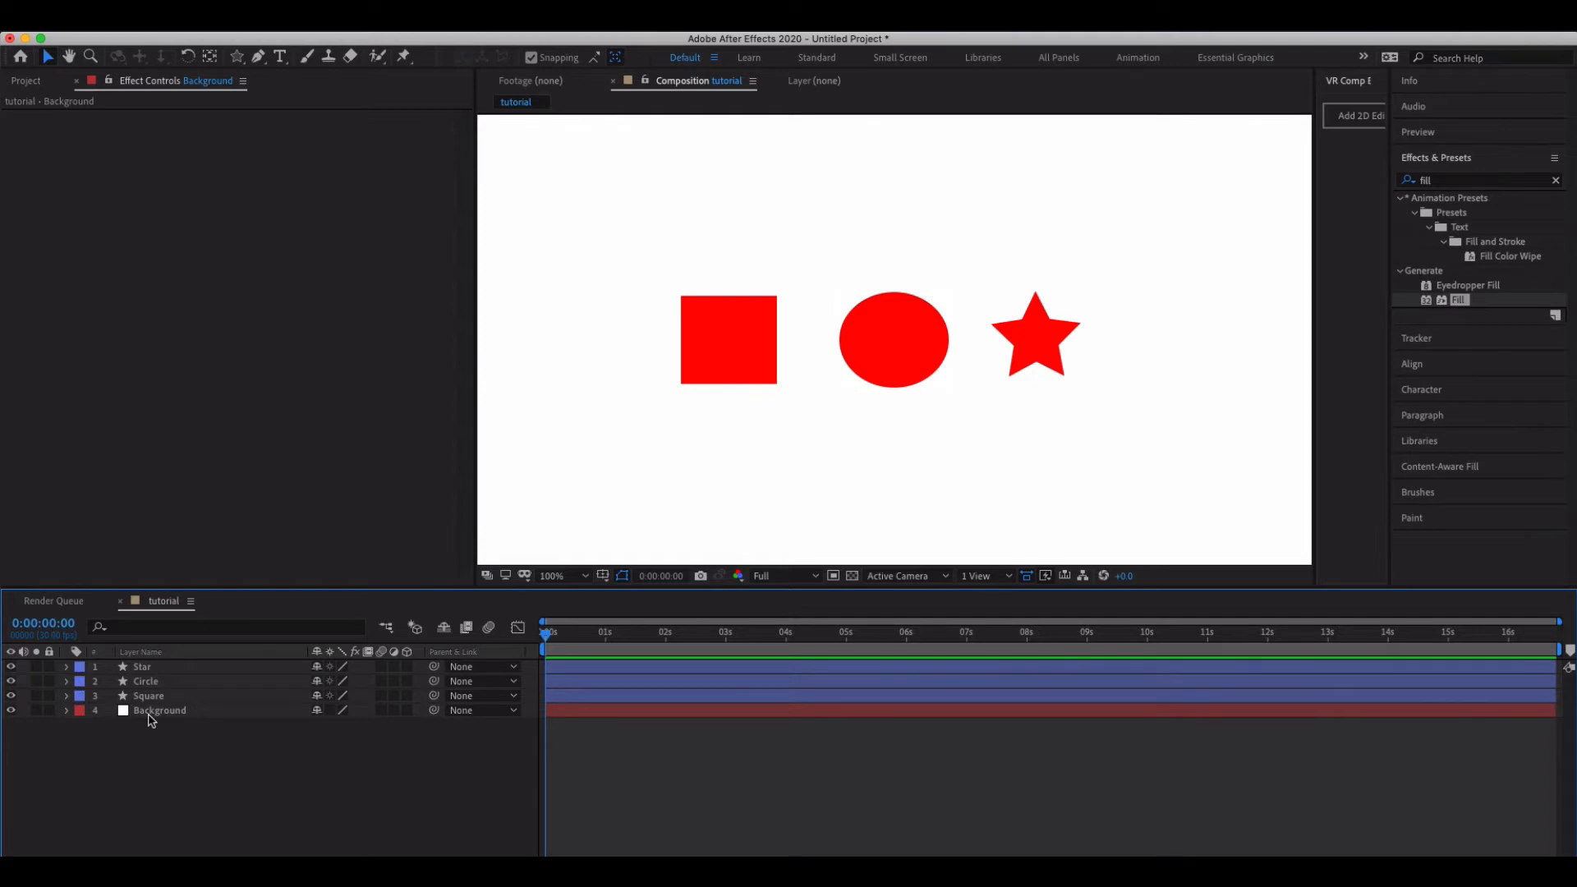
pyautogui.moveTo(169, 749)
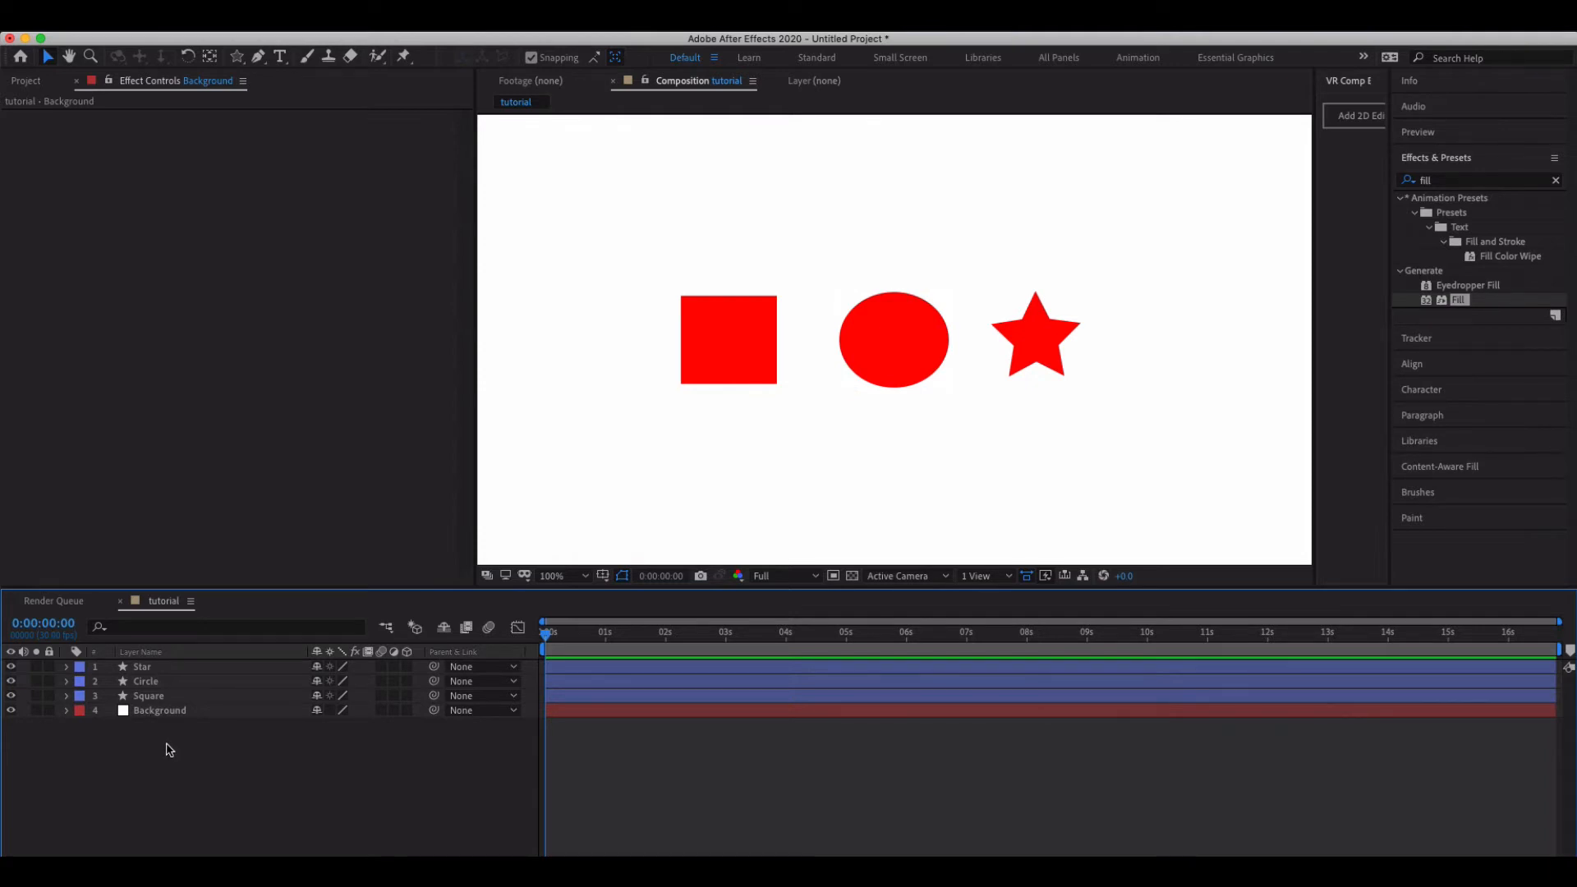
# - Add a new null object layer named Color Controller at the top of the stack
pyautogui.click(145, 681)
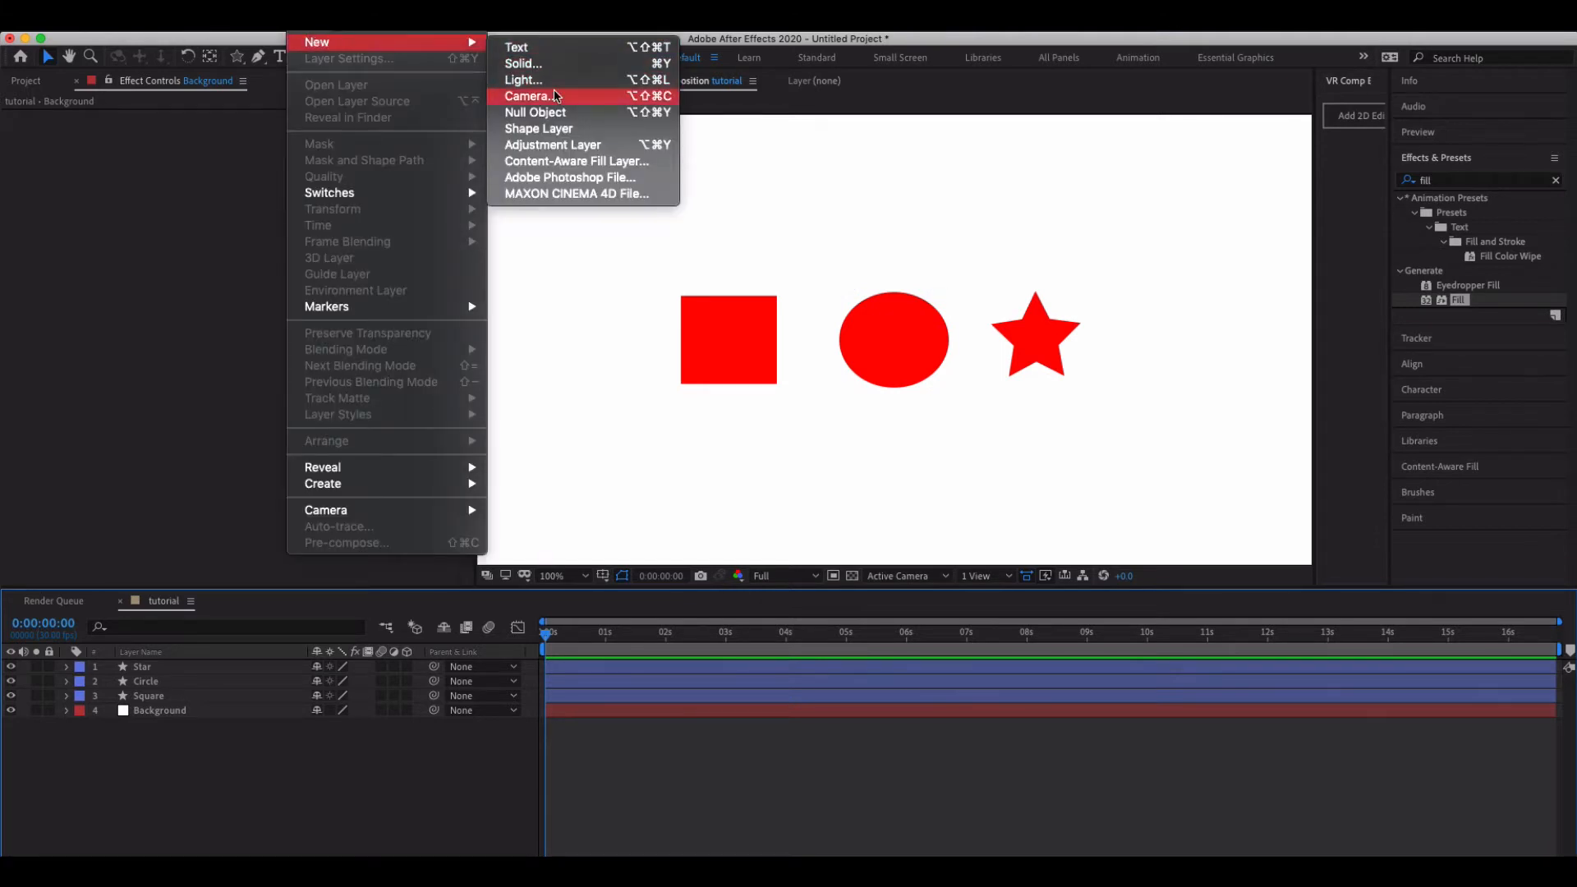
pyautogui.click(535, 112)
pyautogui.write('Color Con')
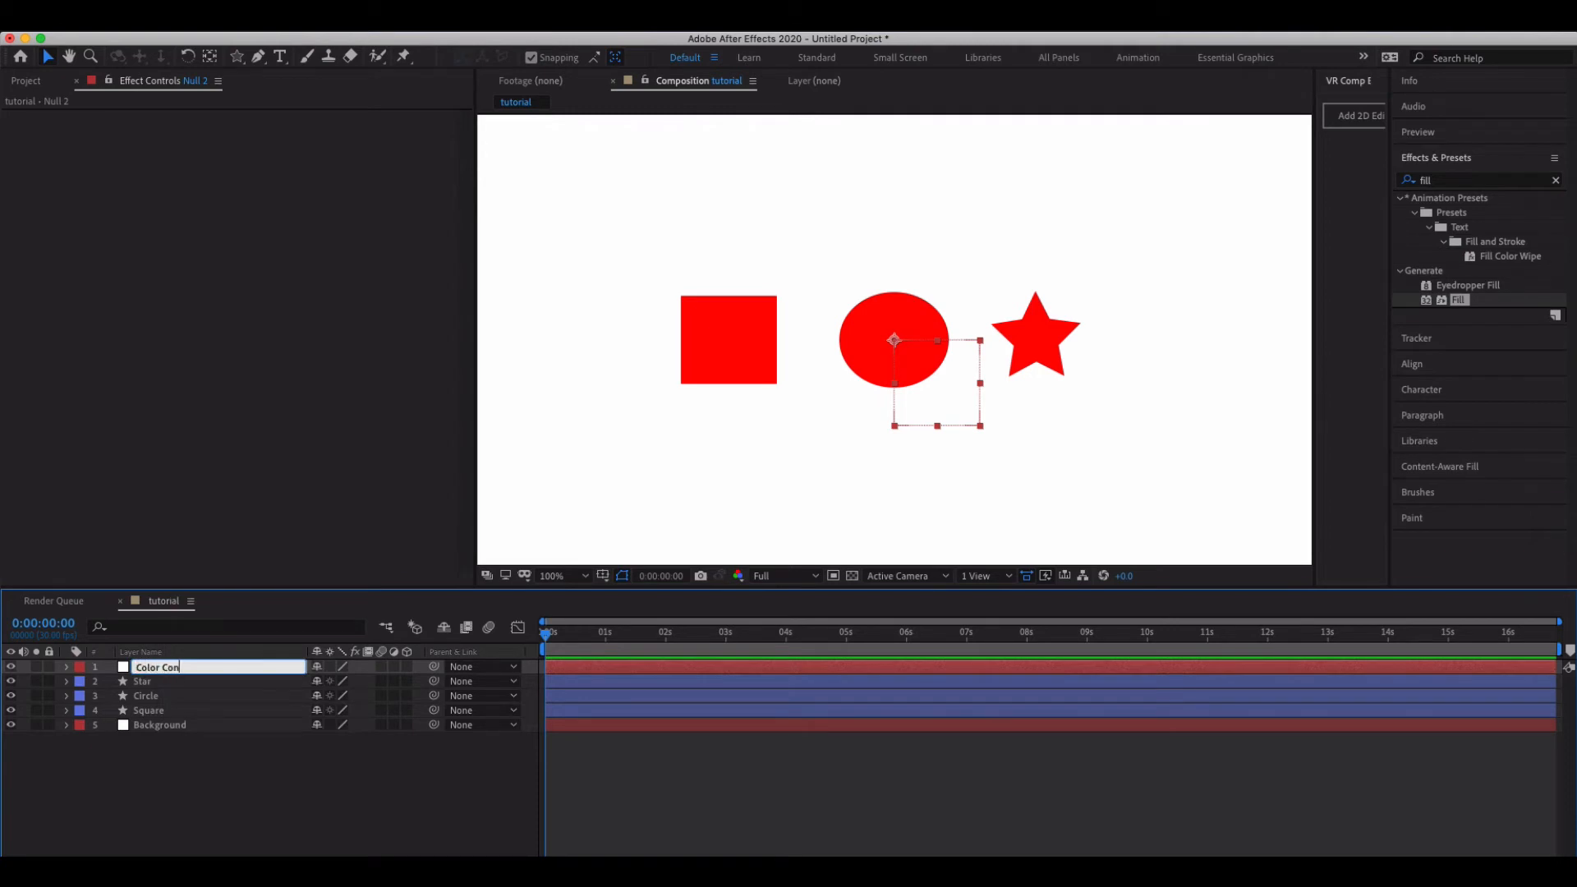
pyautogui.press('Return')
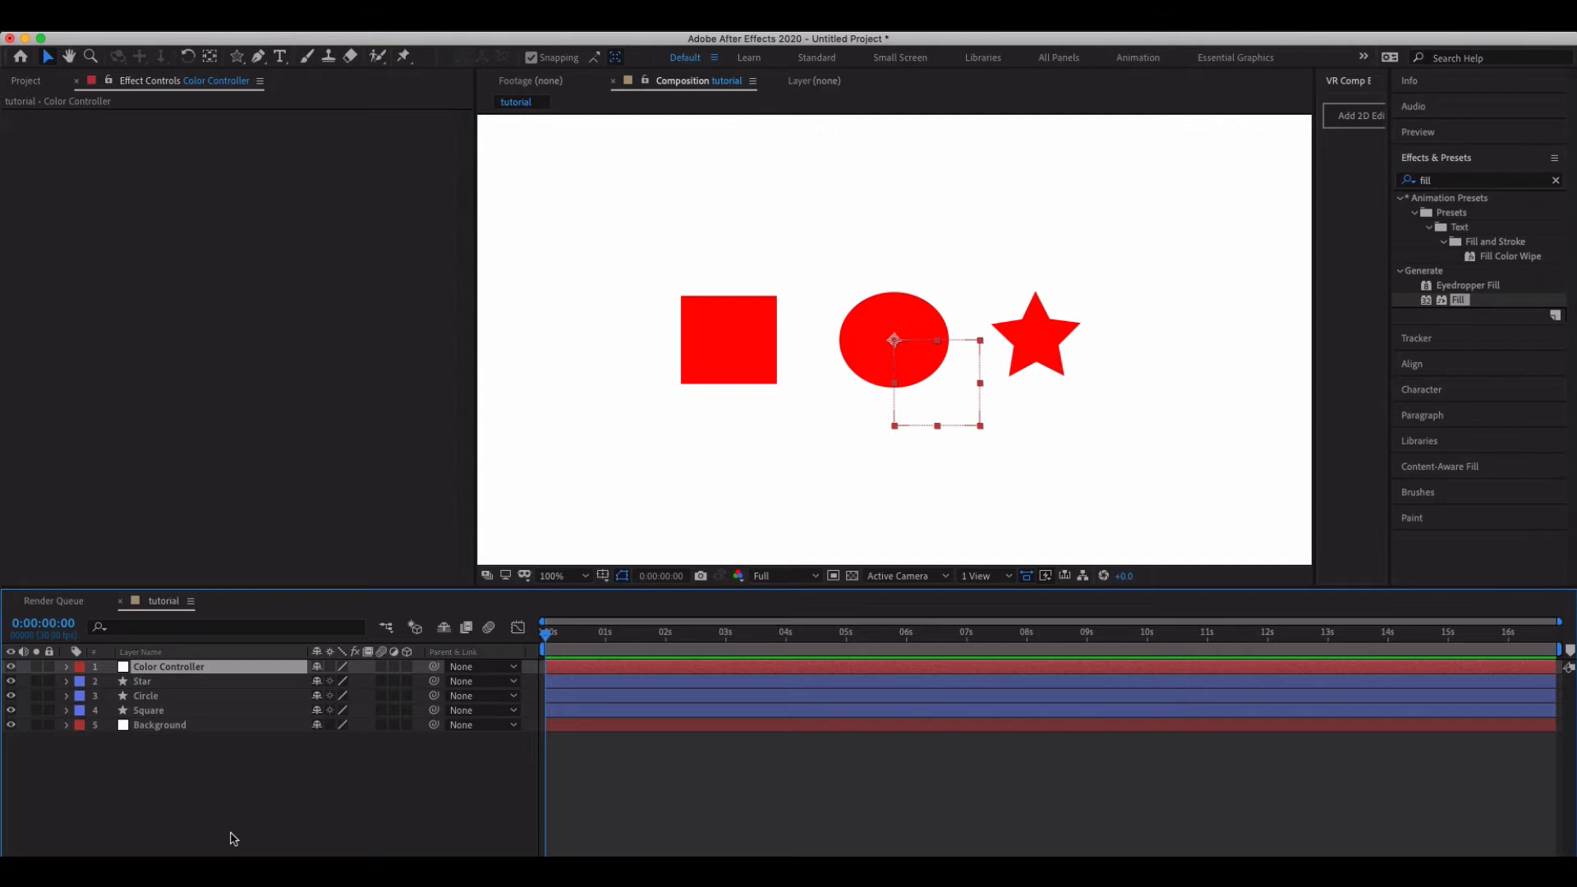
pyautogui.moveTo(232, 838)
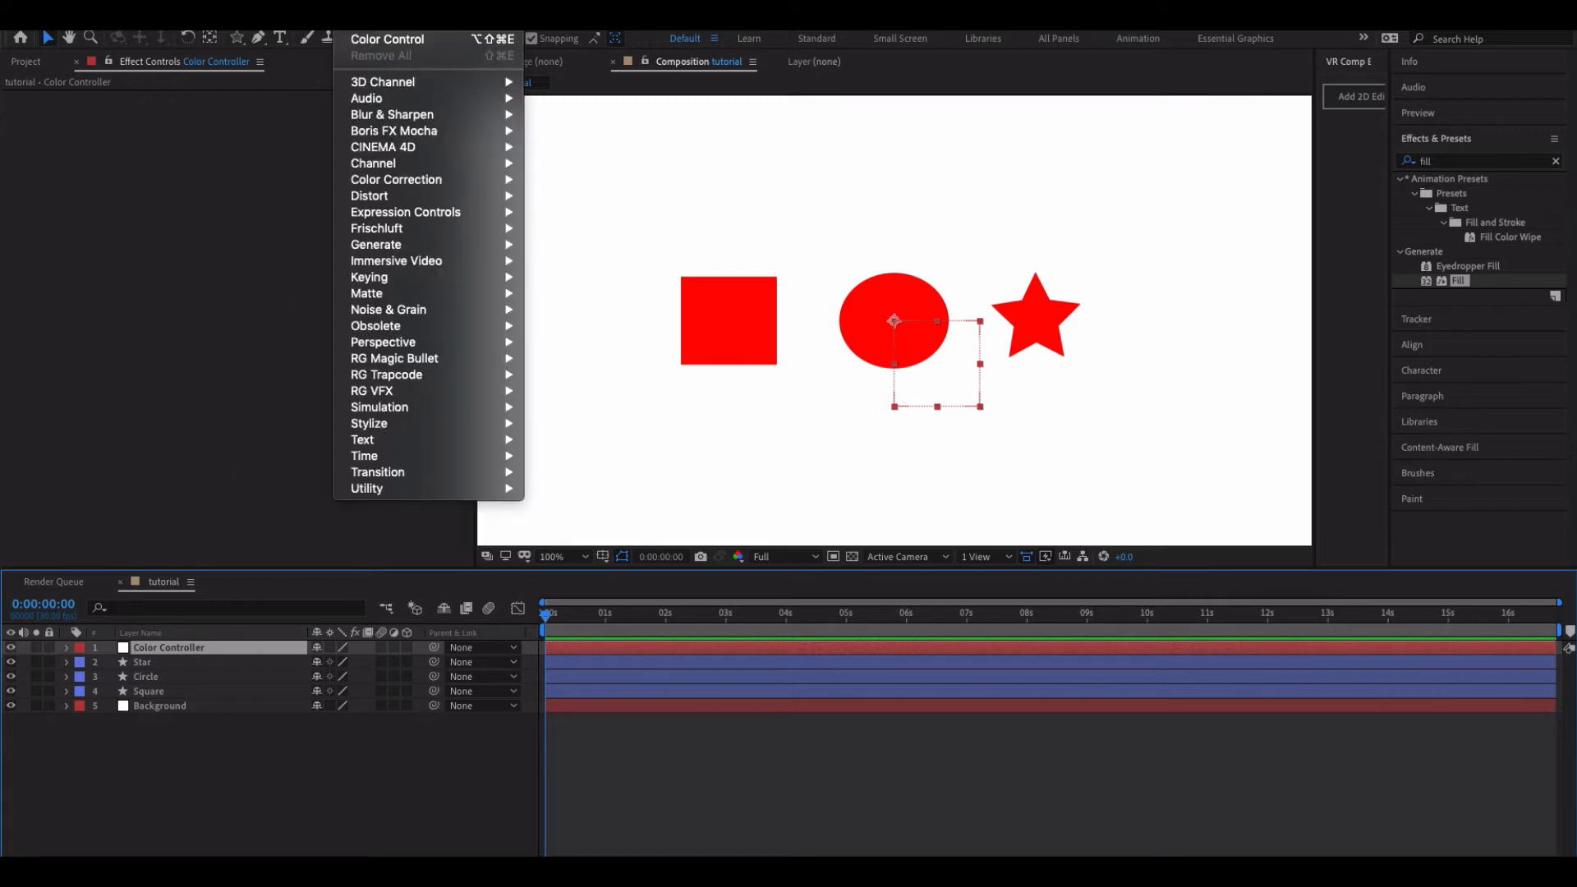
pyautogui.moveTo(405, 211)
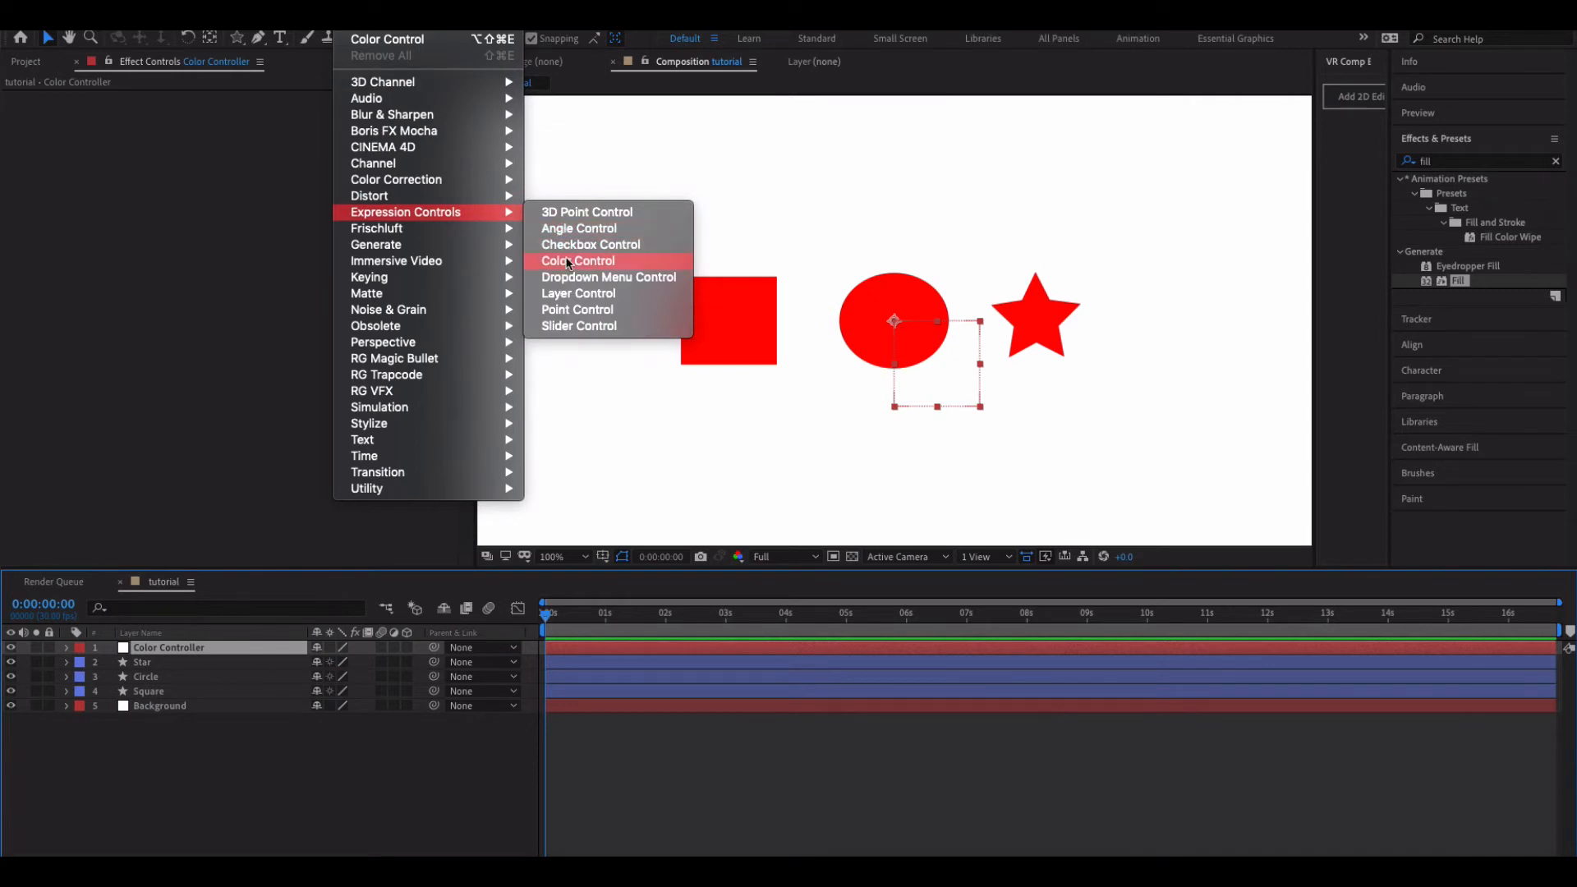
# - Add three Color Control effects to the Color Controller null
pyautogui.click(578, 260)
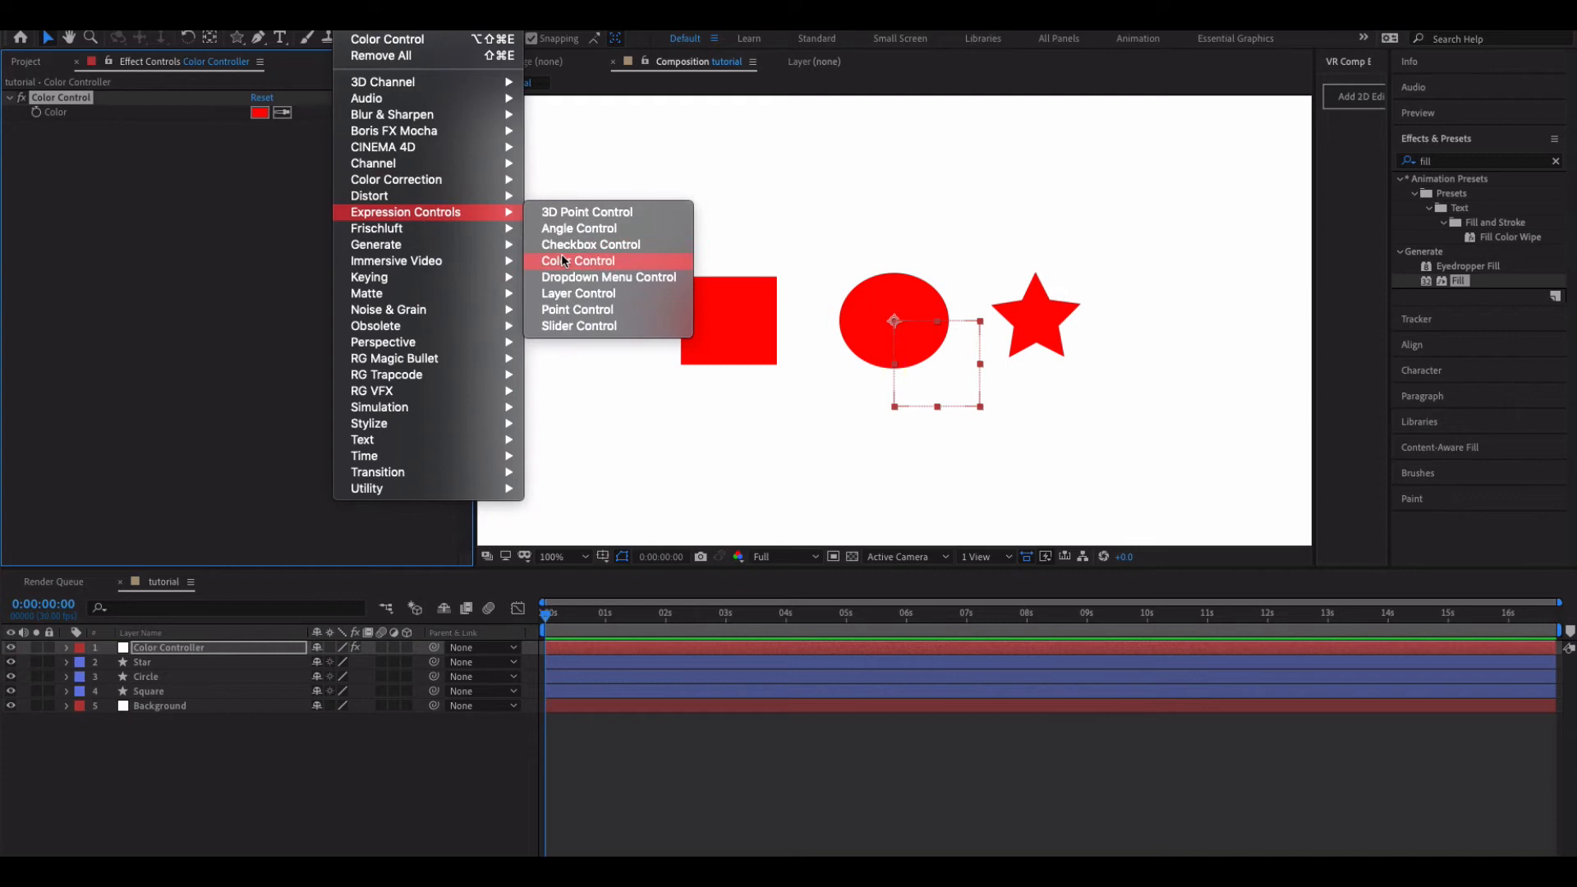
pyautogui.click(579, 260)
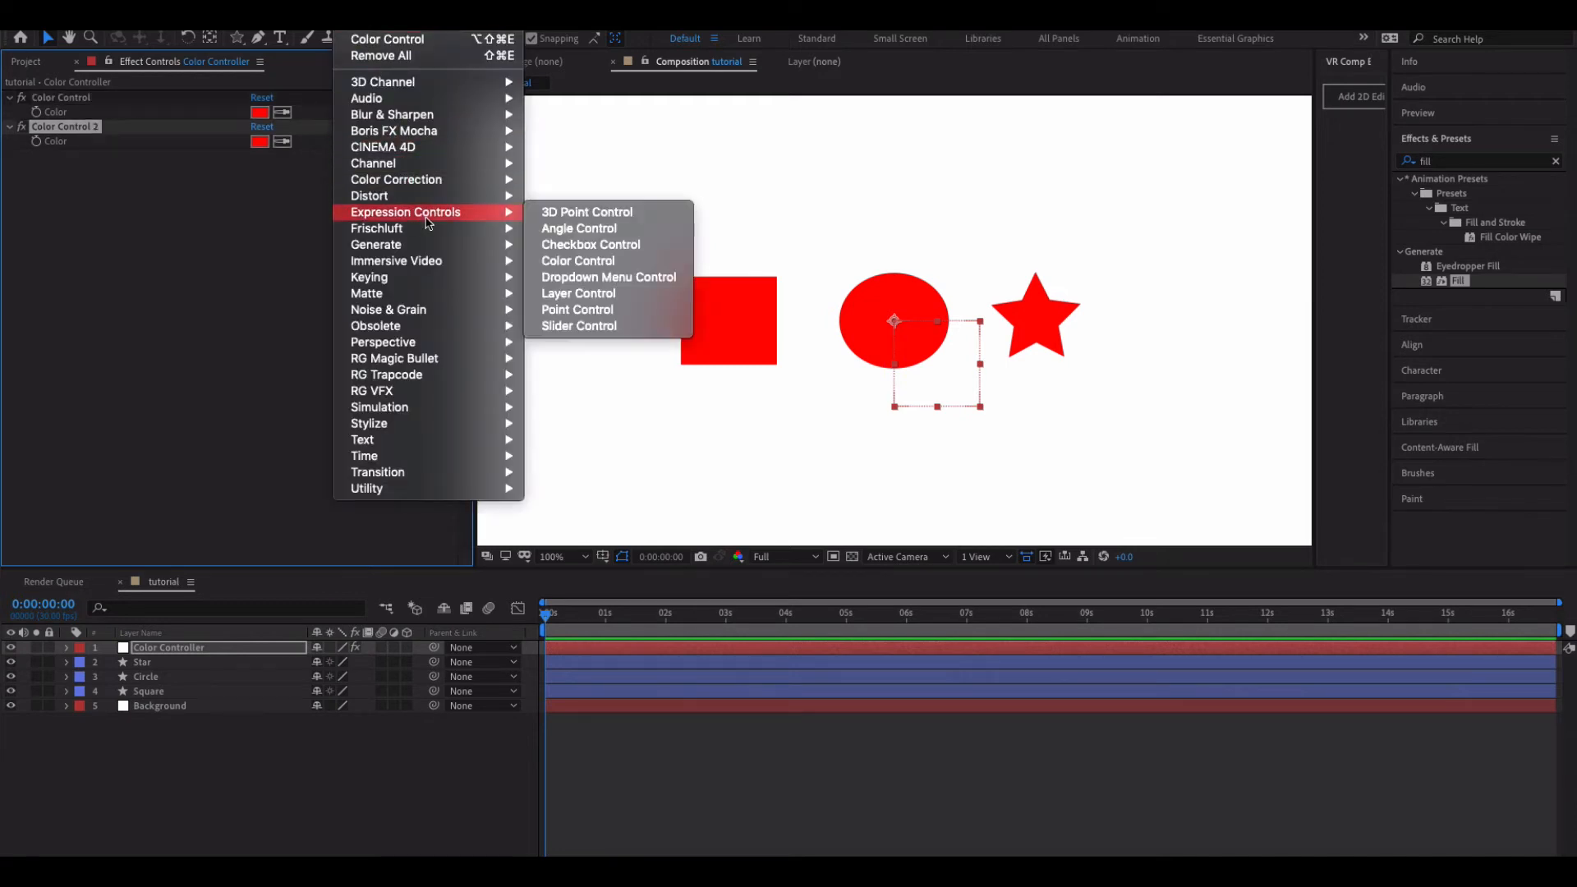
pyautogui.click(578, 260)
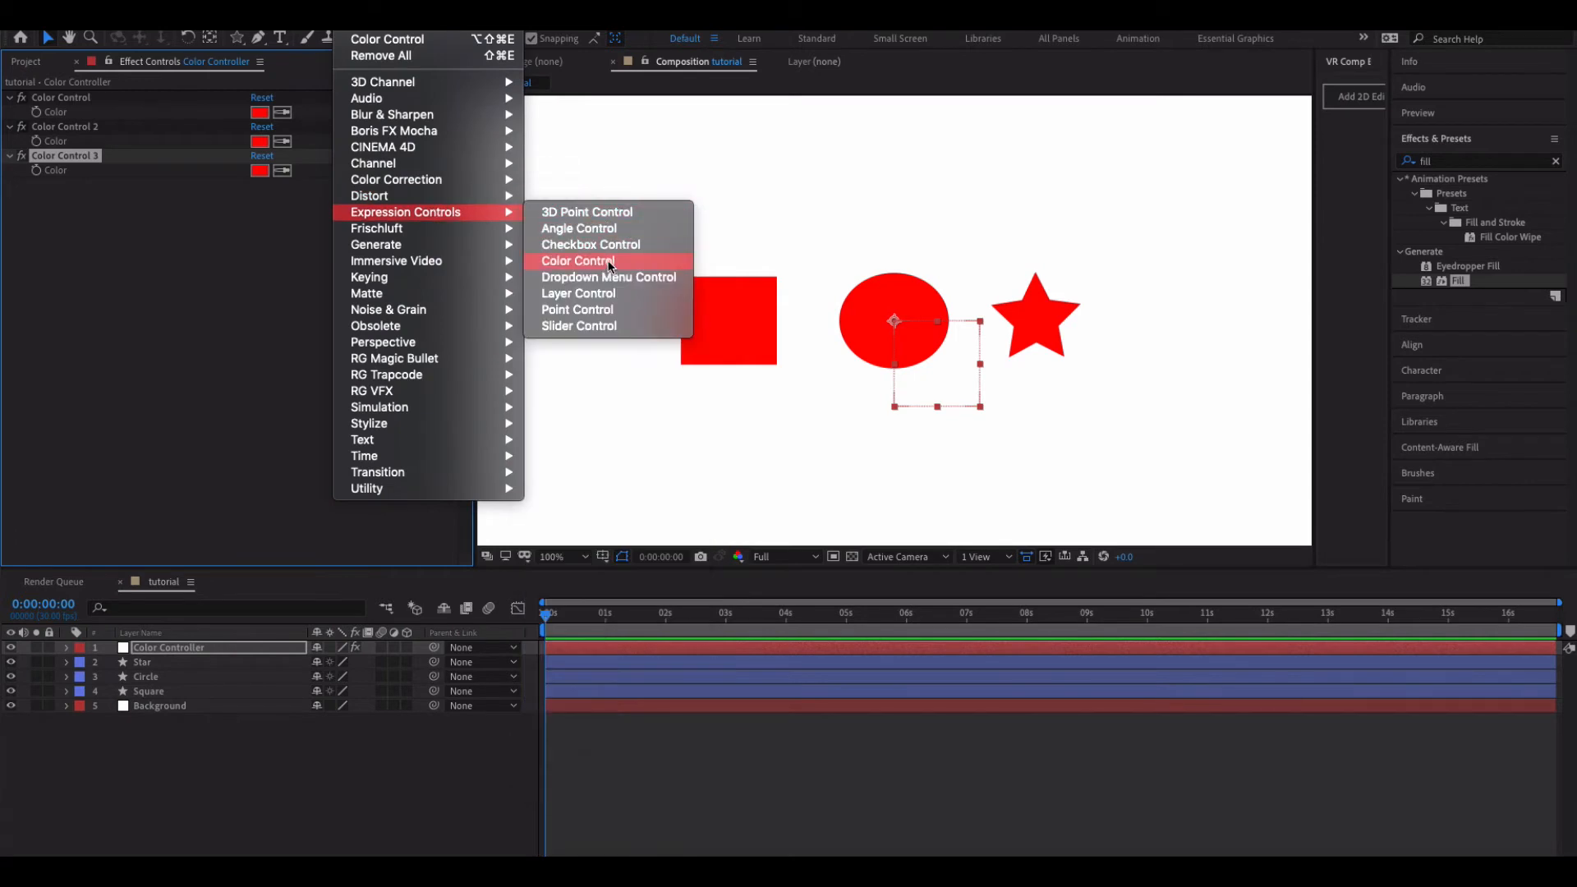
# - Rename the Color Control effects to Background, Square, Circle and Star
pyautogui.rightClick(60, 97)
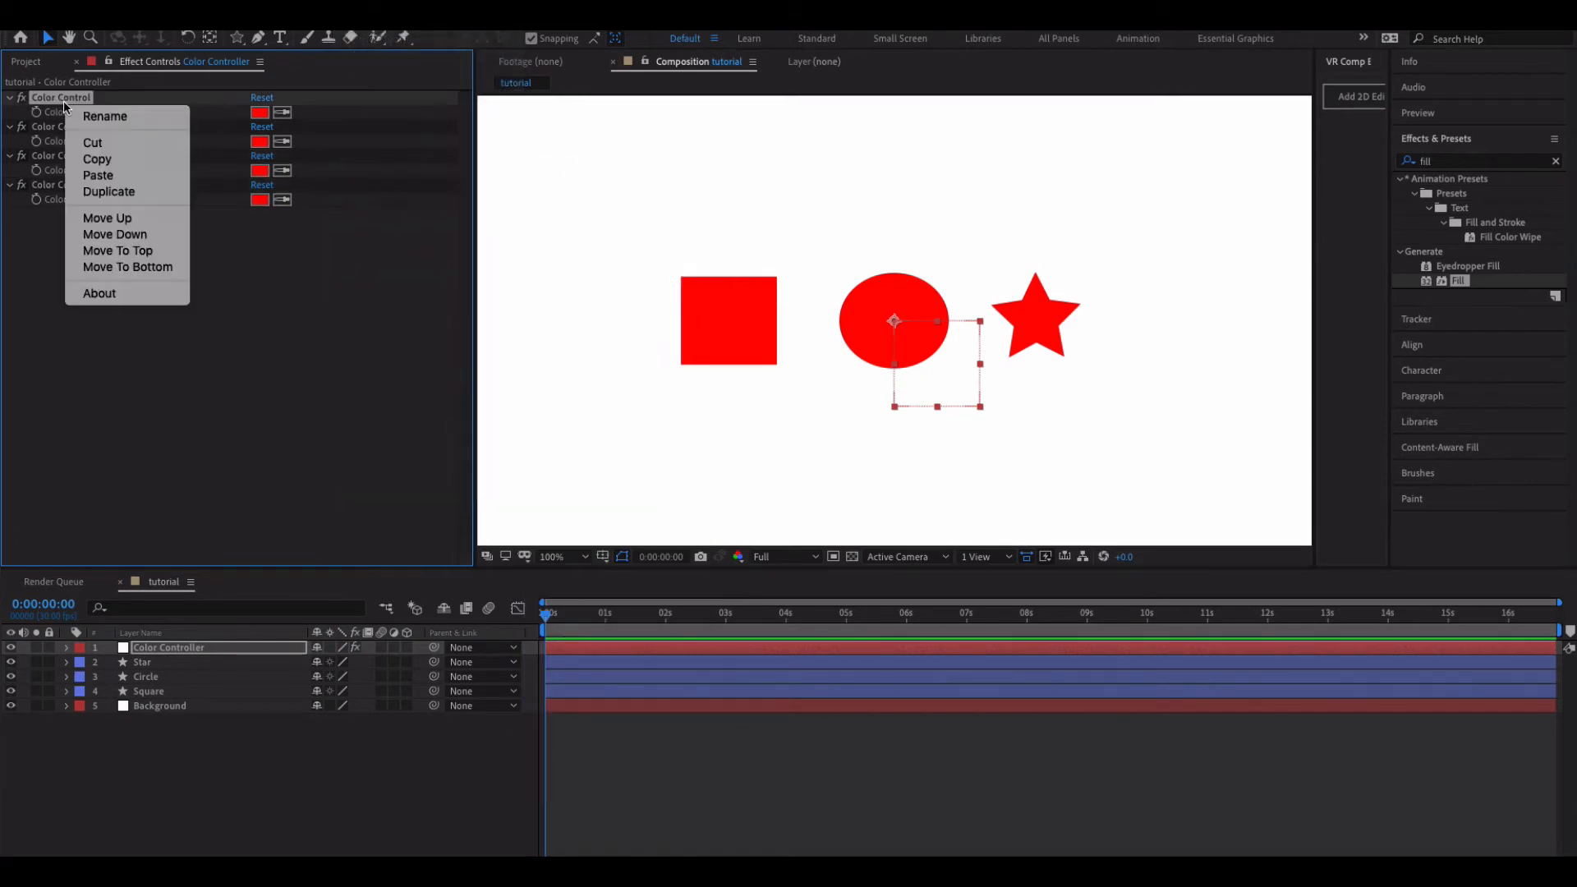
pyautogui.click(104, 115)
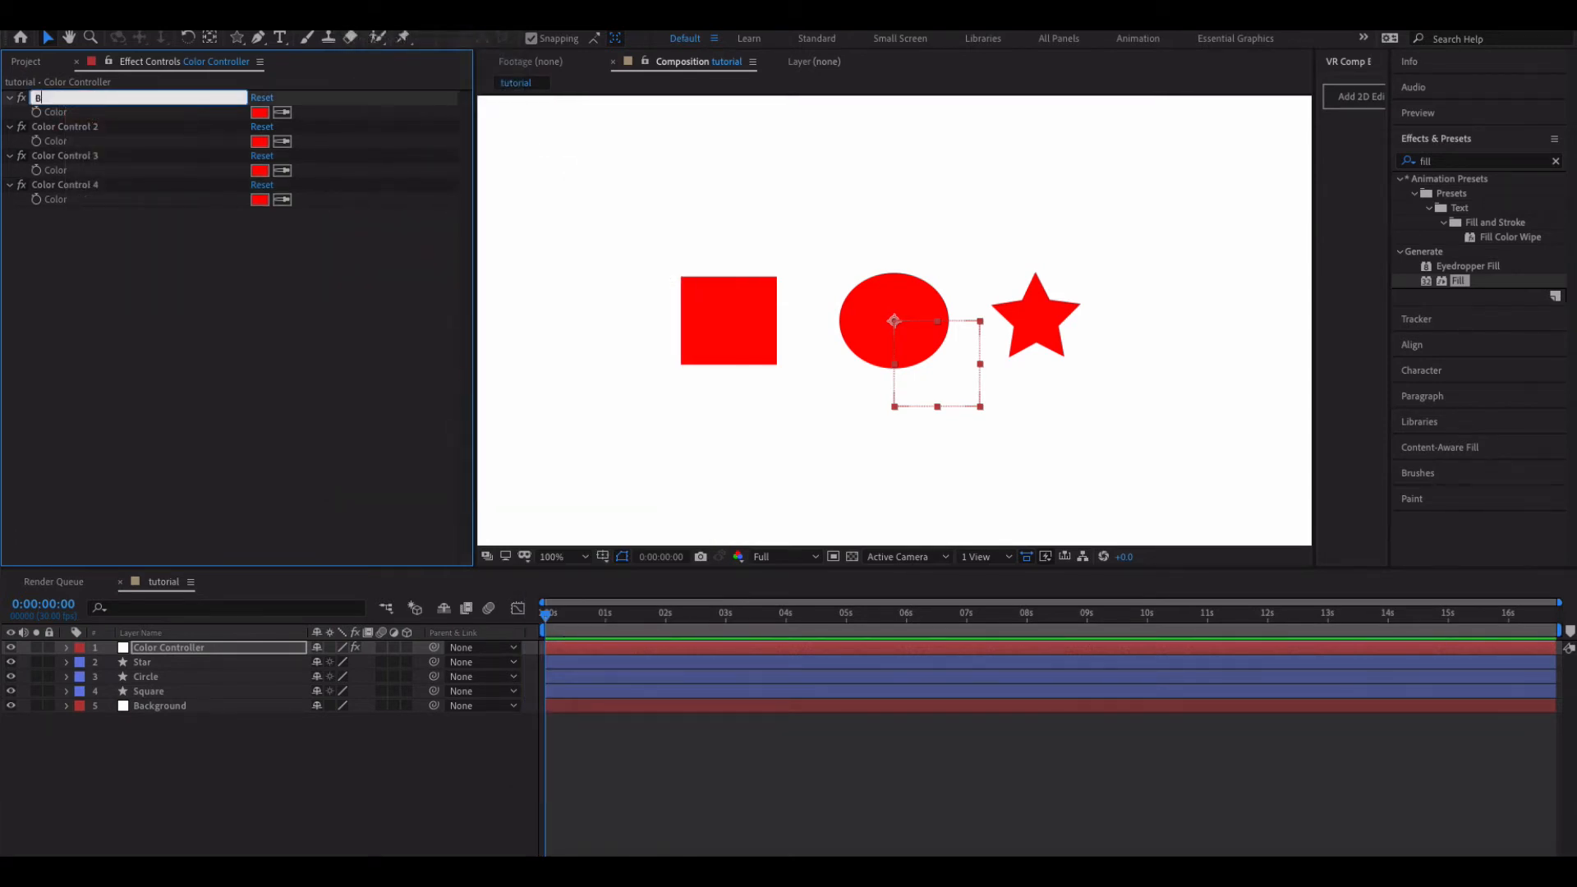
pyautogui.write('Background')
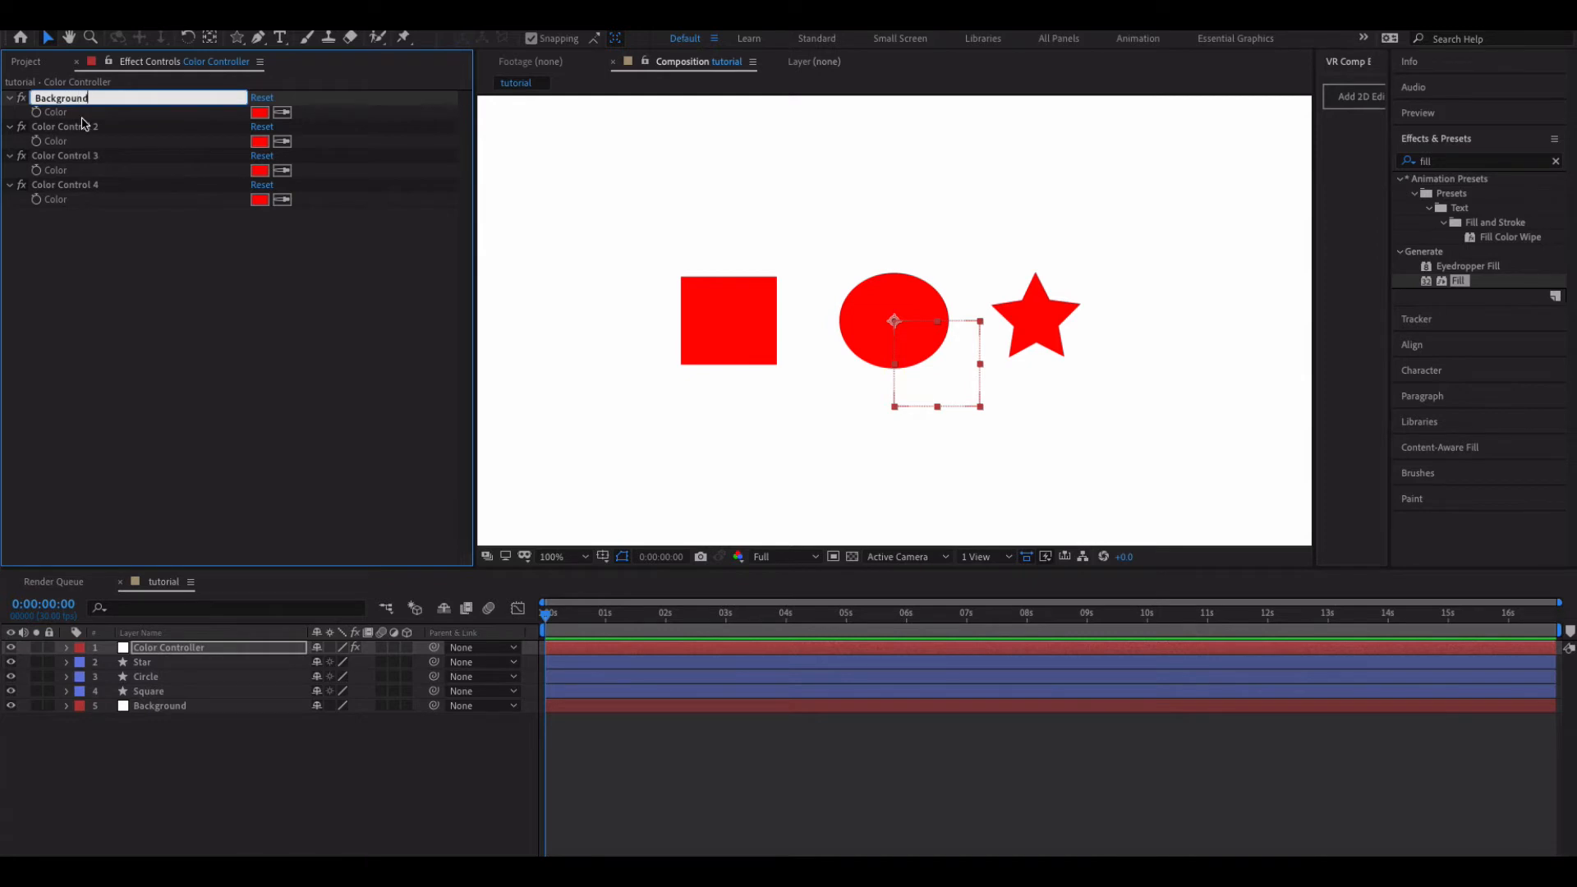
pyautogui.rightClick(64, 126)
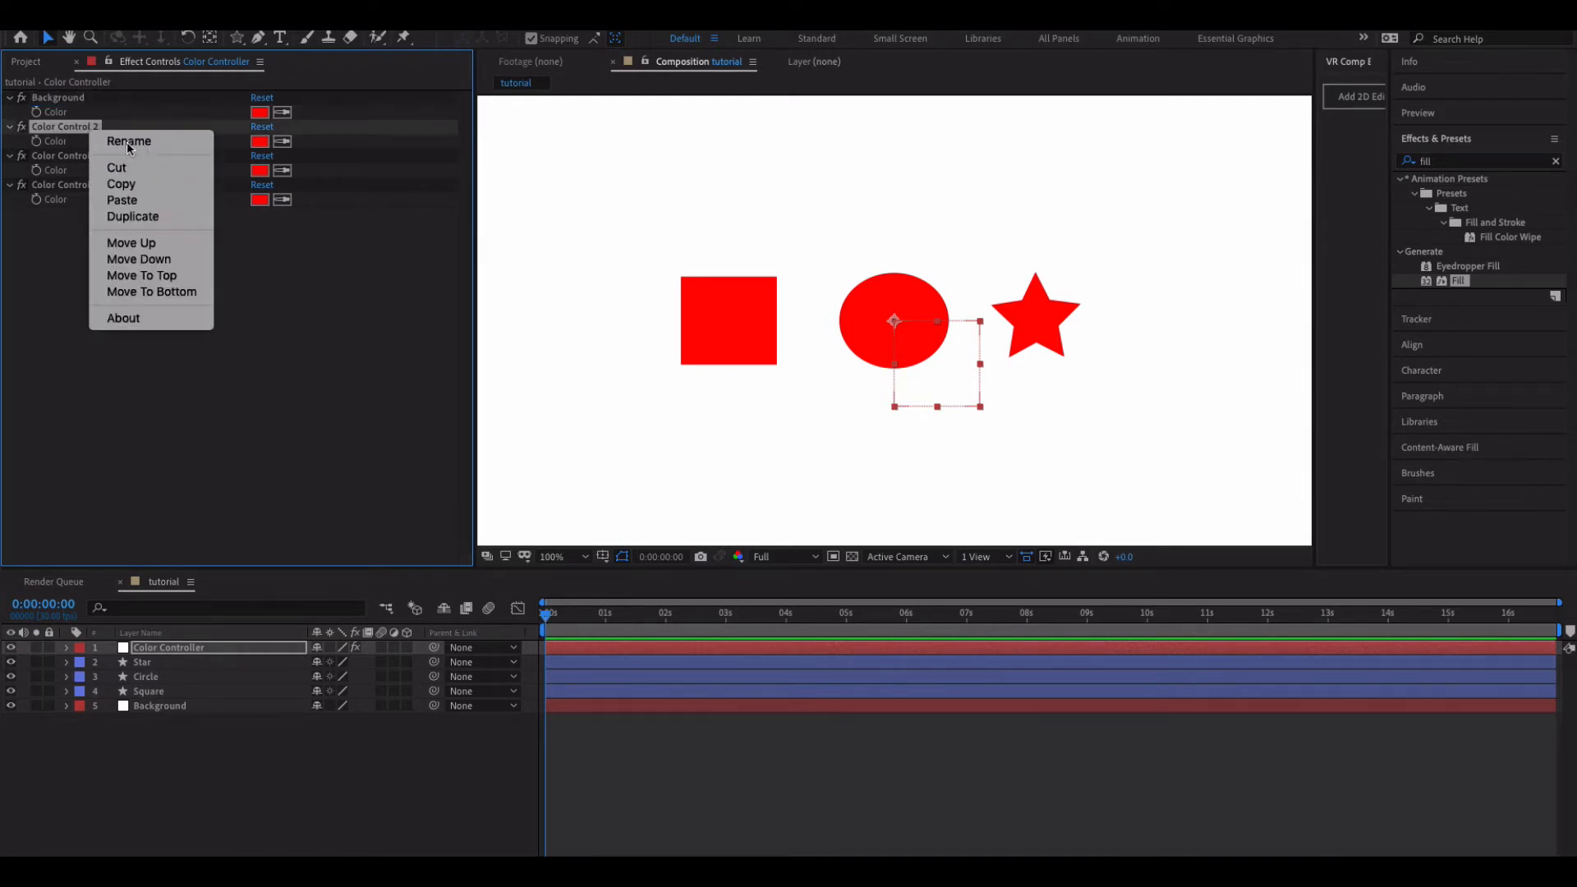
pyautogui.click(129, 141)
pyautogui.write('St')
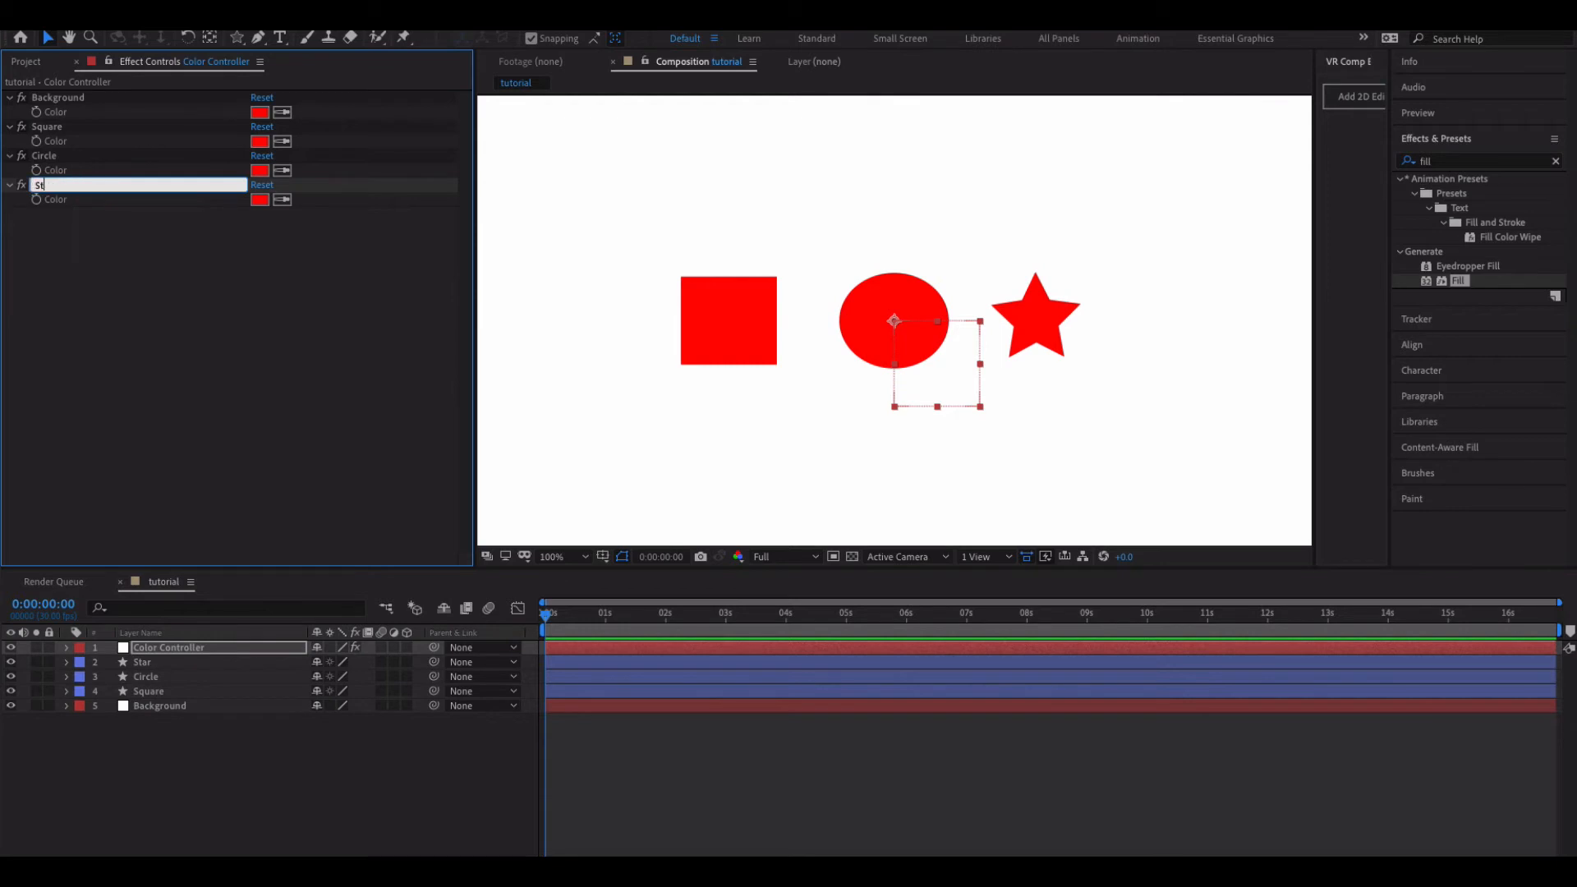
pyautogui.press('Return')
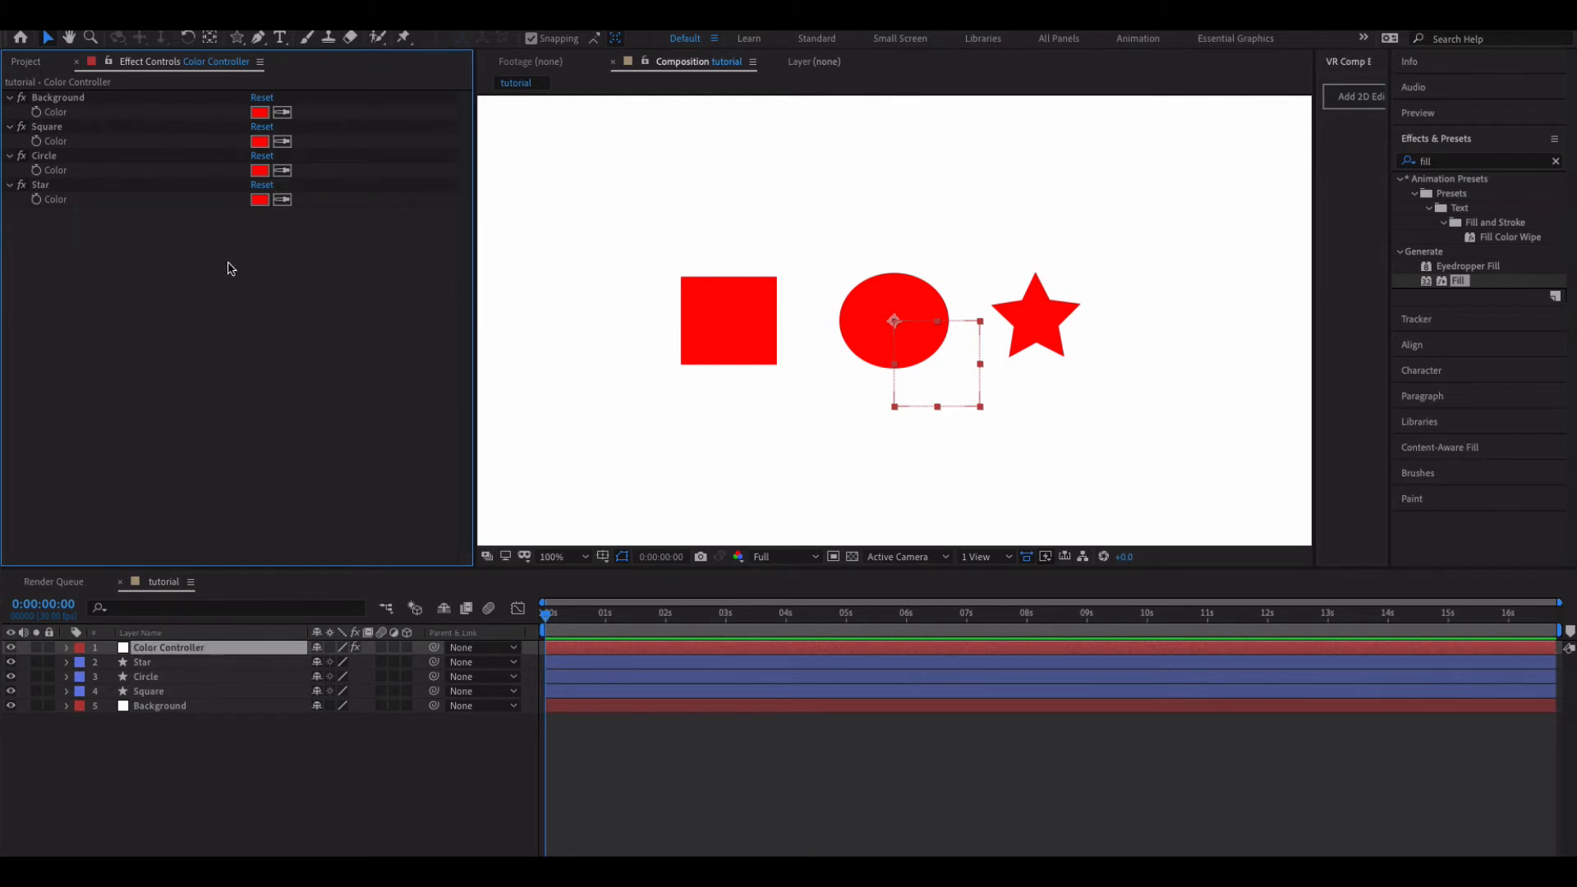
# - Apply a Fill effect to the Star, Square and Background layers, turning the frame red
pyautogui.click(142, 662)
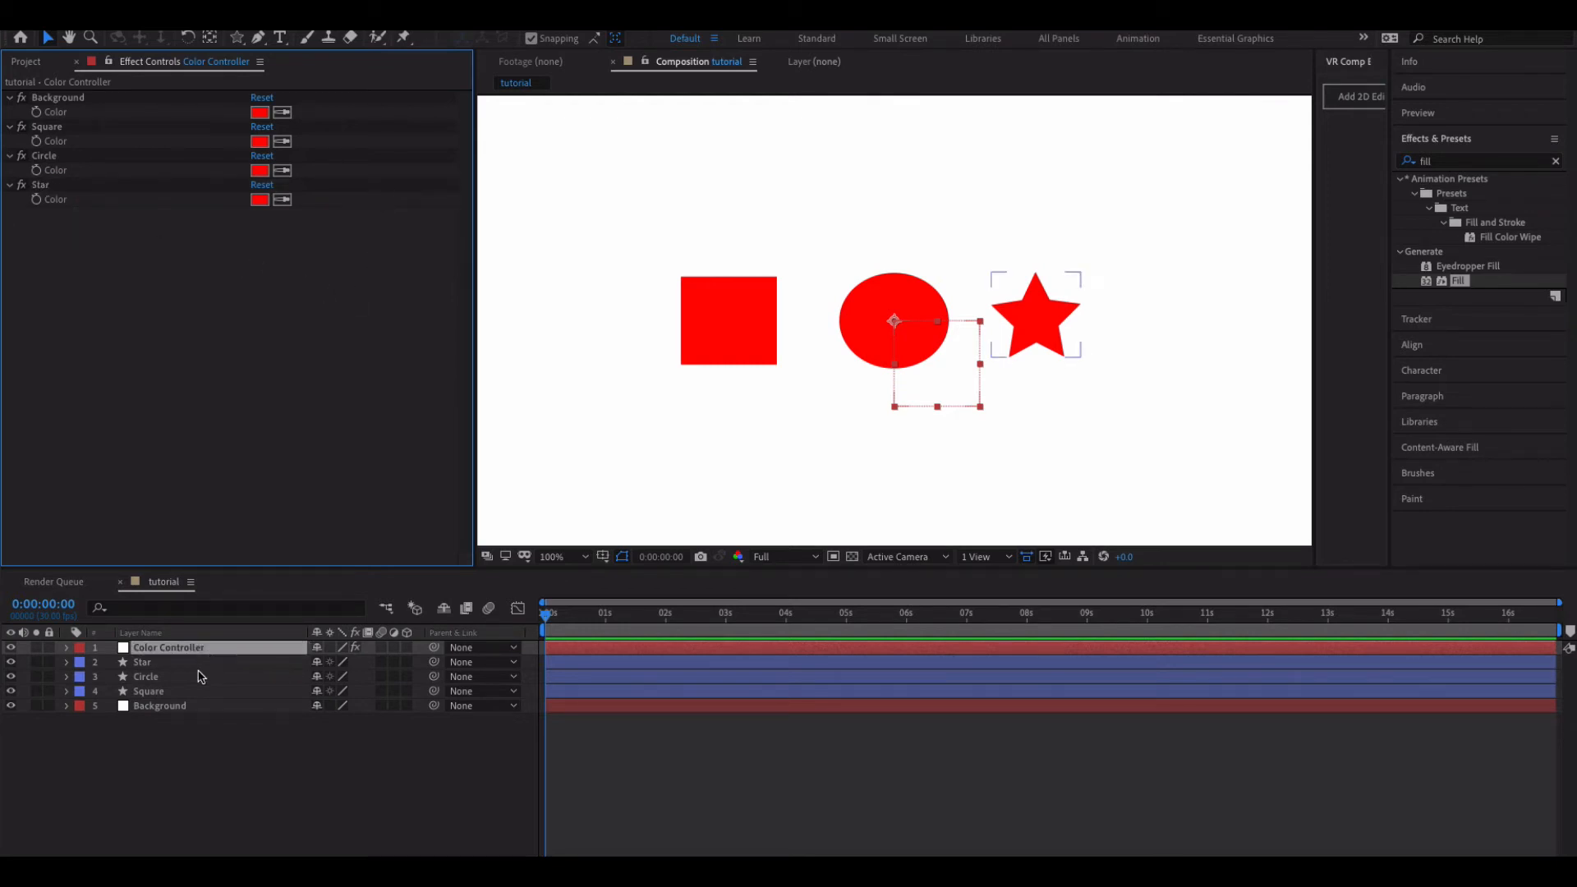
pyautogui.click(168, 646)
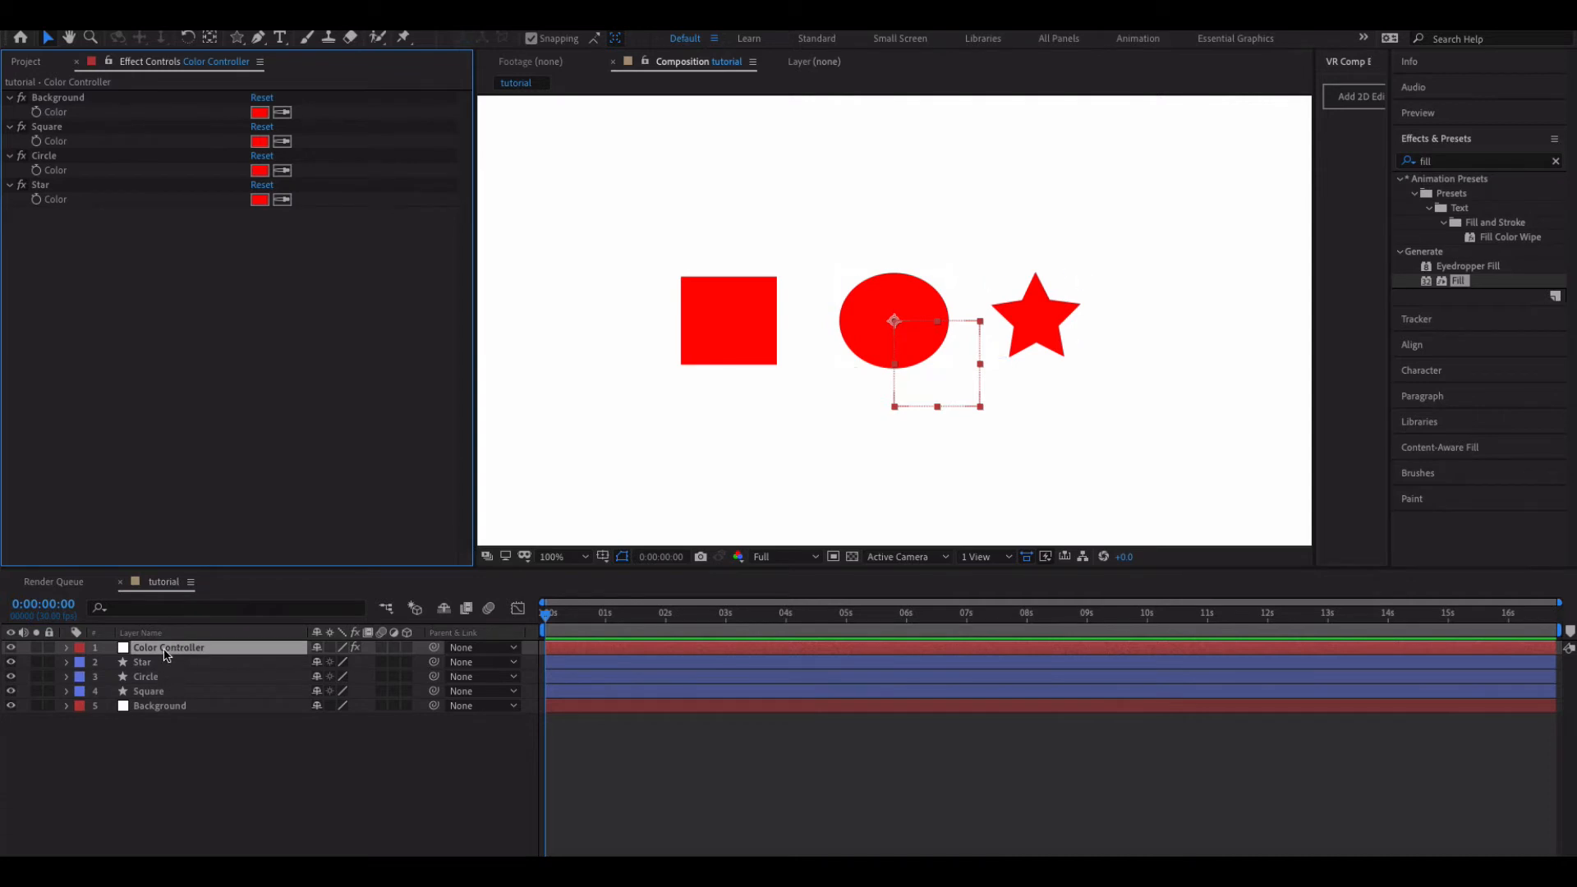
pyautogui.click(142, 662)
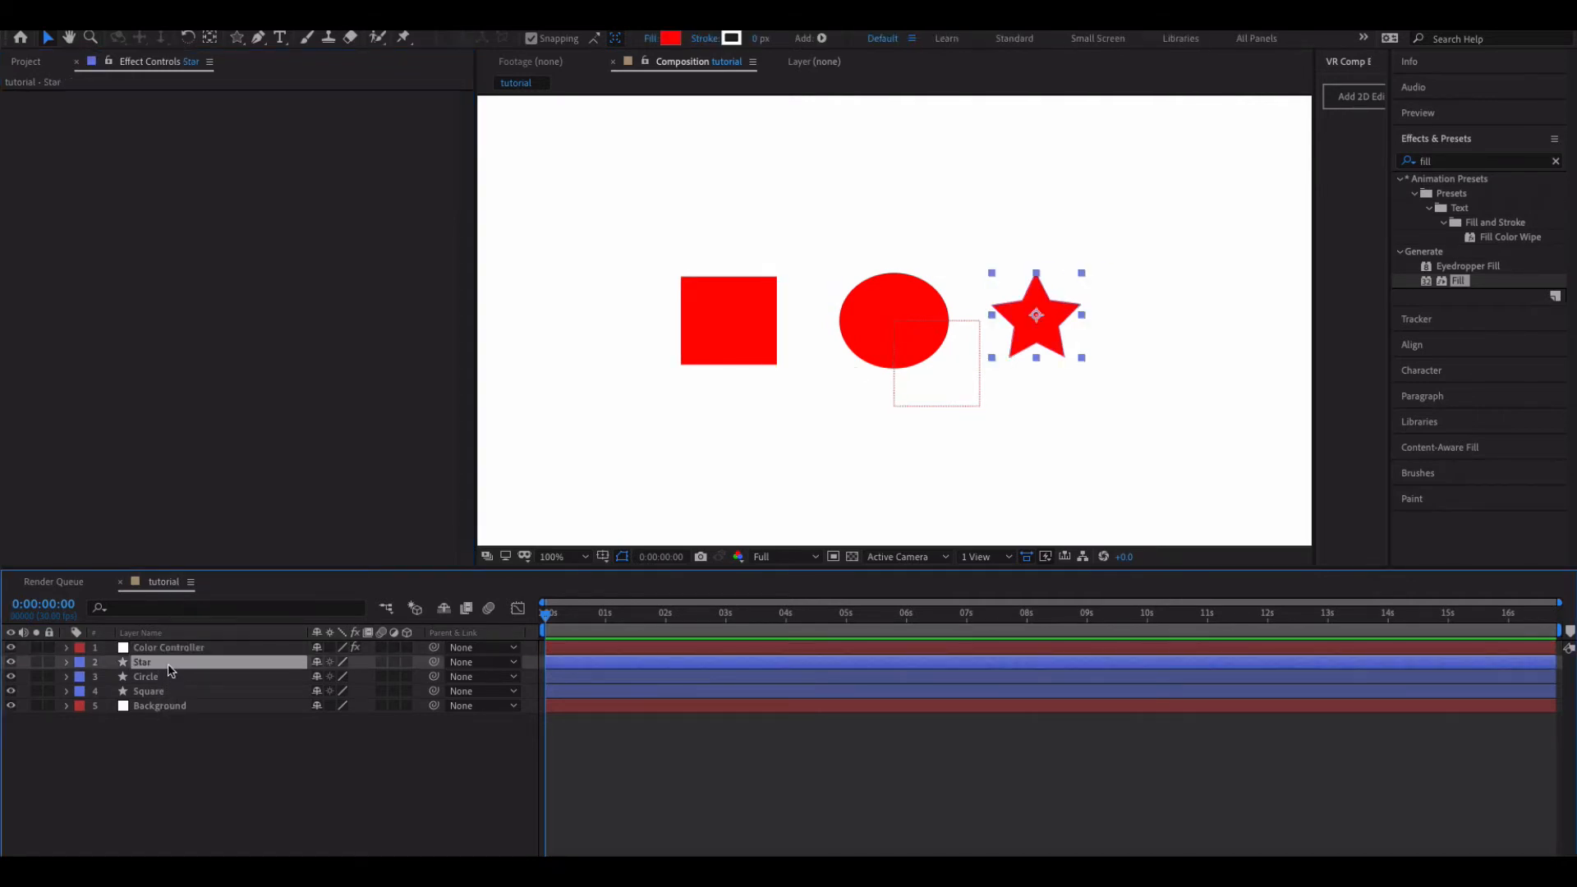
pyautogui.click(167, 646)
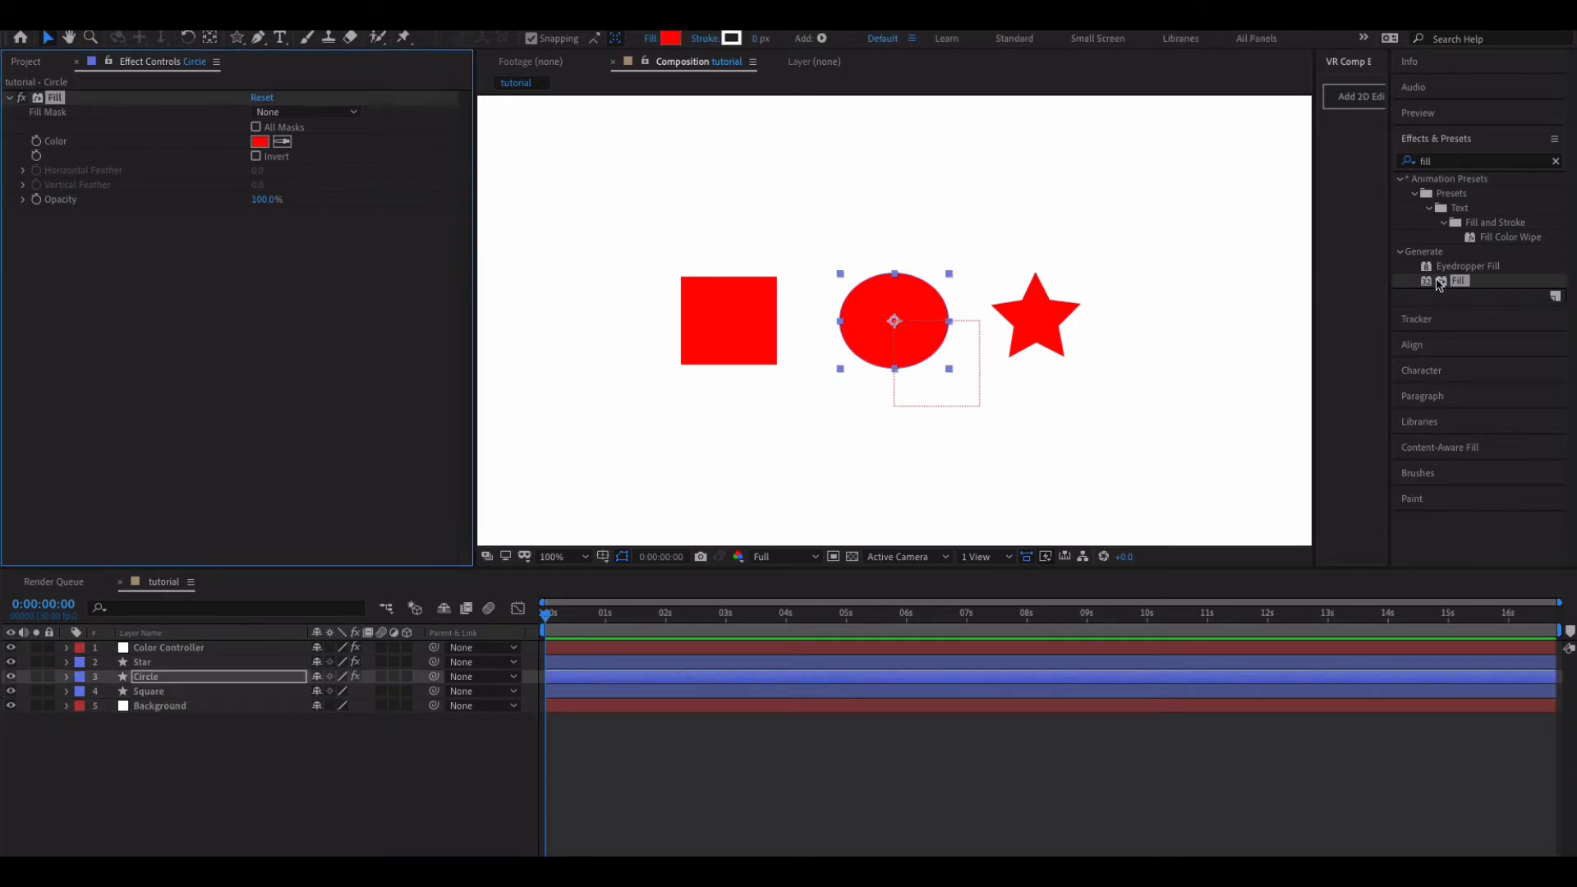
pyautogui.click(148, 691)
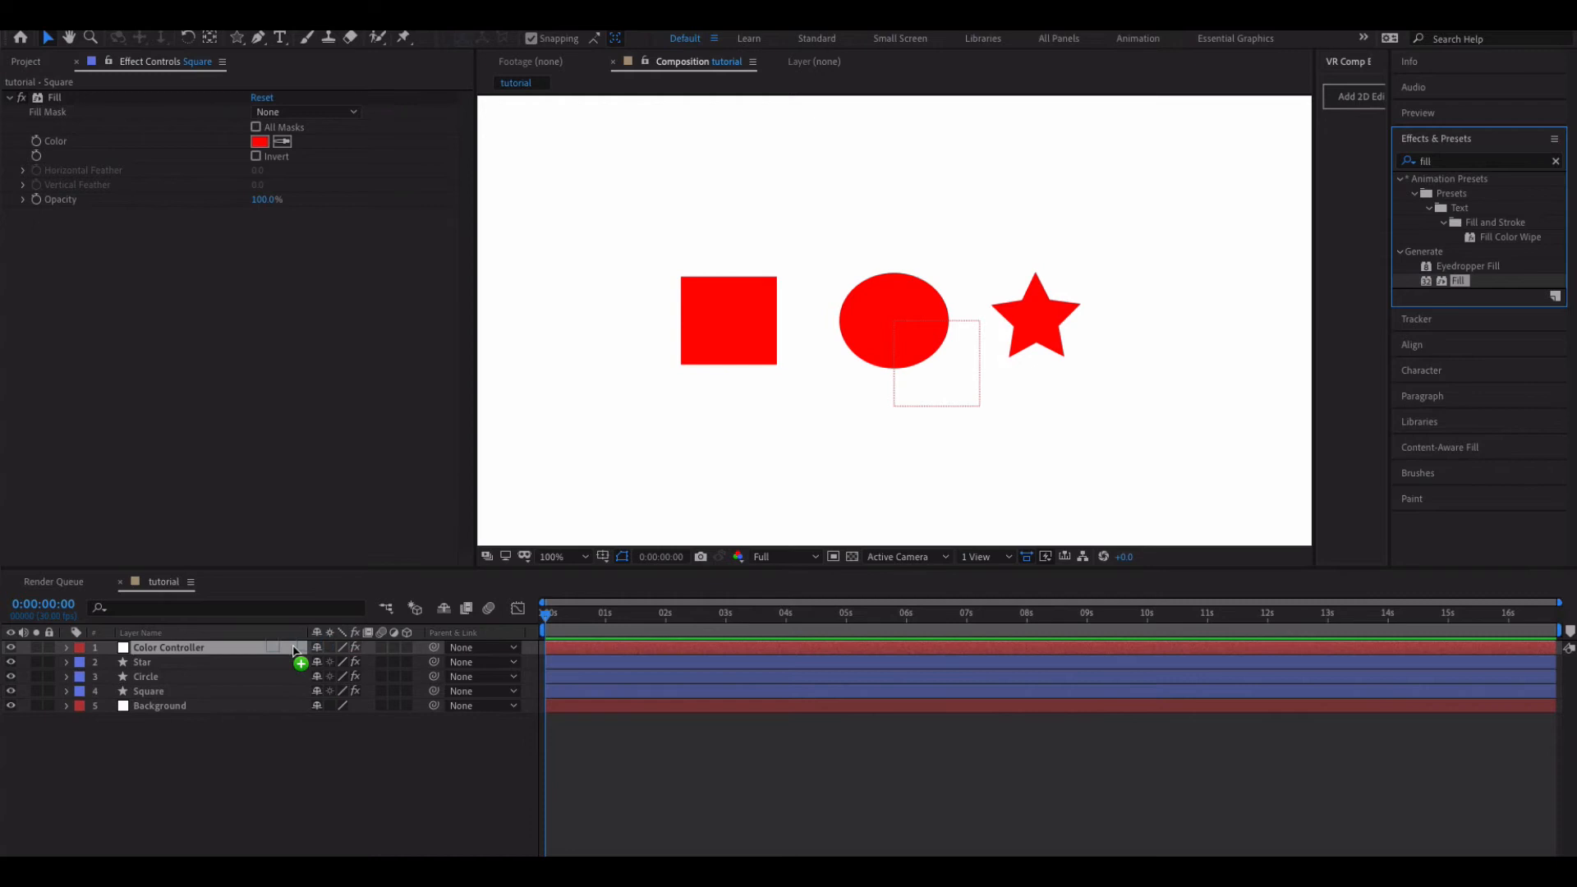
pyautogui.click(160, 705)
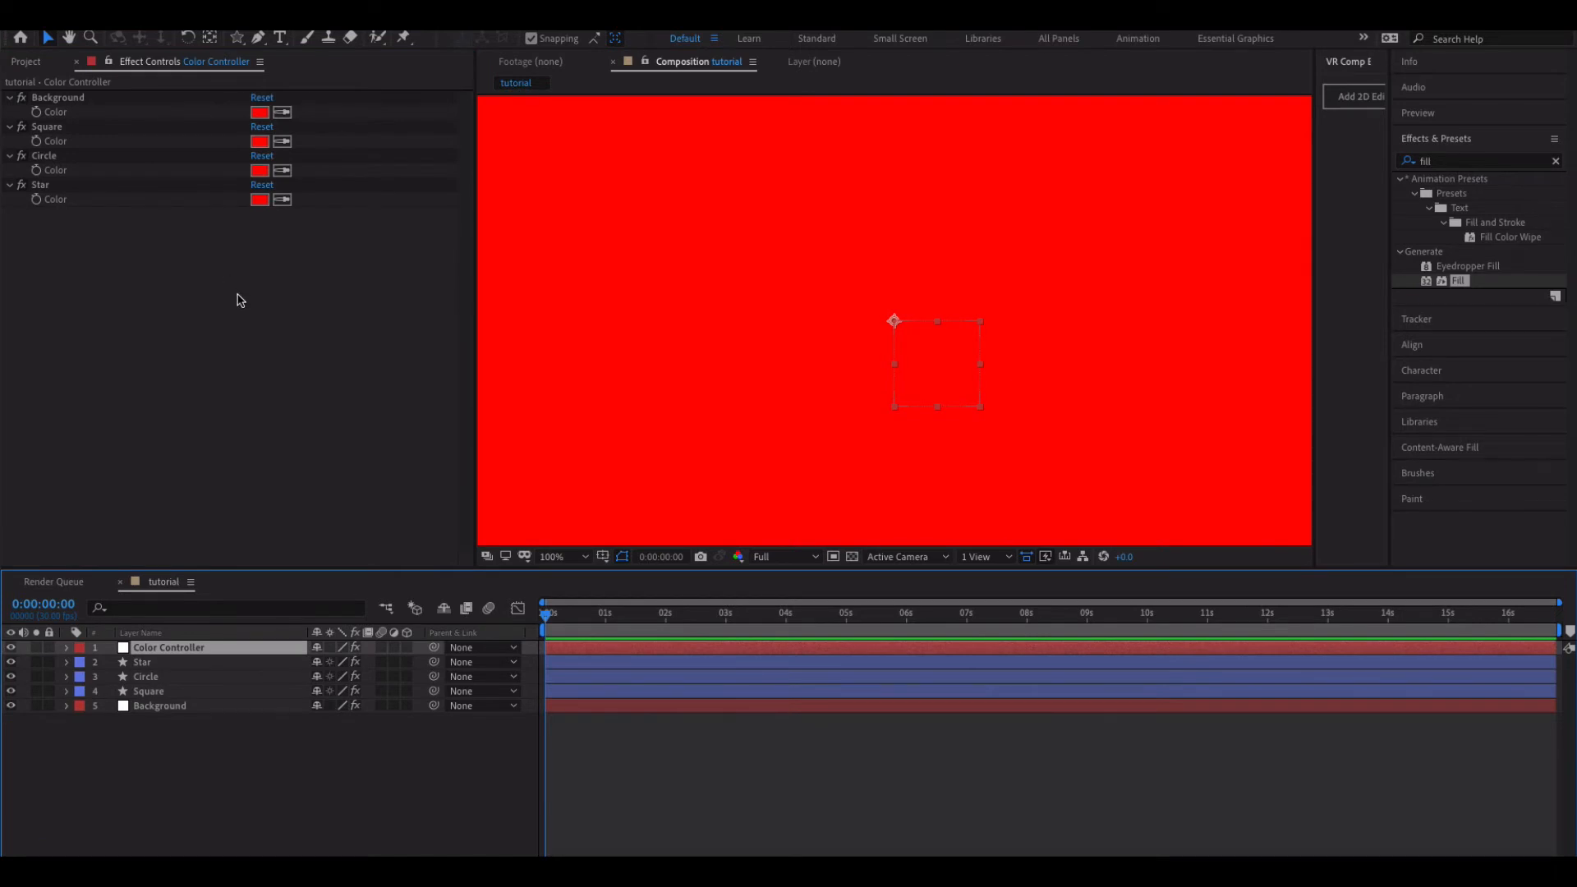
# - Set the Background control to dark blue and the Square control to light grey BEBEBE
pyautogui.click(259, 112)
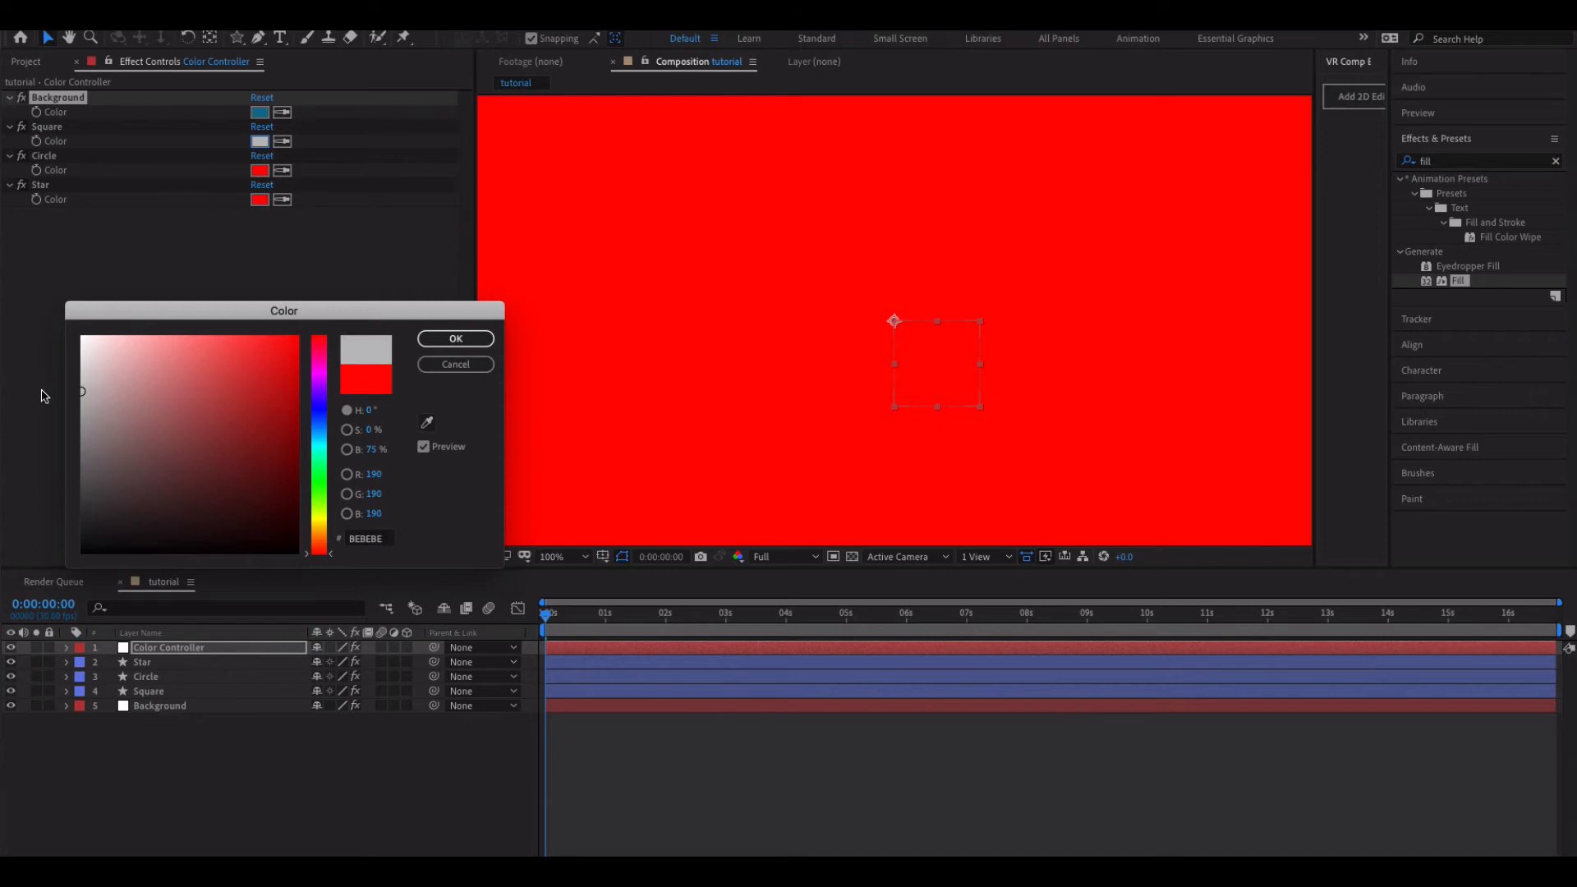
pyautogui.click(454, 338)
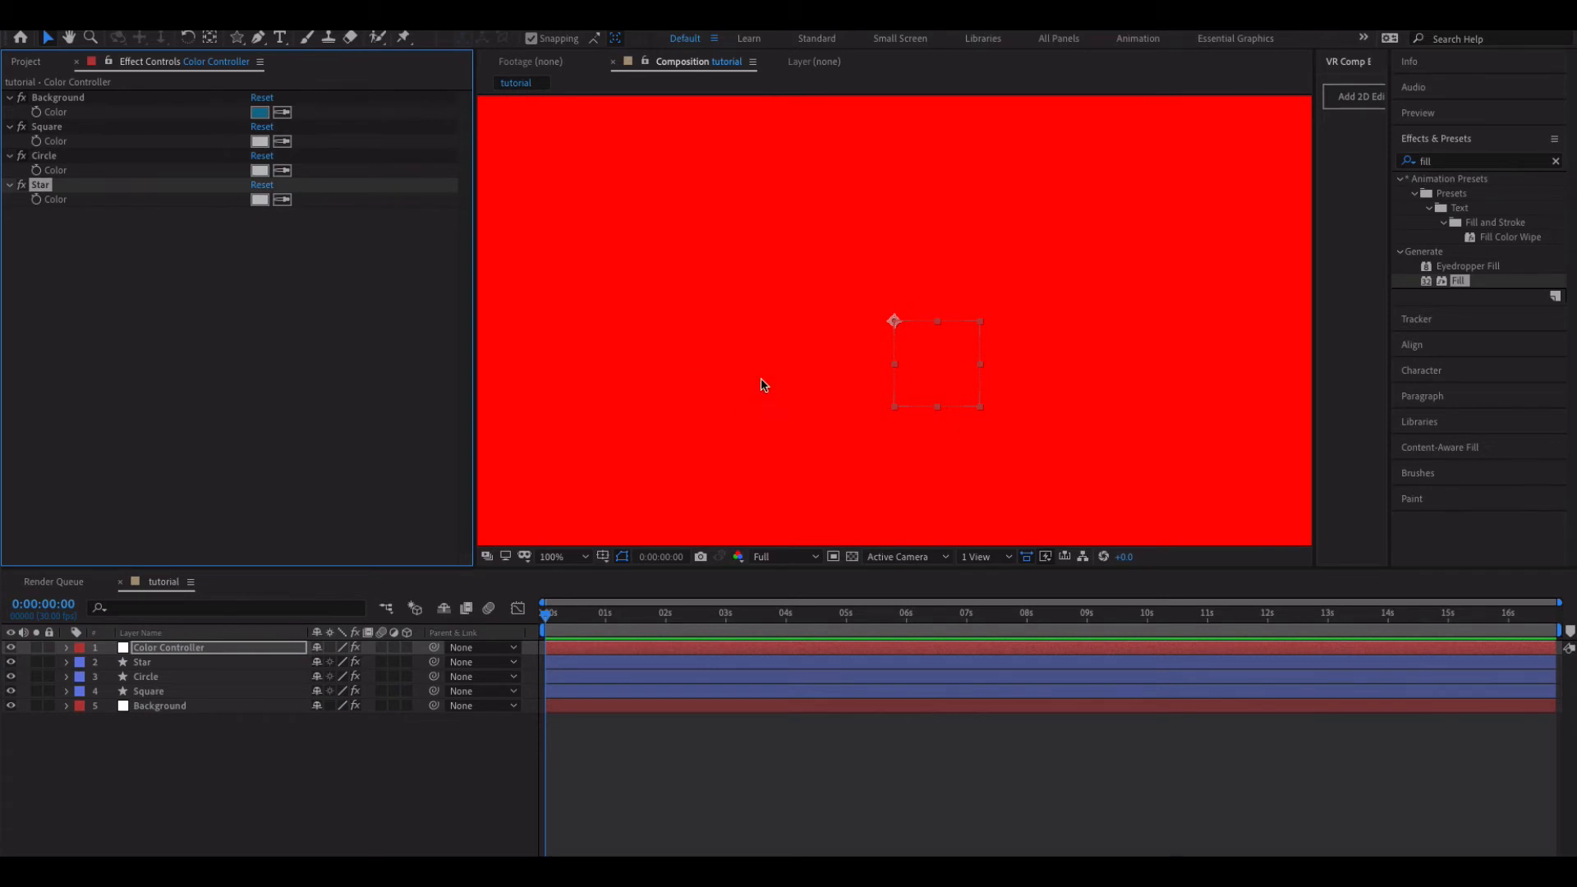
pyautogui.moveTo(741, 385)
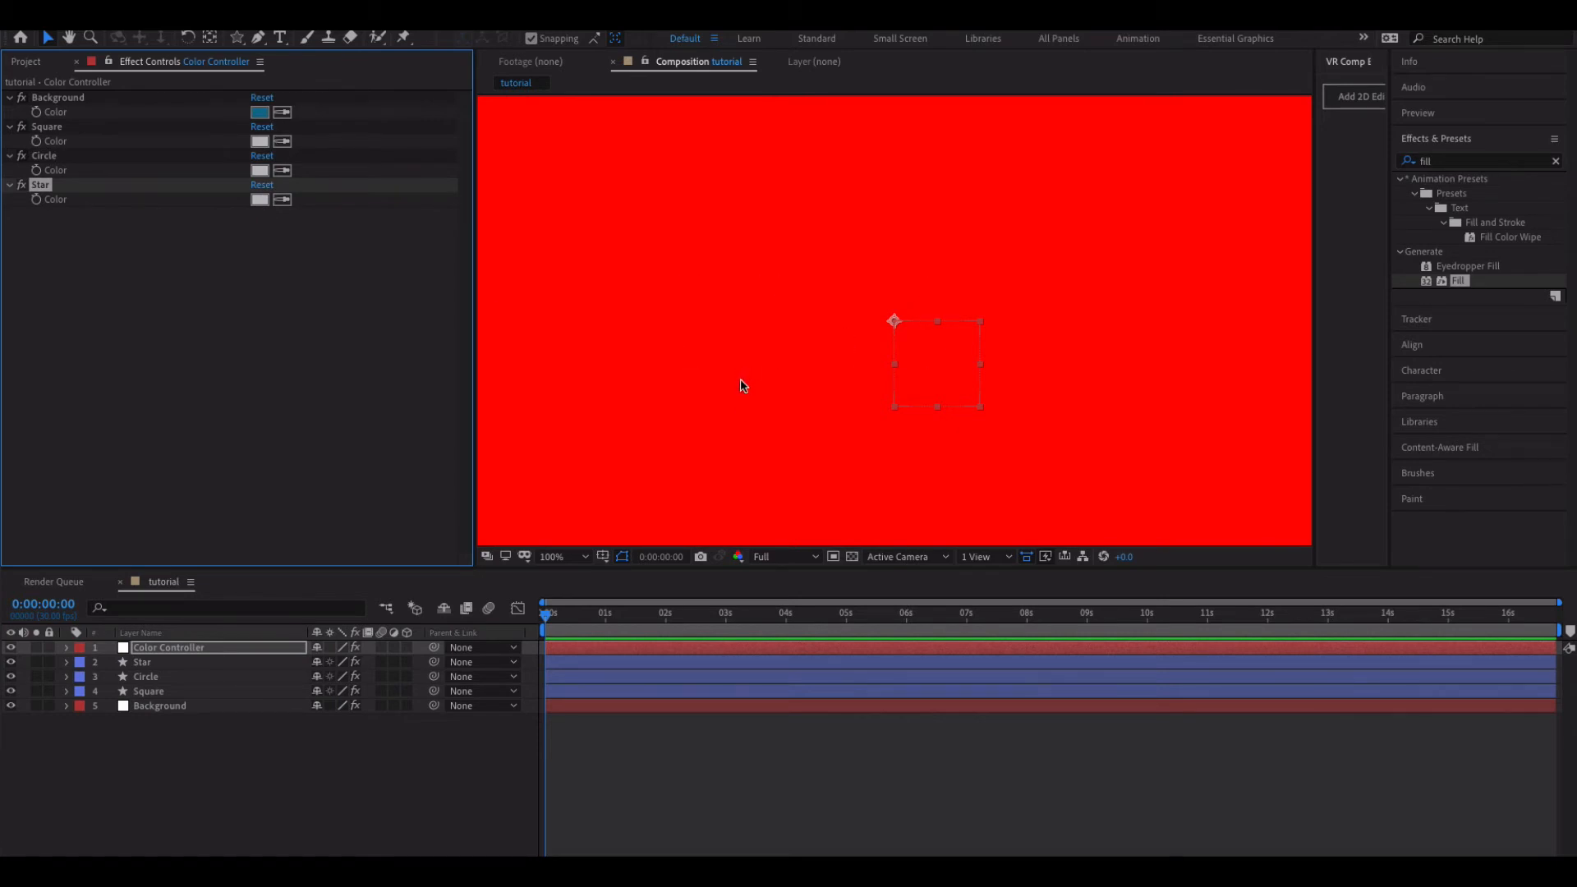
pyautogui.moveTo(388, 330)
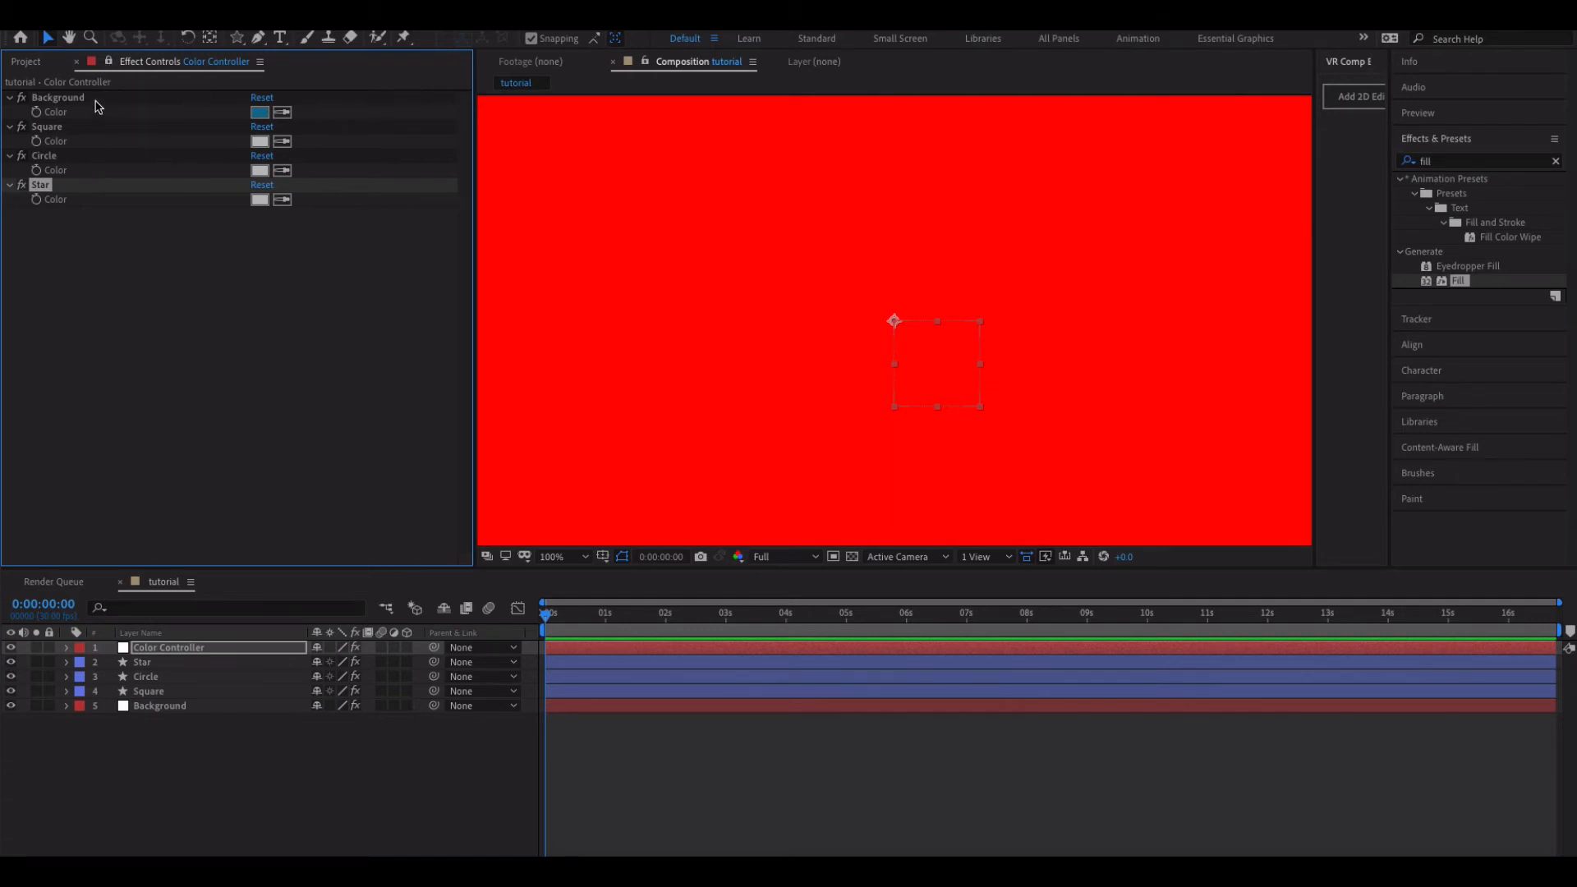
pyautogui.moveTo(114, 241)
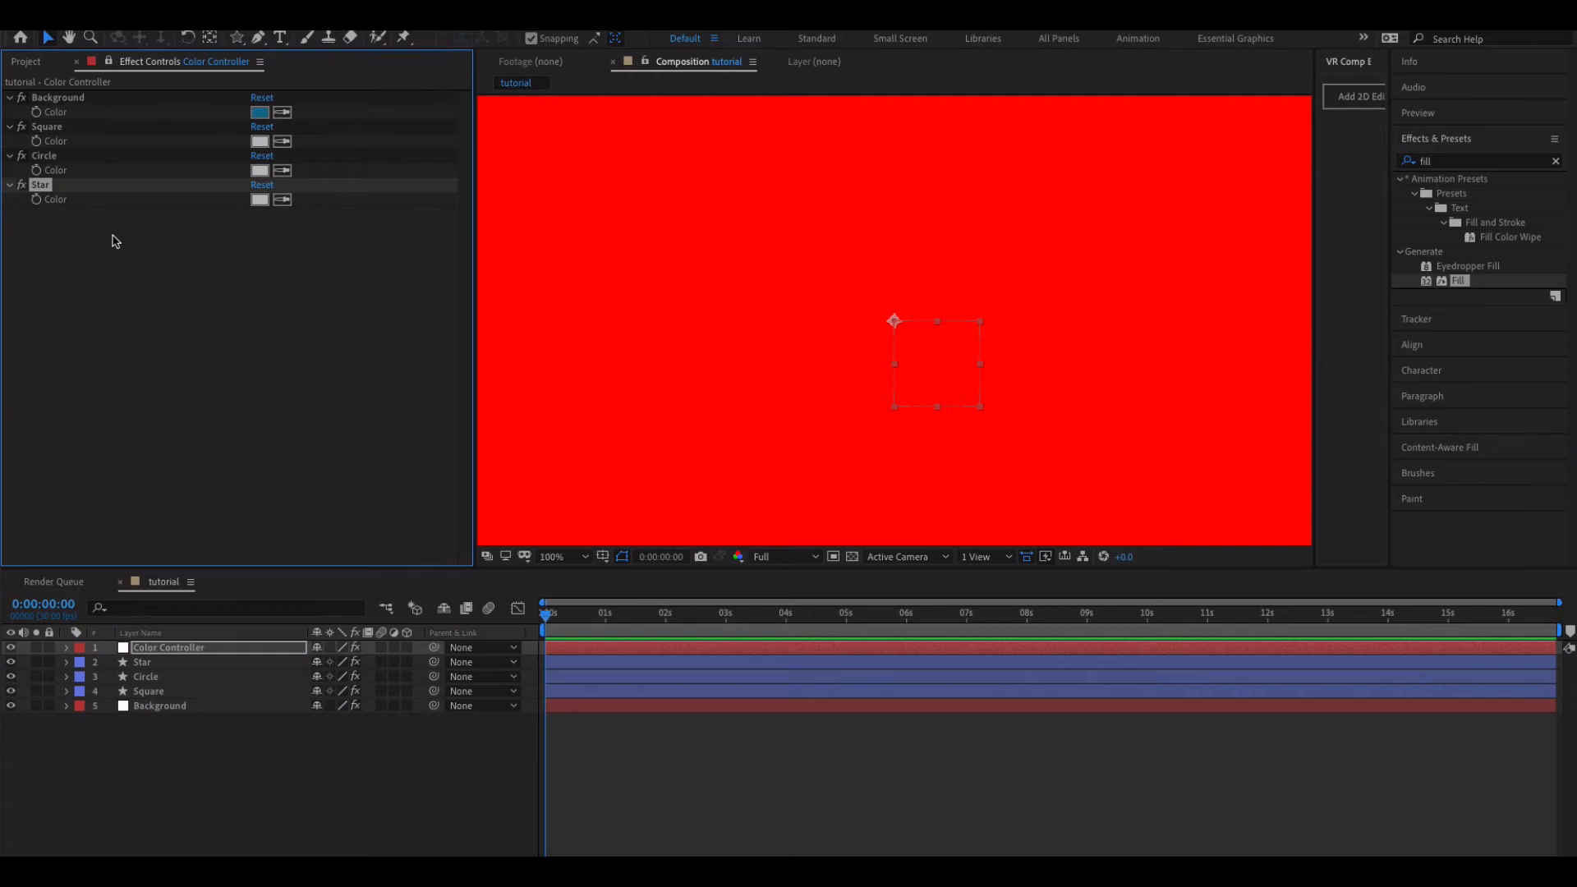
pyautogui.moveTo(77, 718)
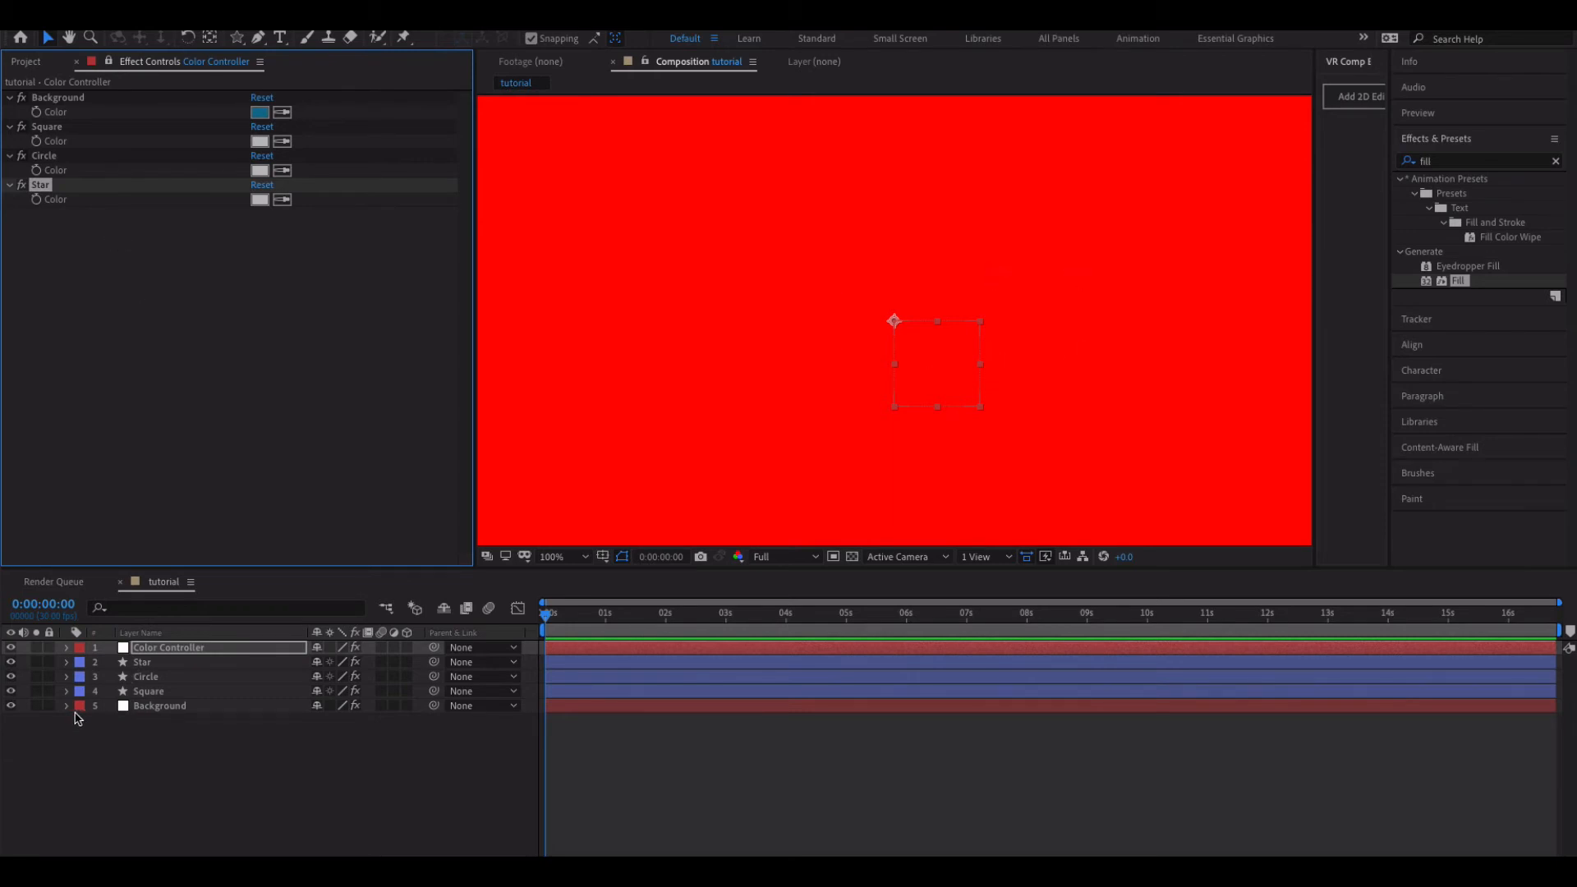
pyautogui.moveTo(75, 111)
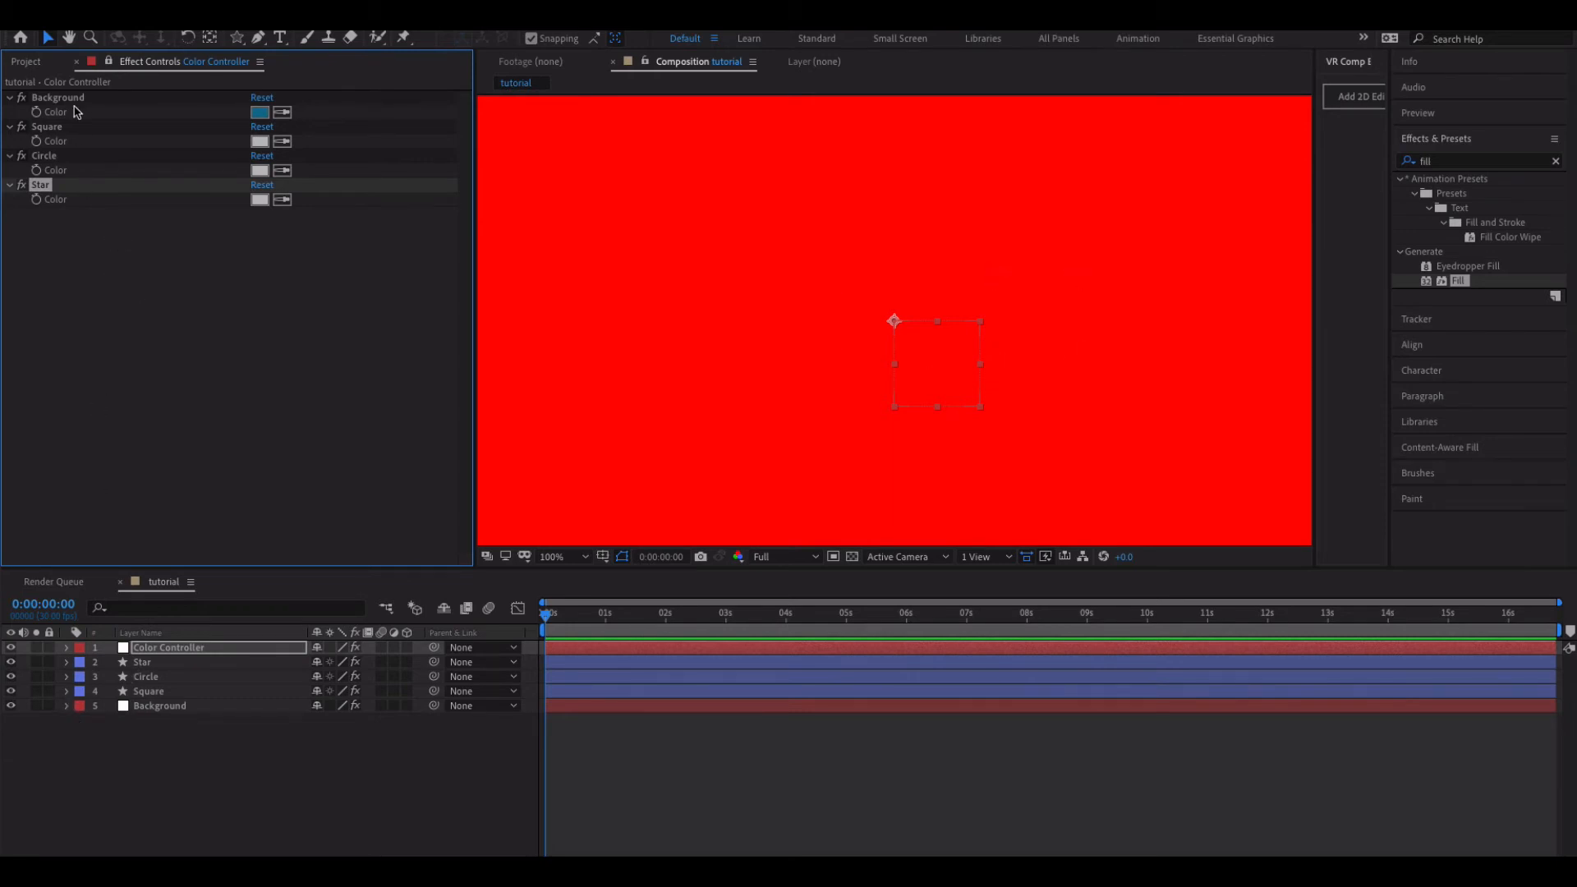
# - Reveal the Background layer's Fill Color and add an expression to it
pyautogui.click(67, 708)
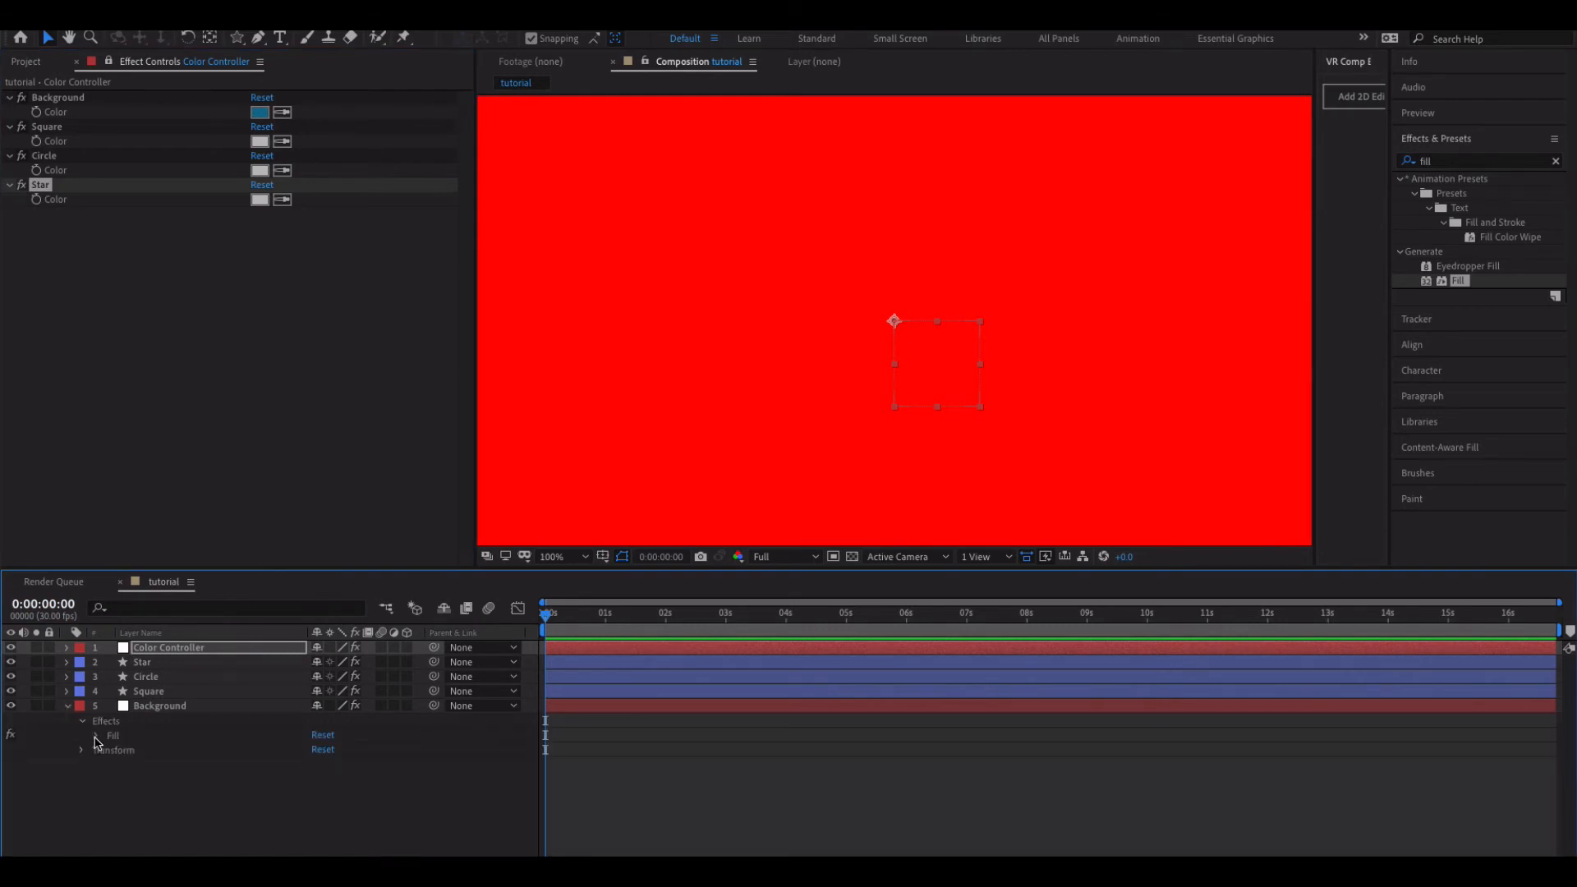
pyautogui.click(97, 734)
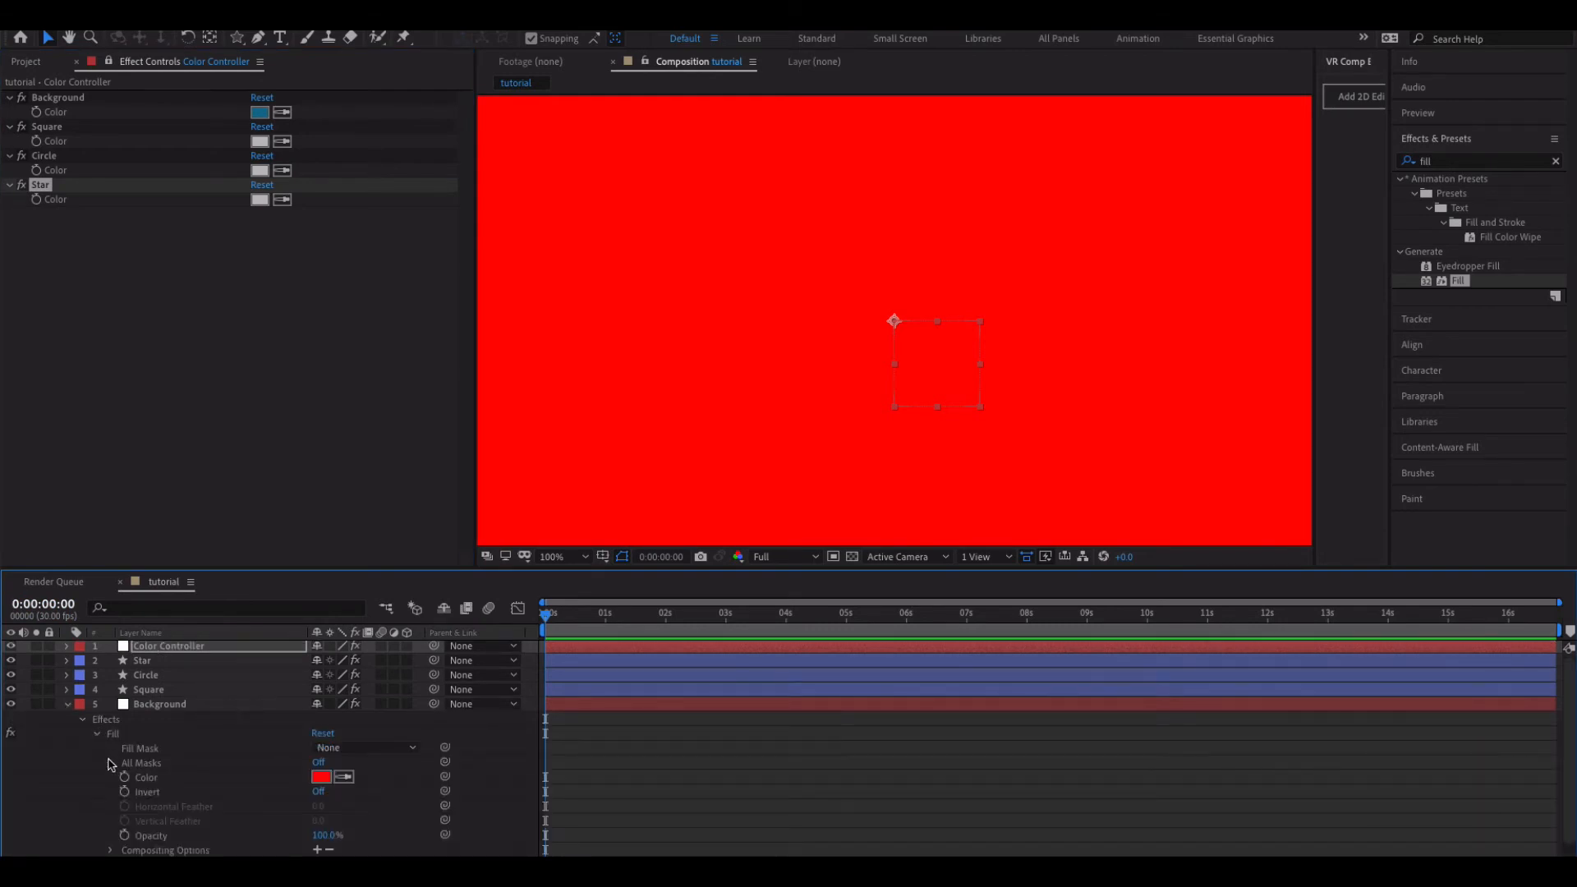
pyautogui.moveTo(123, 778)
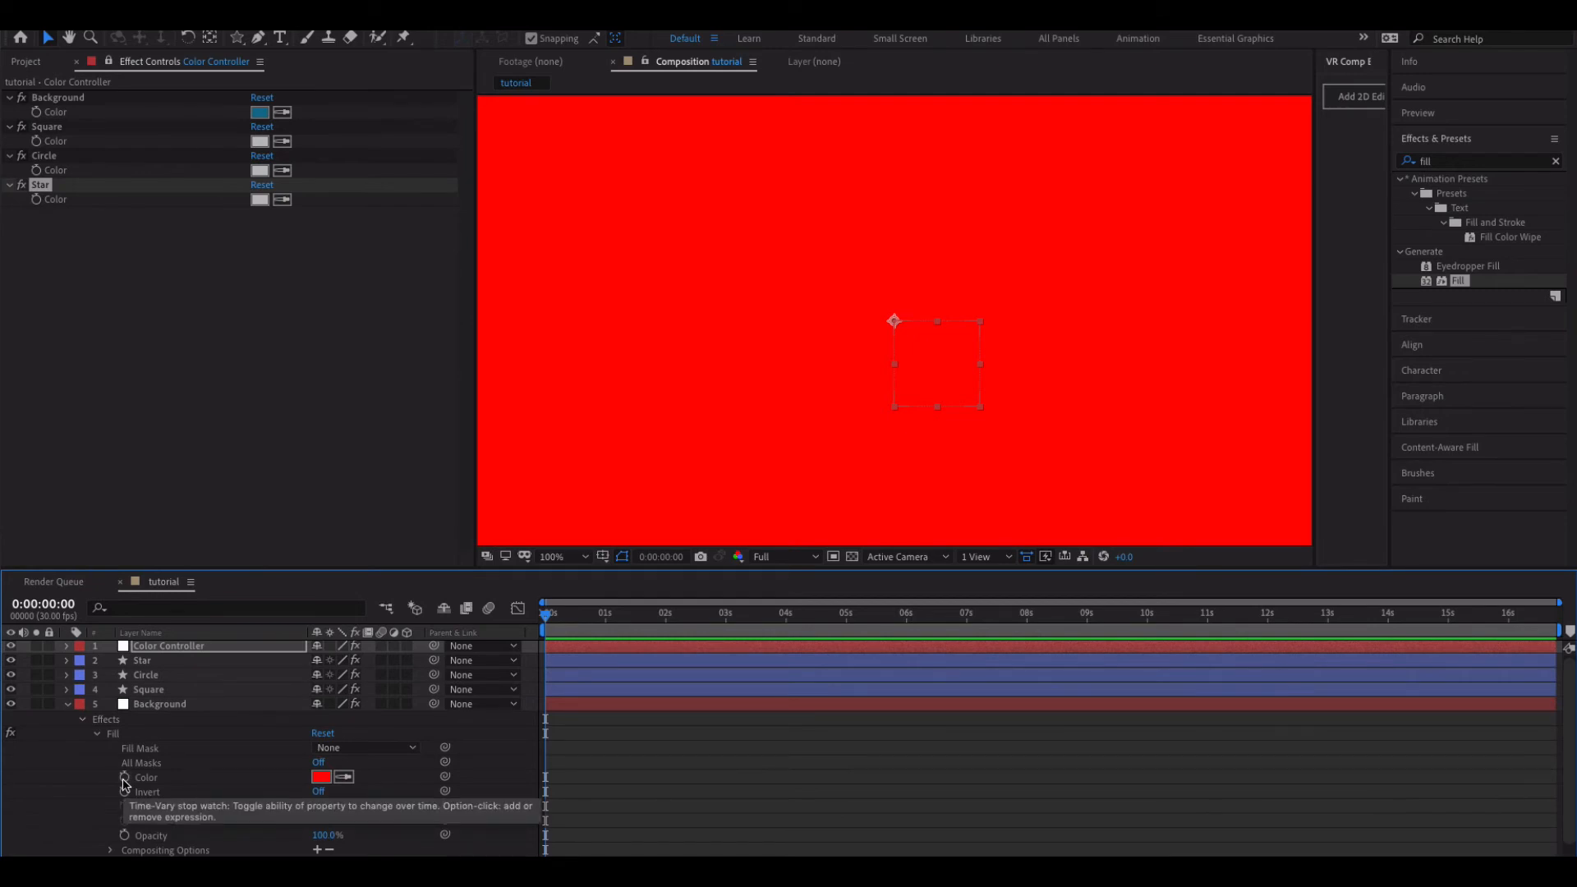
pyautogui.click(123, 780)
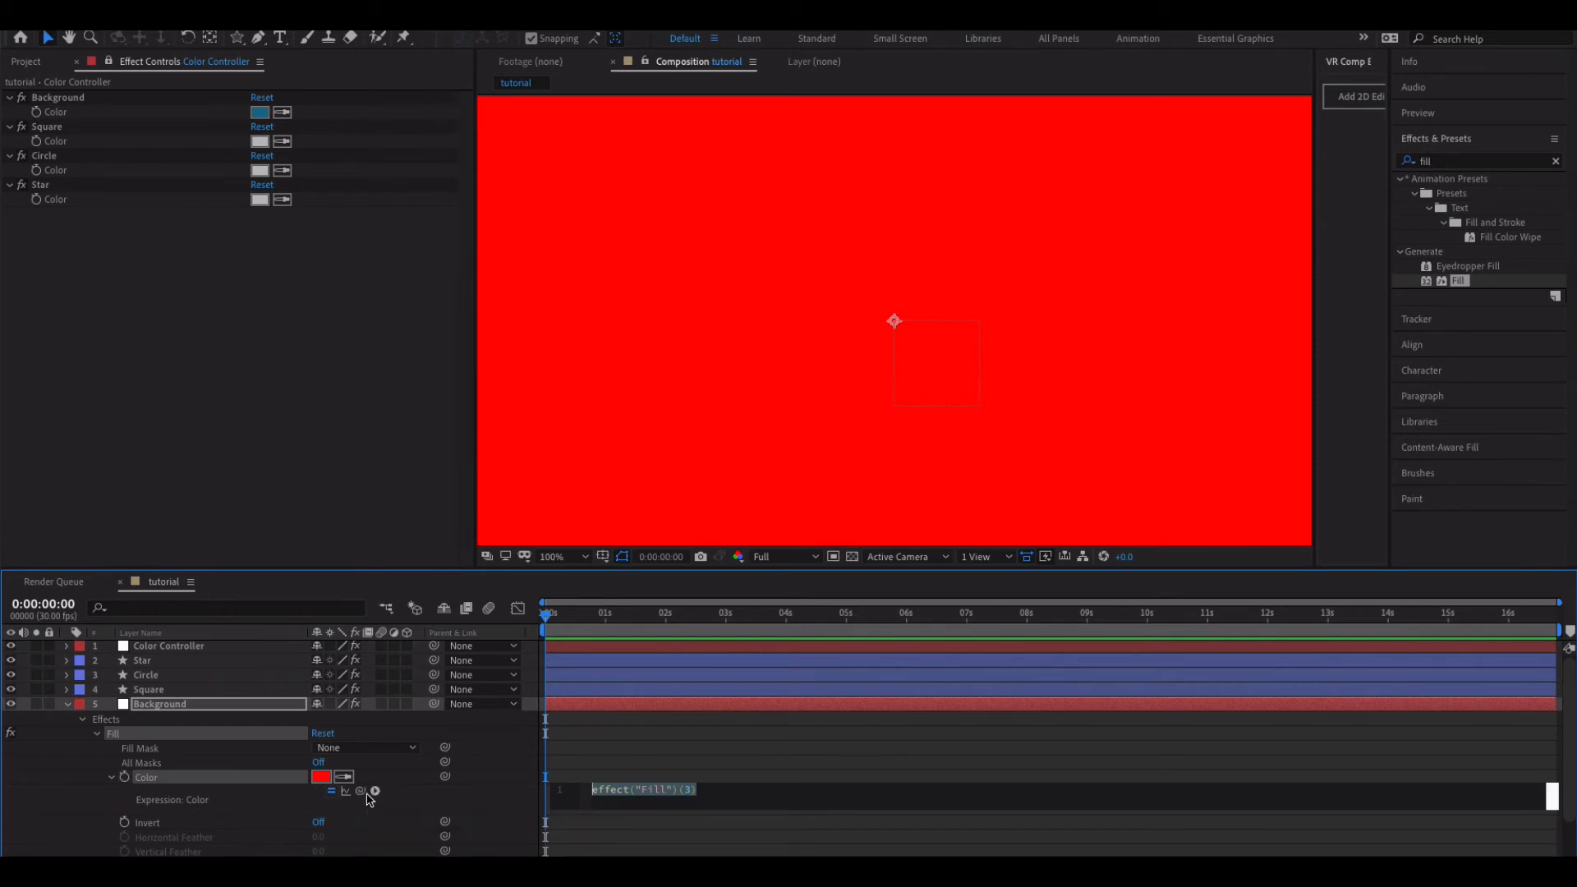
pyautogui.click(375, 792)
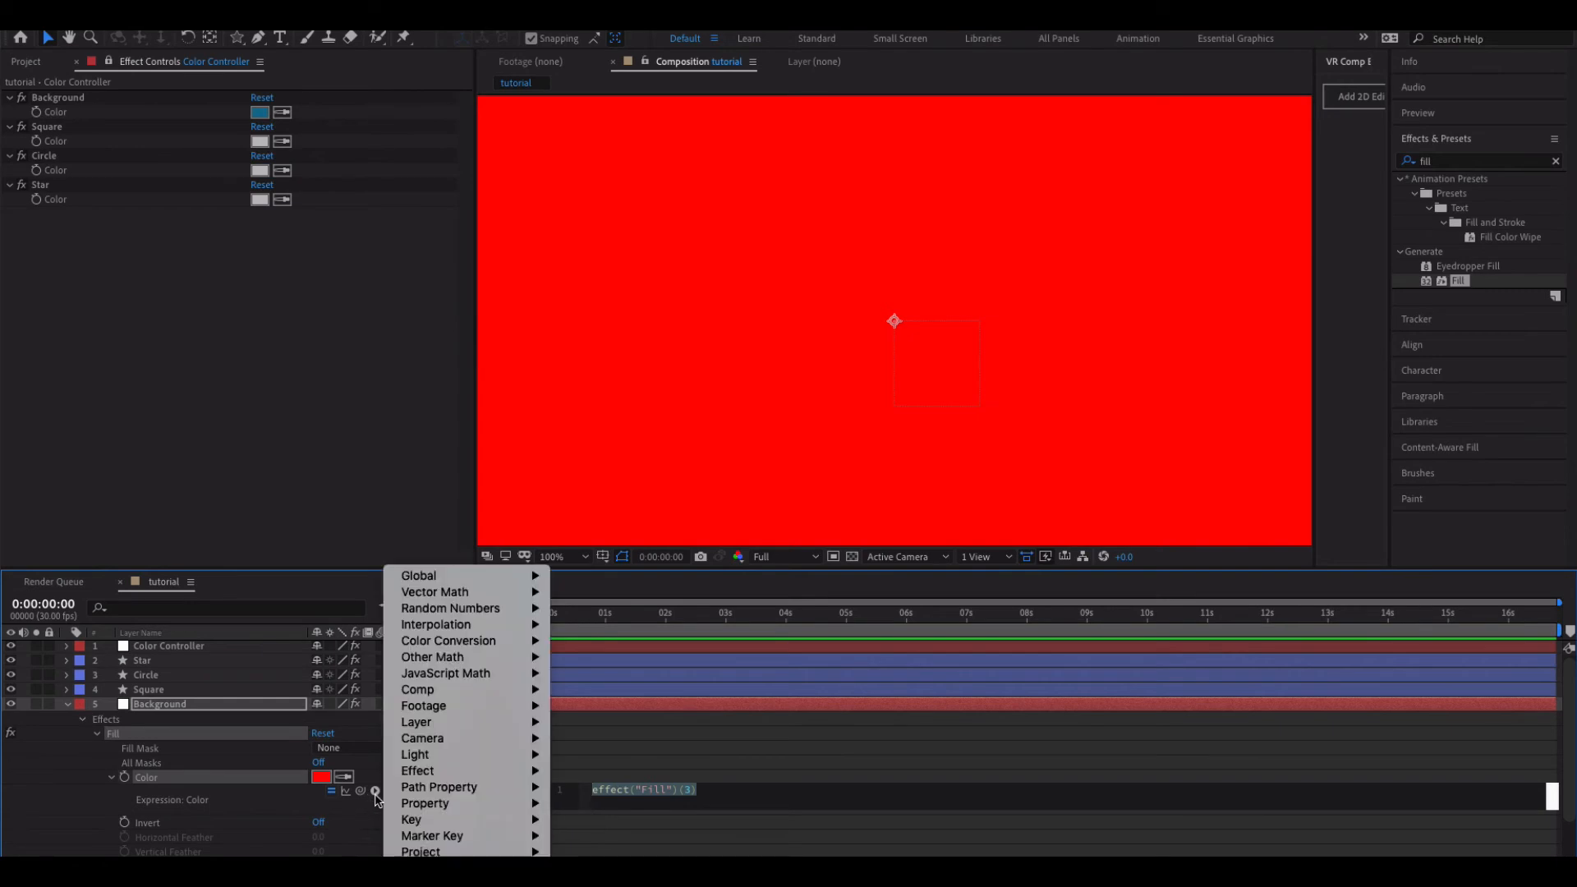
pyautogui.moveTo(467, 689)
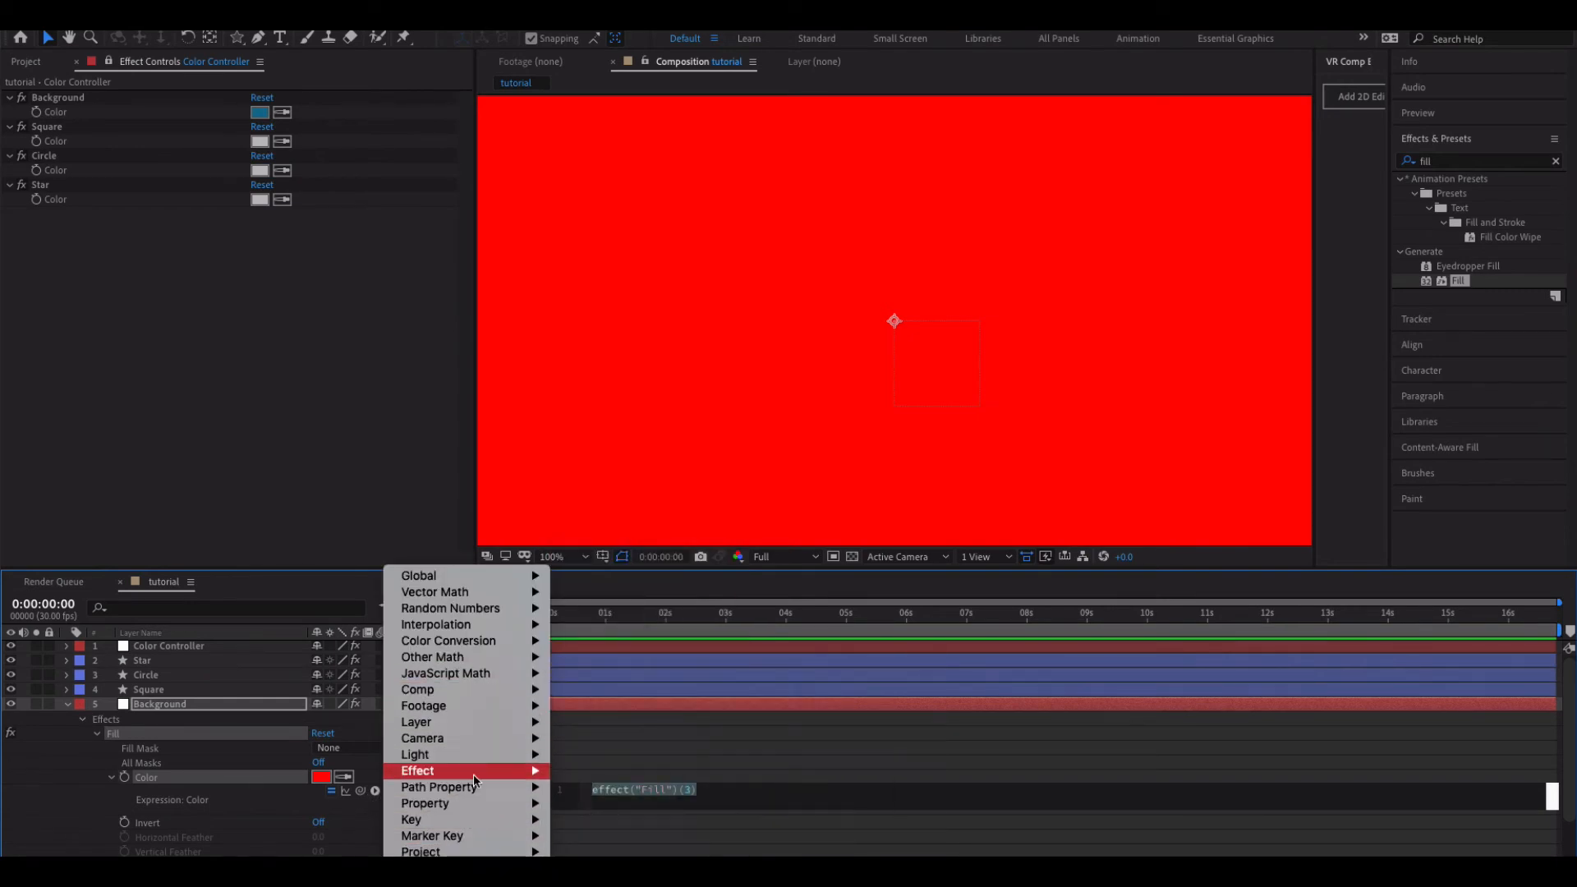
pyautogui.moveTo(433, 836)
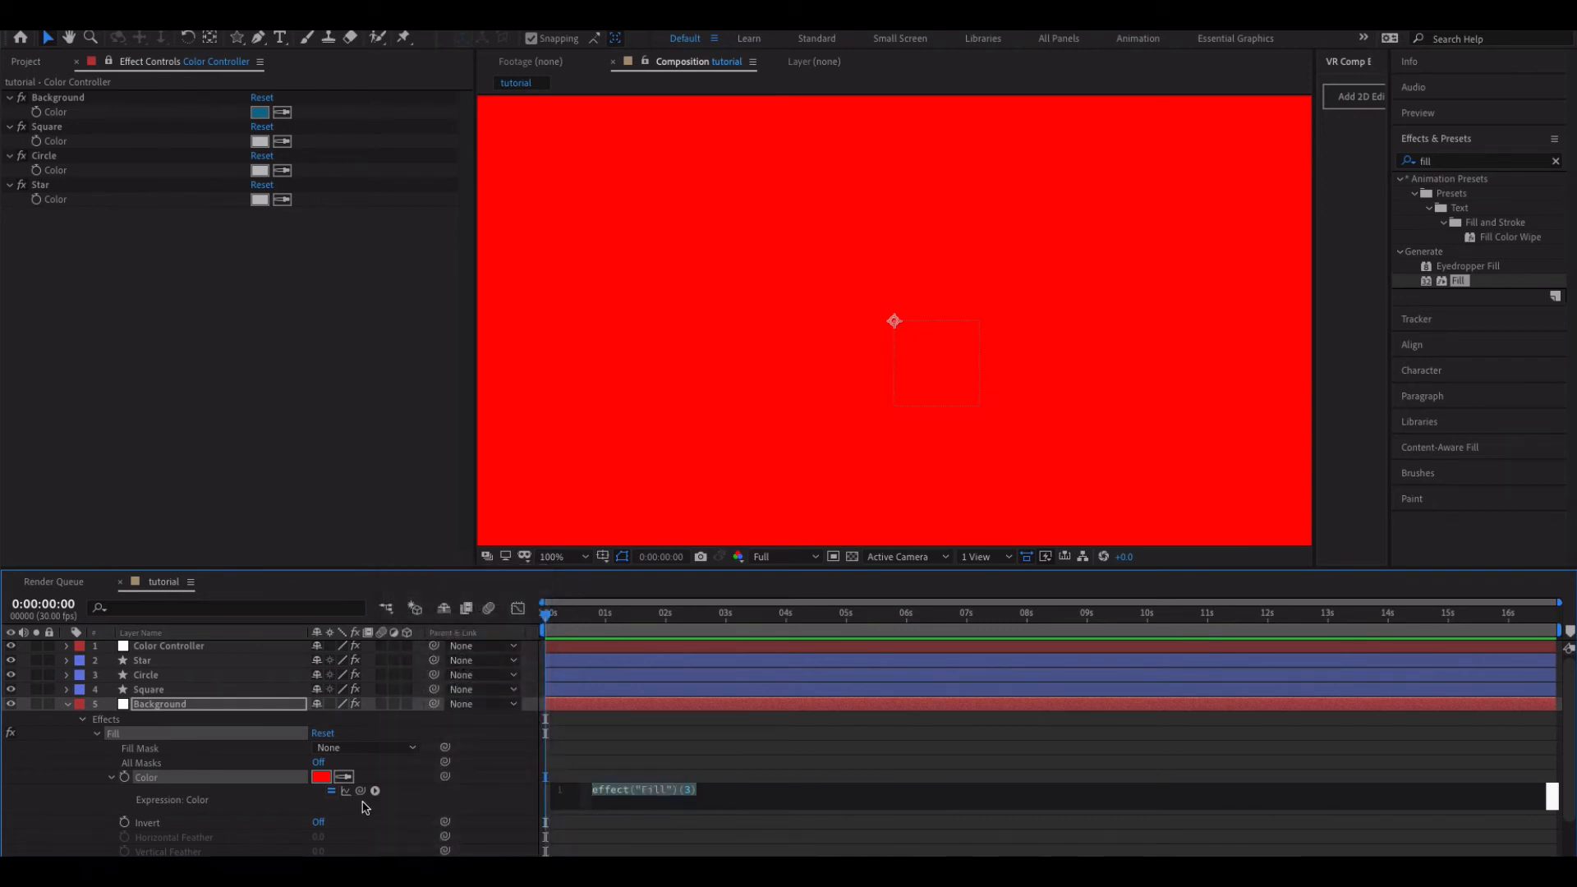
pyautogui.moveTo(359, 790)
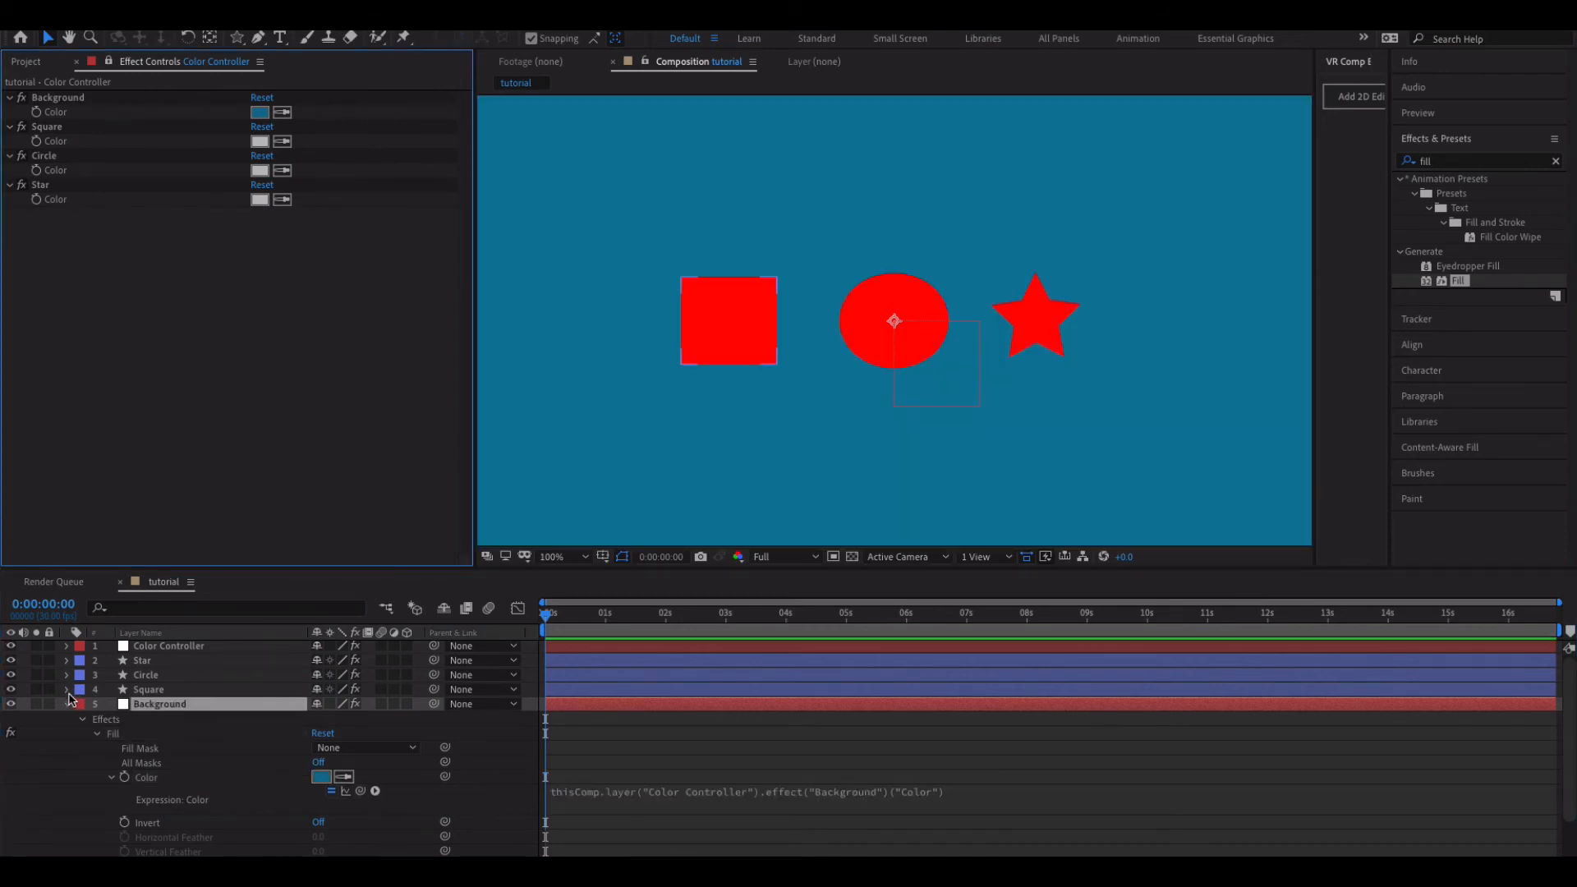
# - Reveal the Square layer's Fill and add an expression to its Color
pyautogui.click(67, 689)
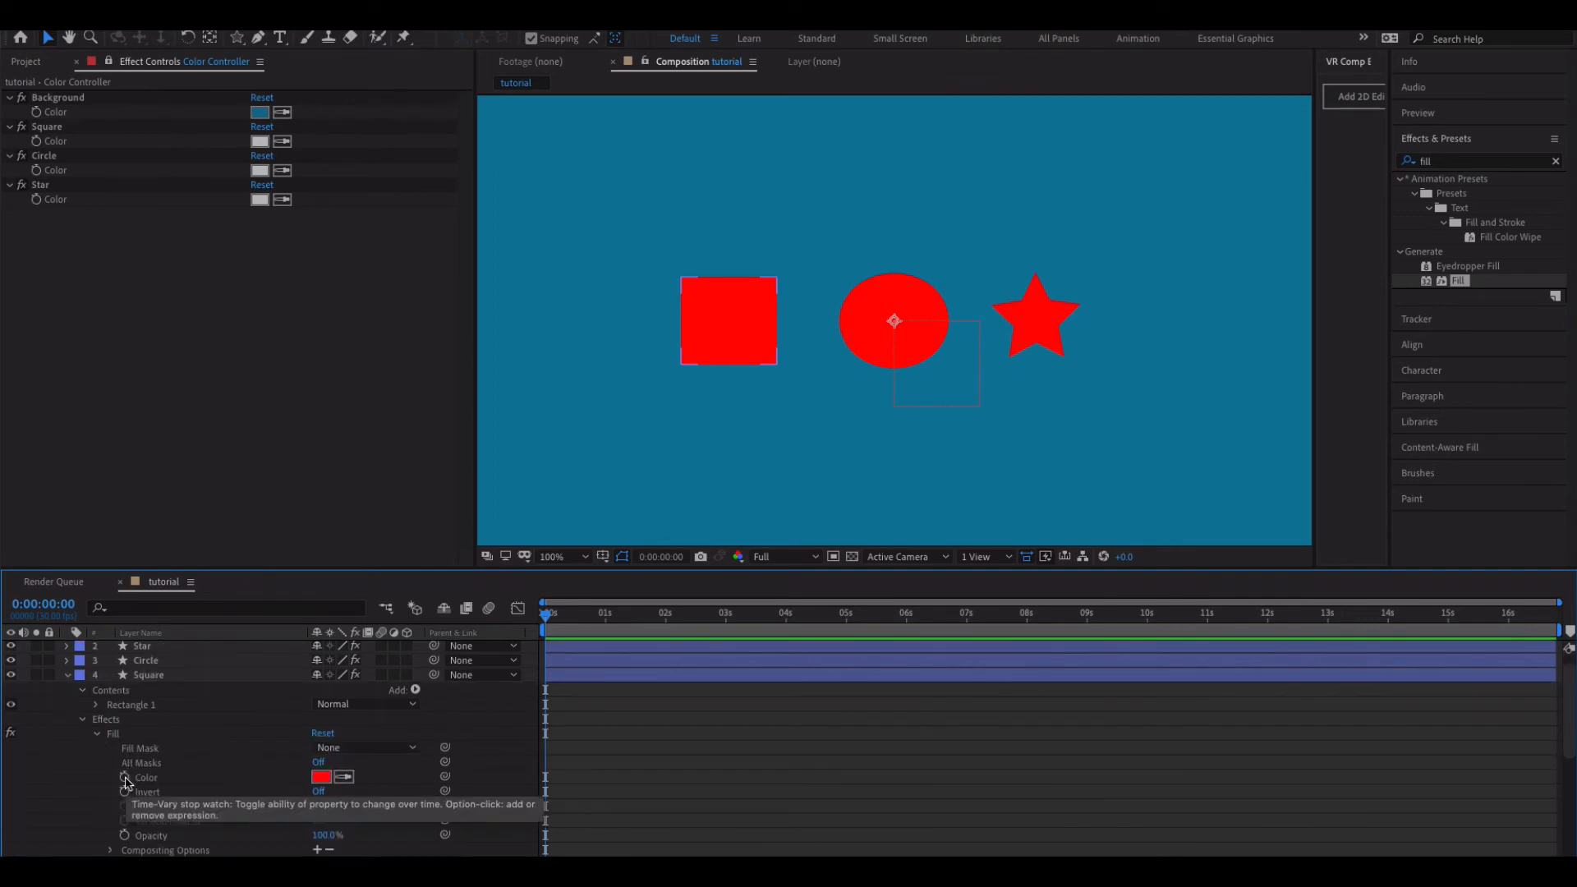
pyautogui.click(122, 778)
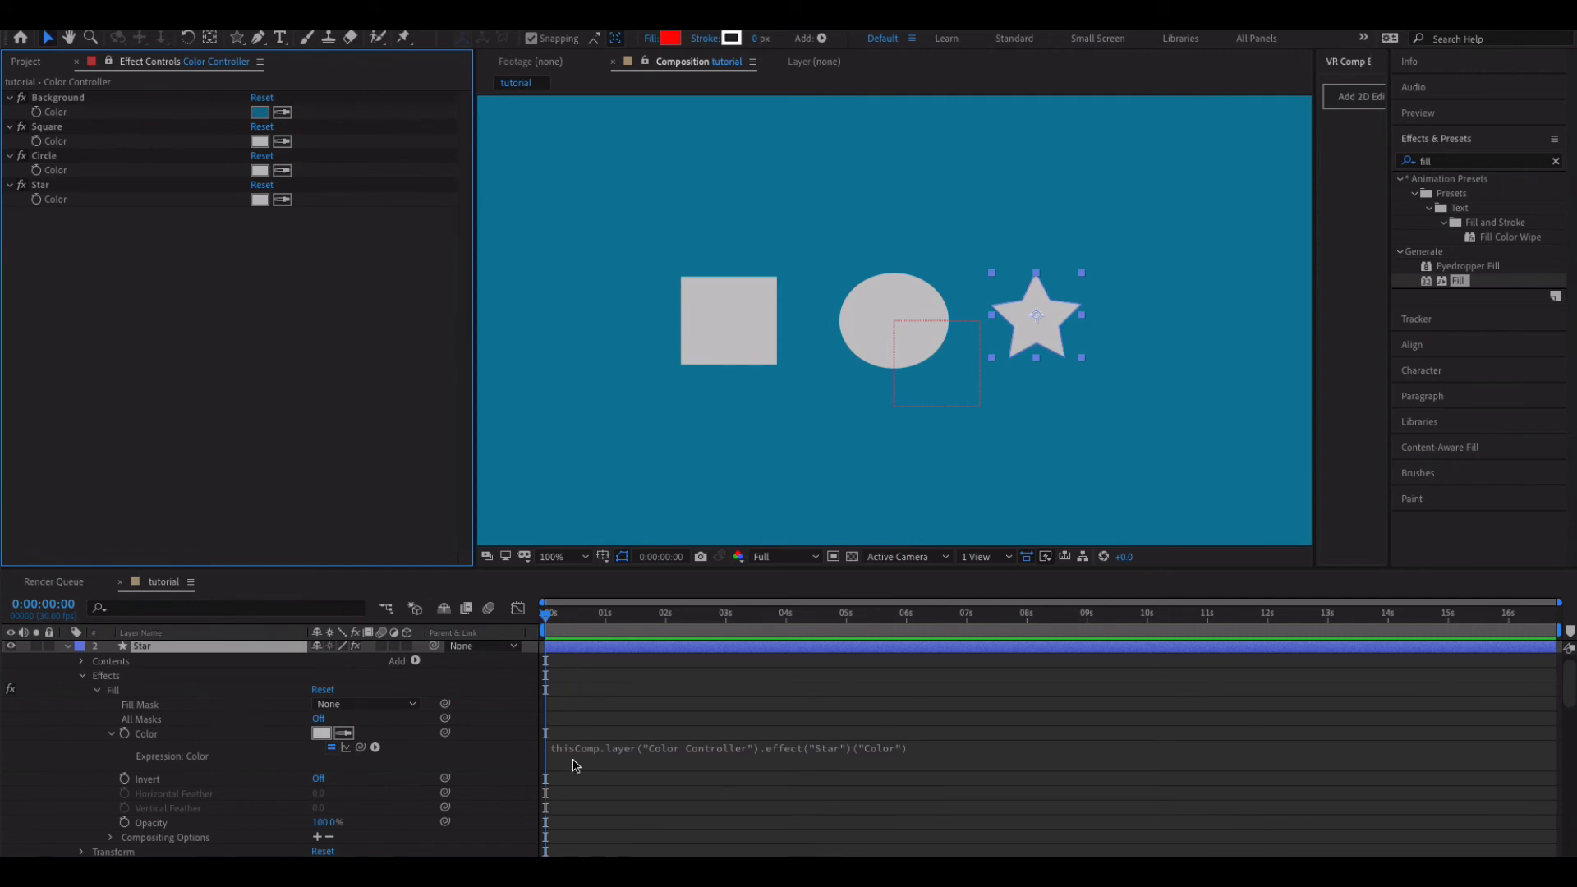
pyautogui.moveTo(684, 757)
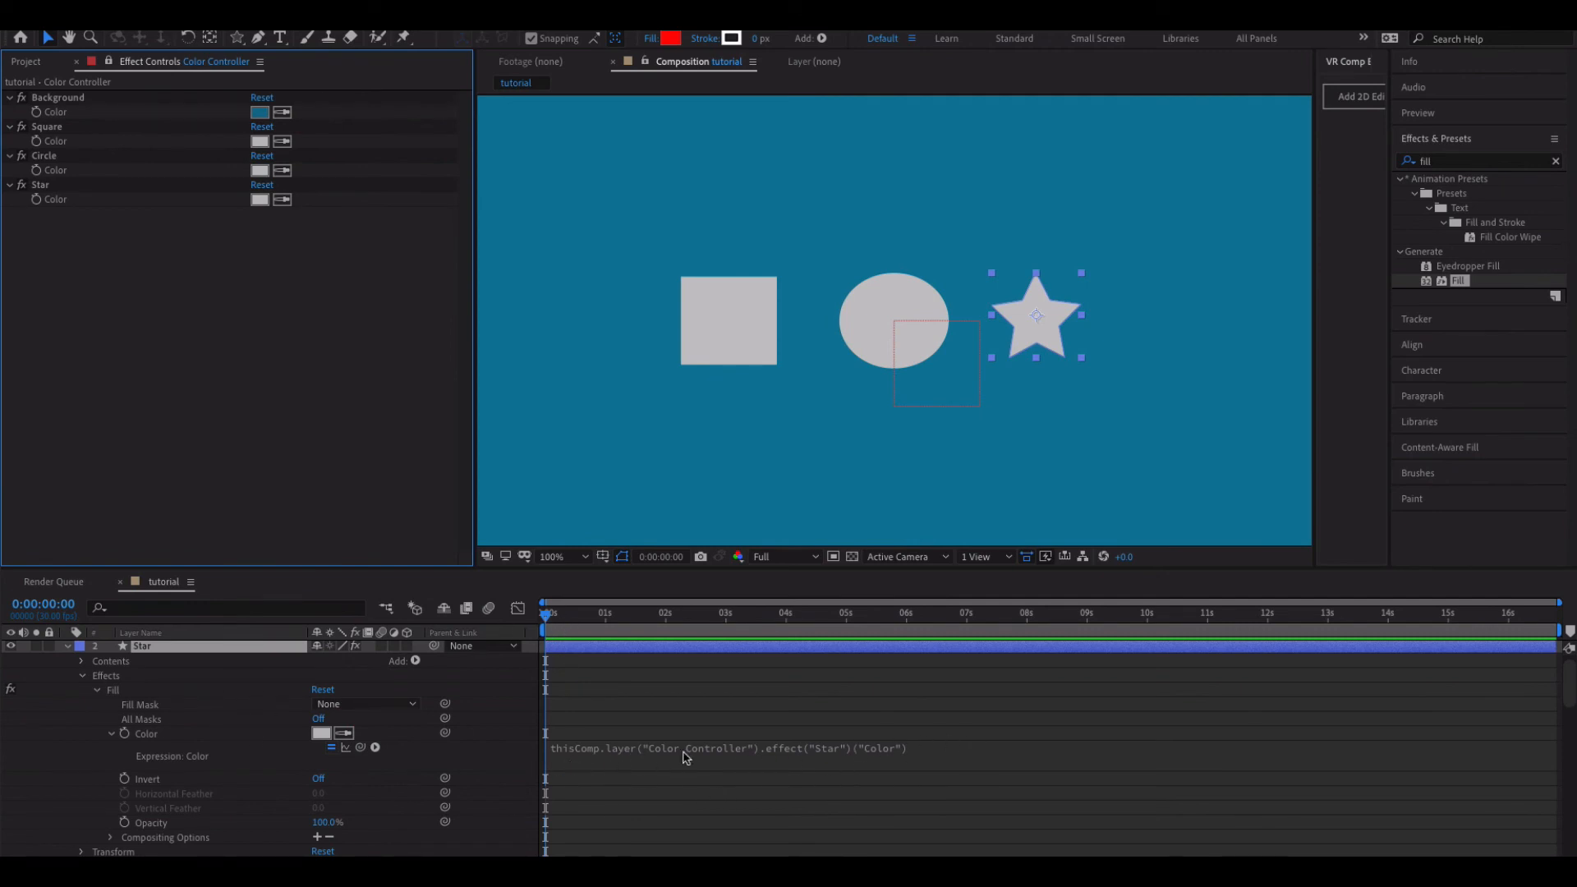
pyautogui.moveTo(578, 761)
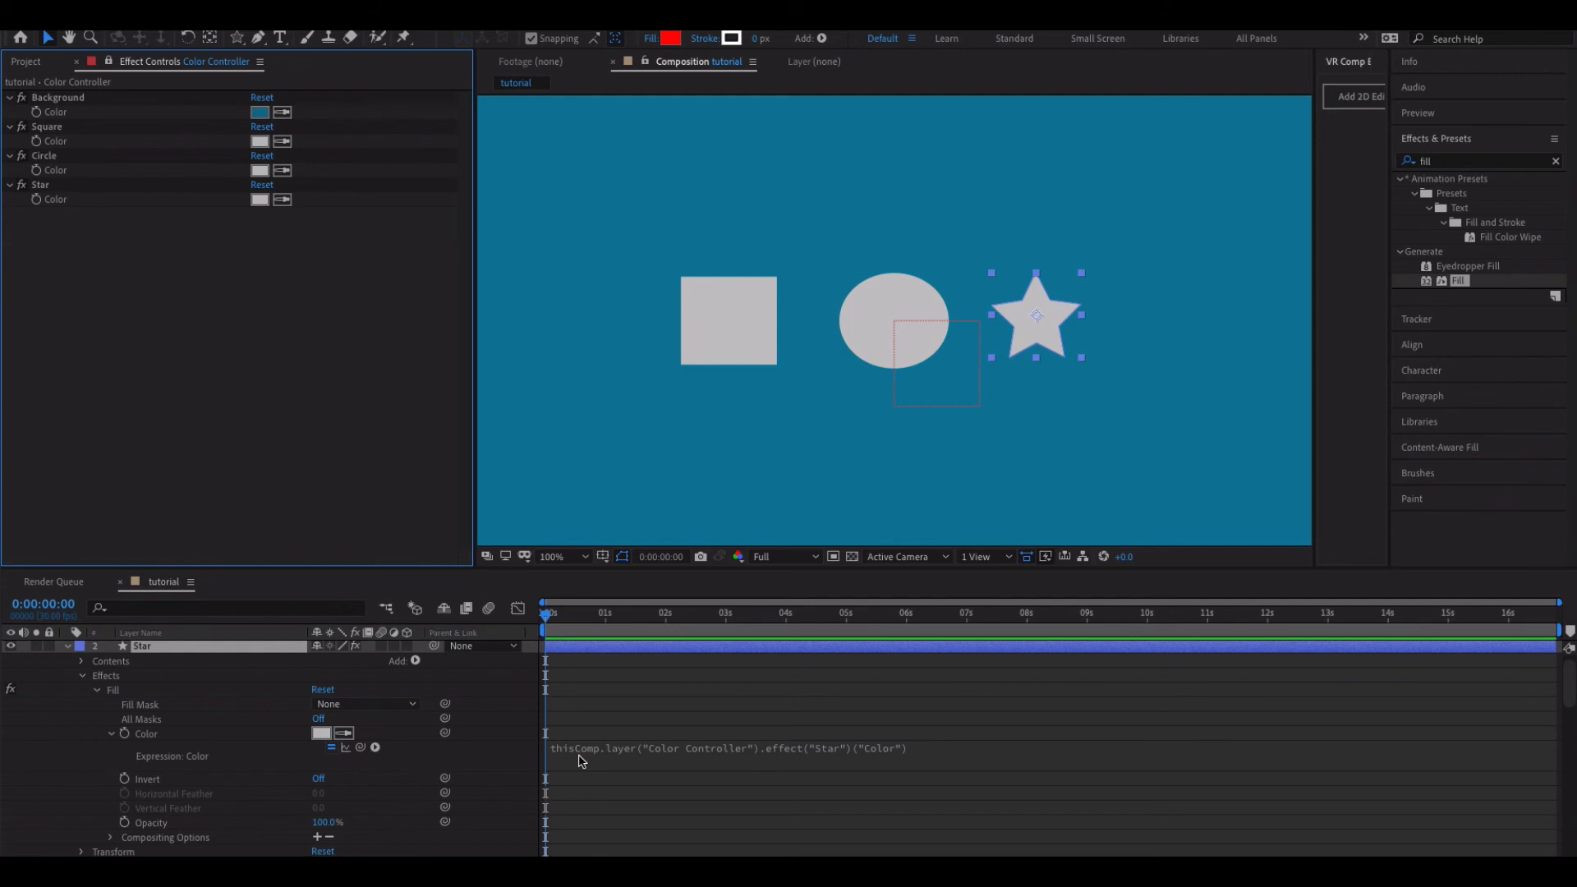
pyautogui.moveTo(667, 755)
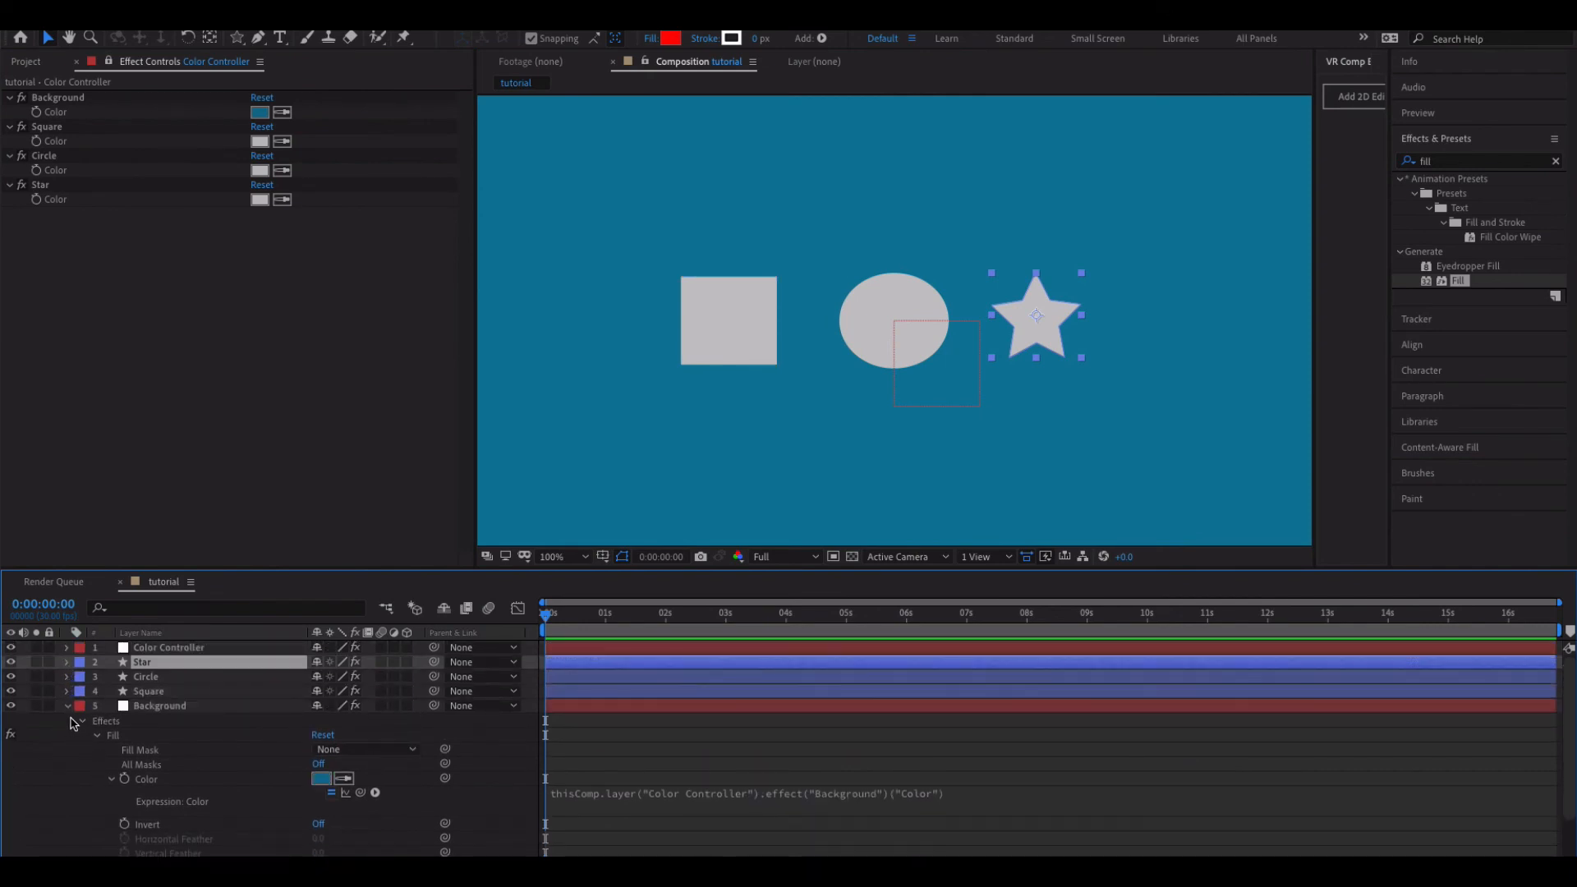
# - Recolour the controller: dark background, red square, blue circle and teal star
pyautogui.click(65, 704)
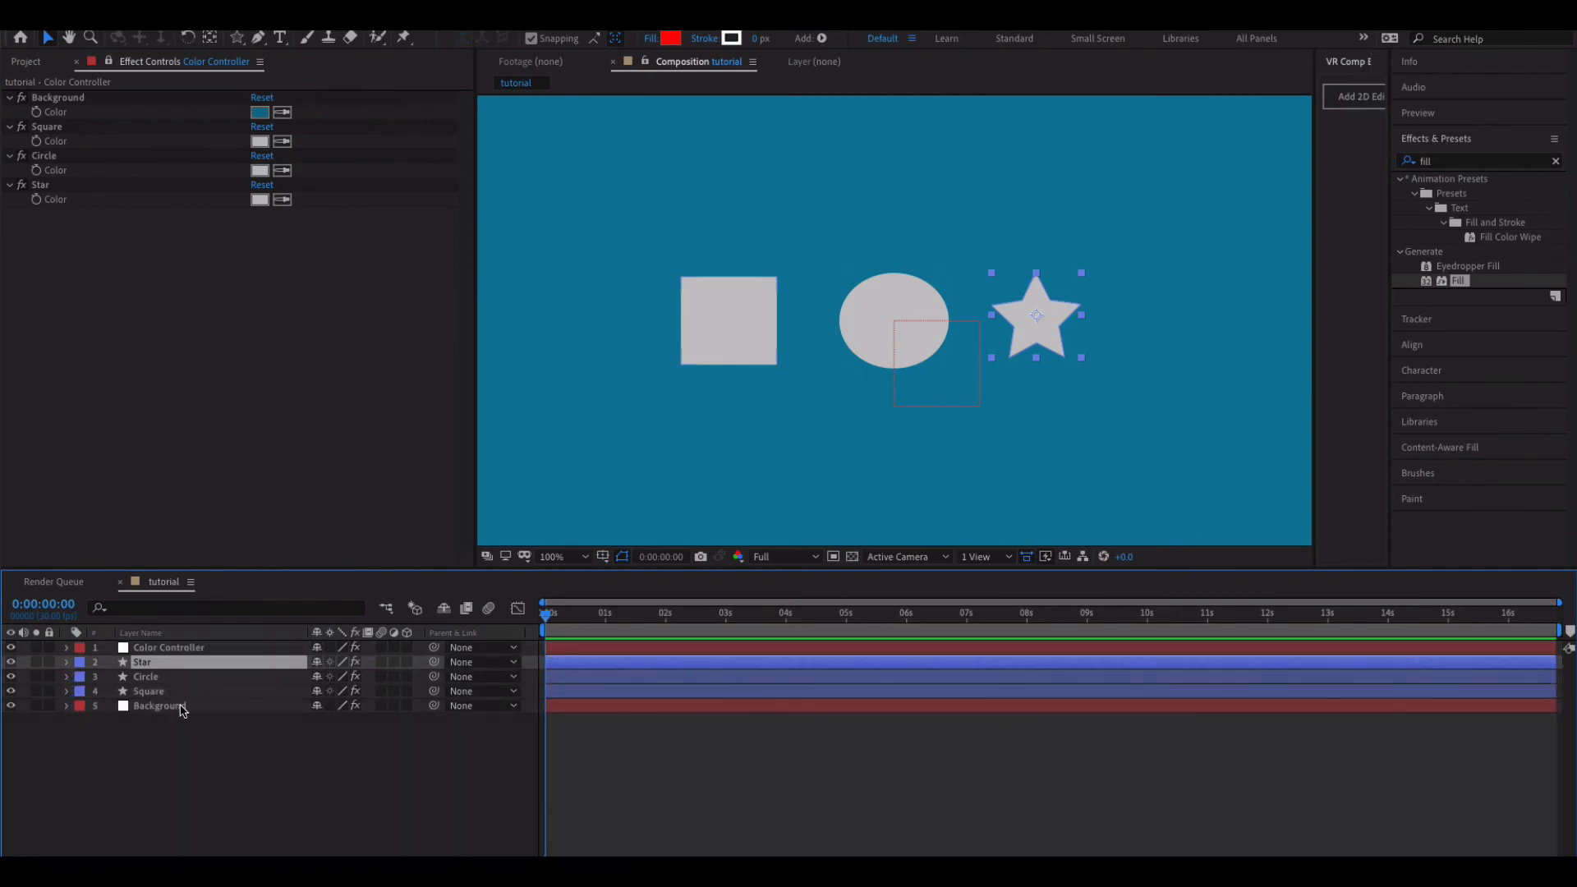
pyautogui.click(144, 676)
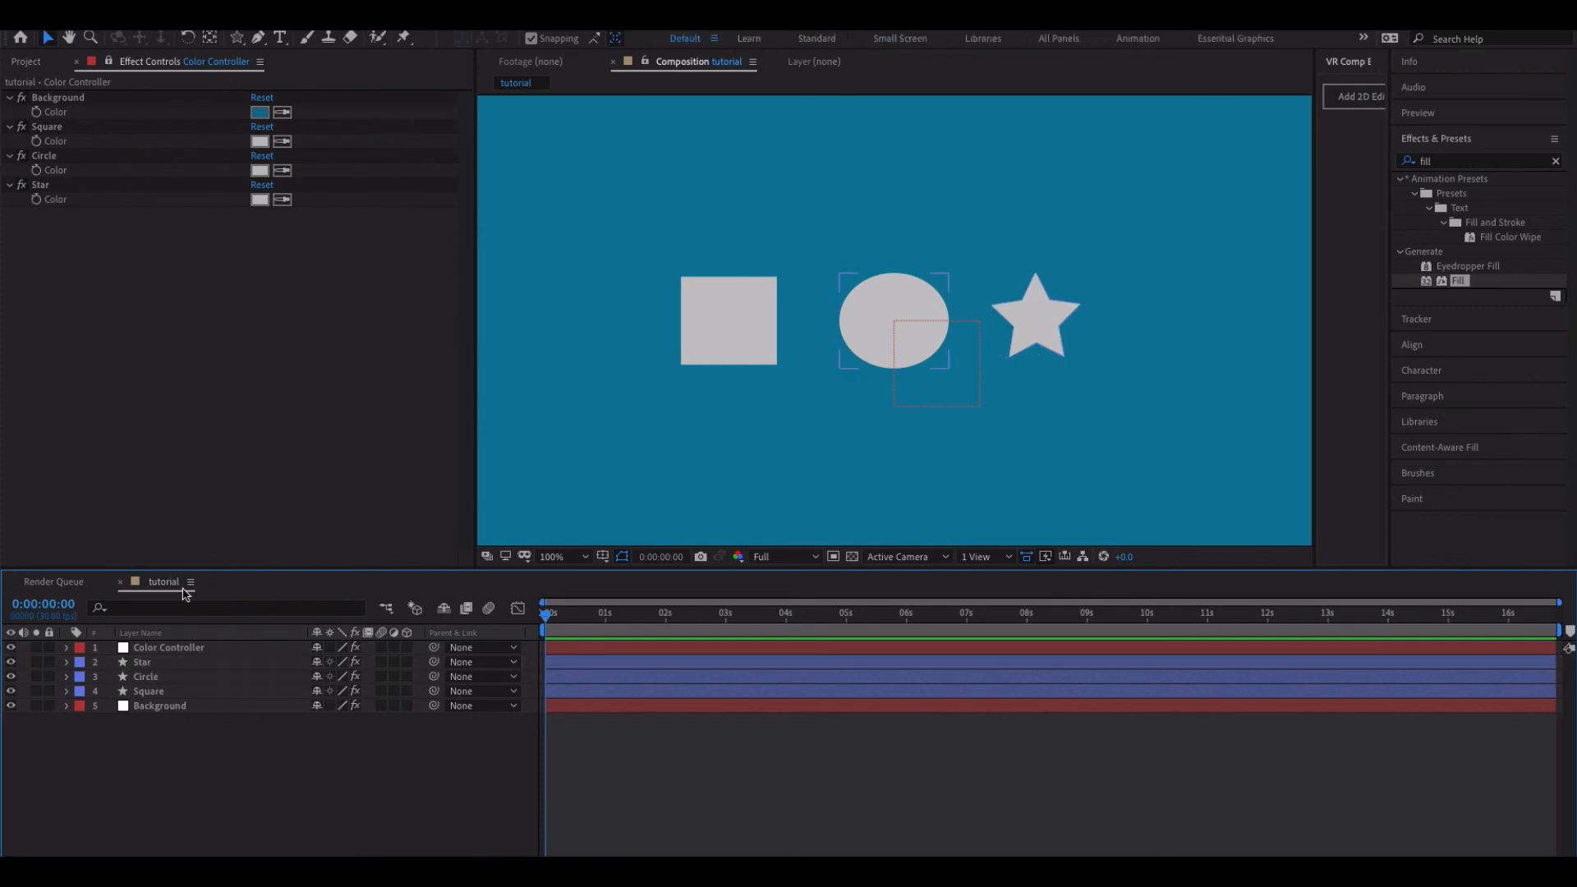
pyautogui.click(259, 112)
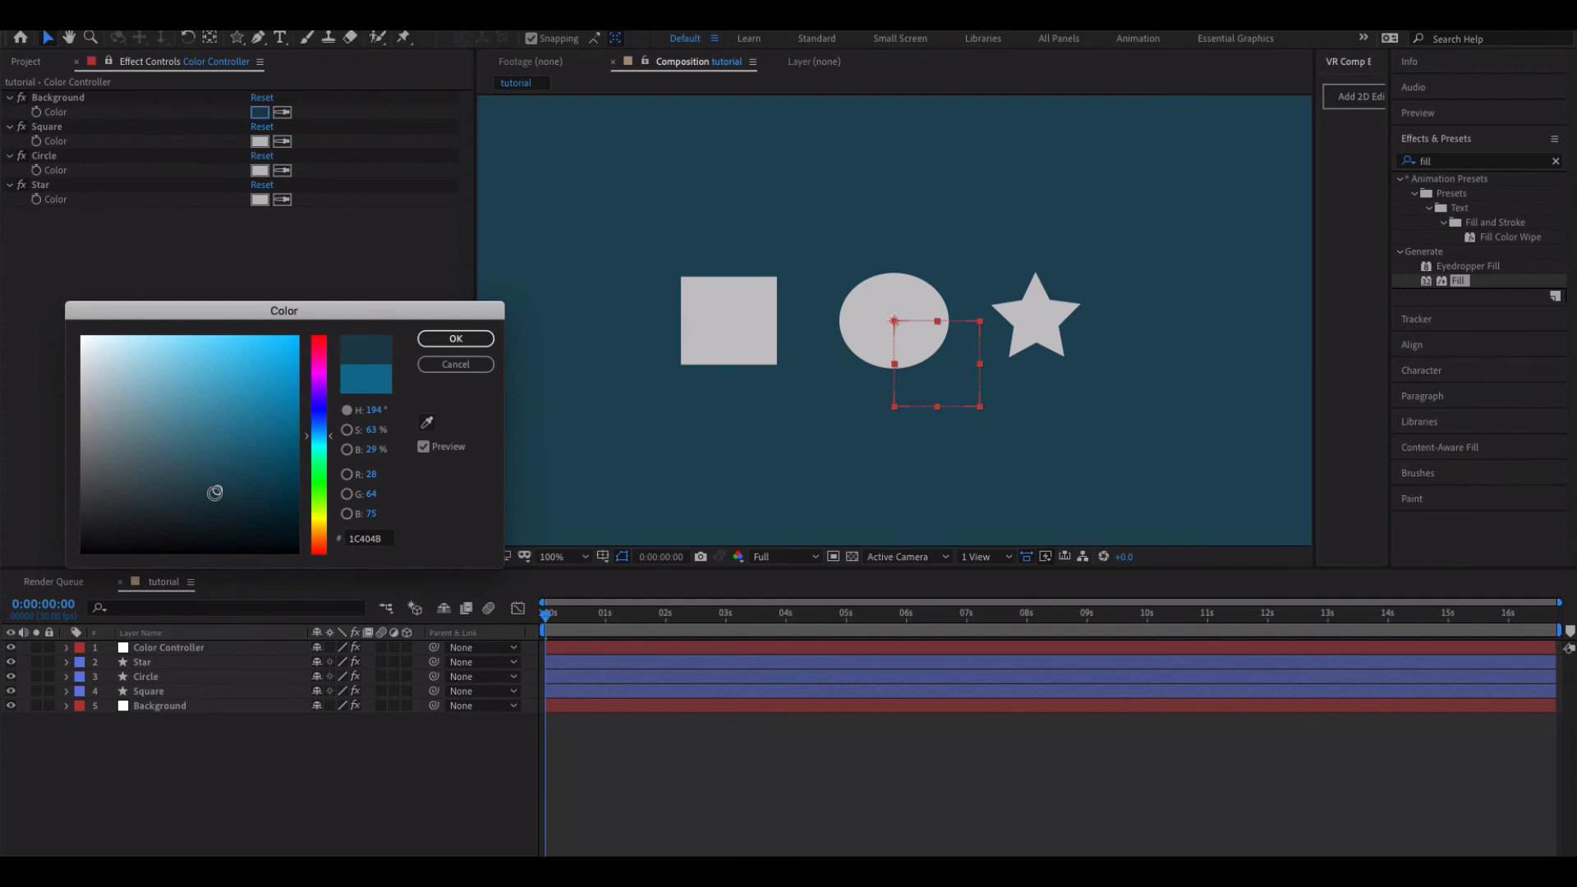
pyautogui.click(454, 337)
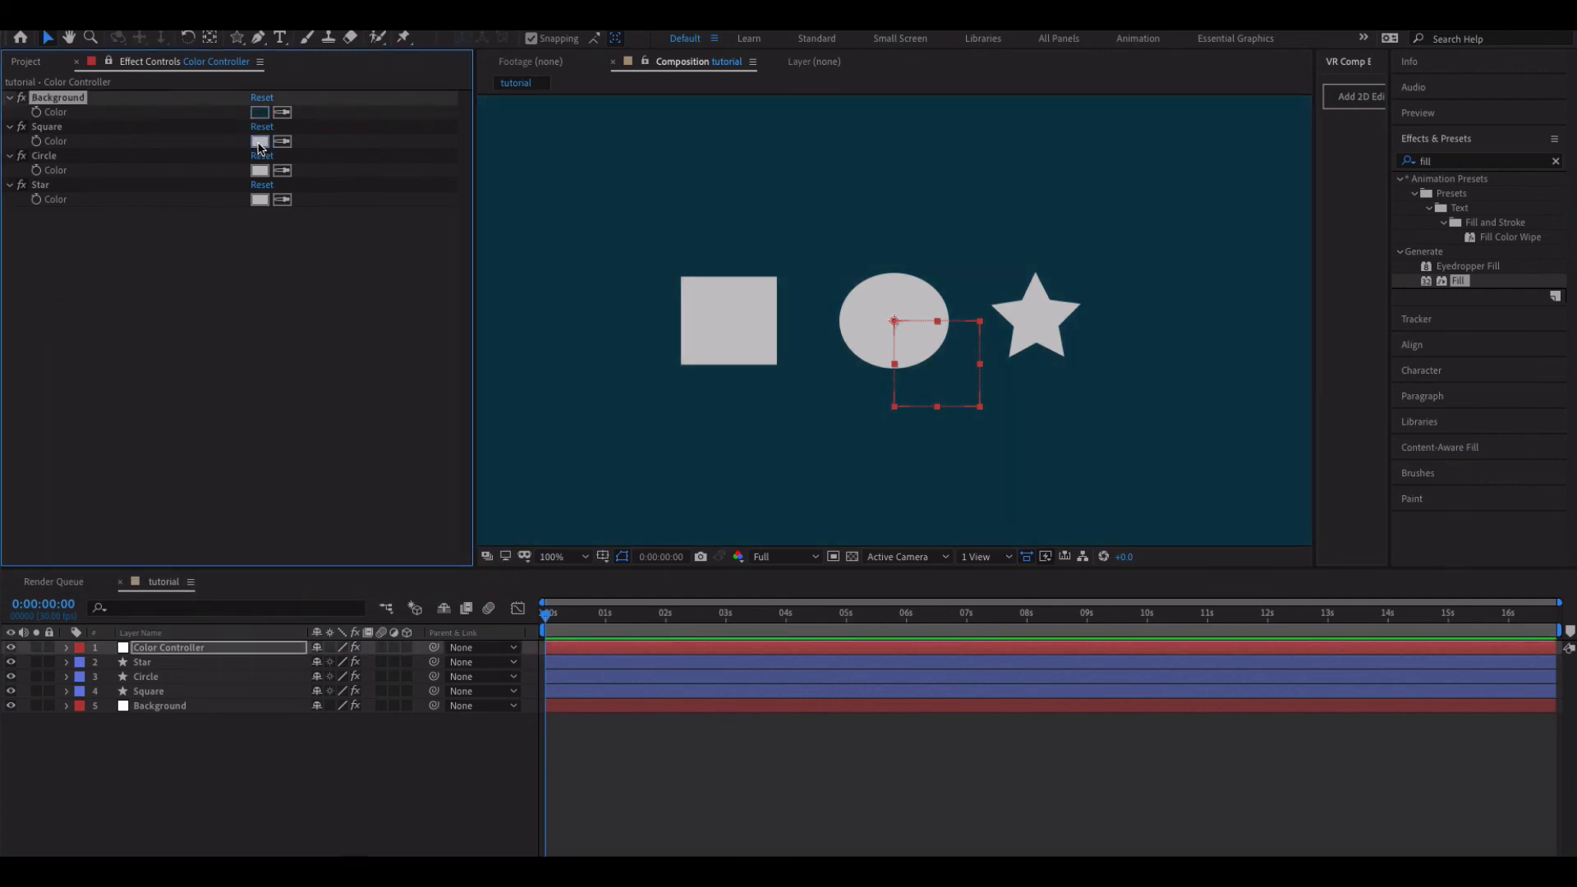
pyautogui.click(260, 140)
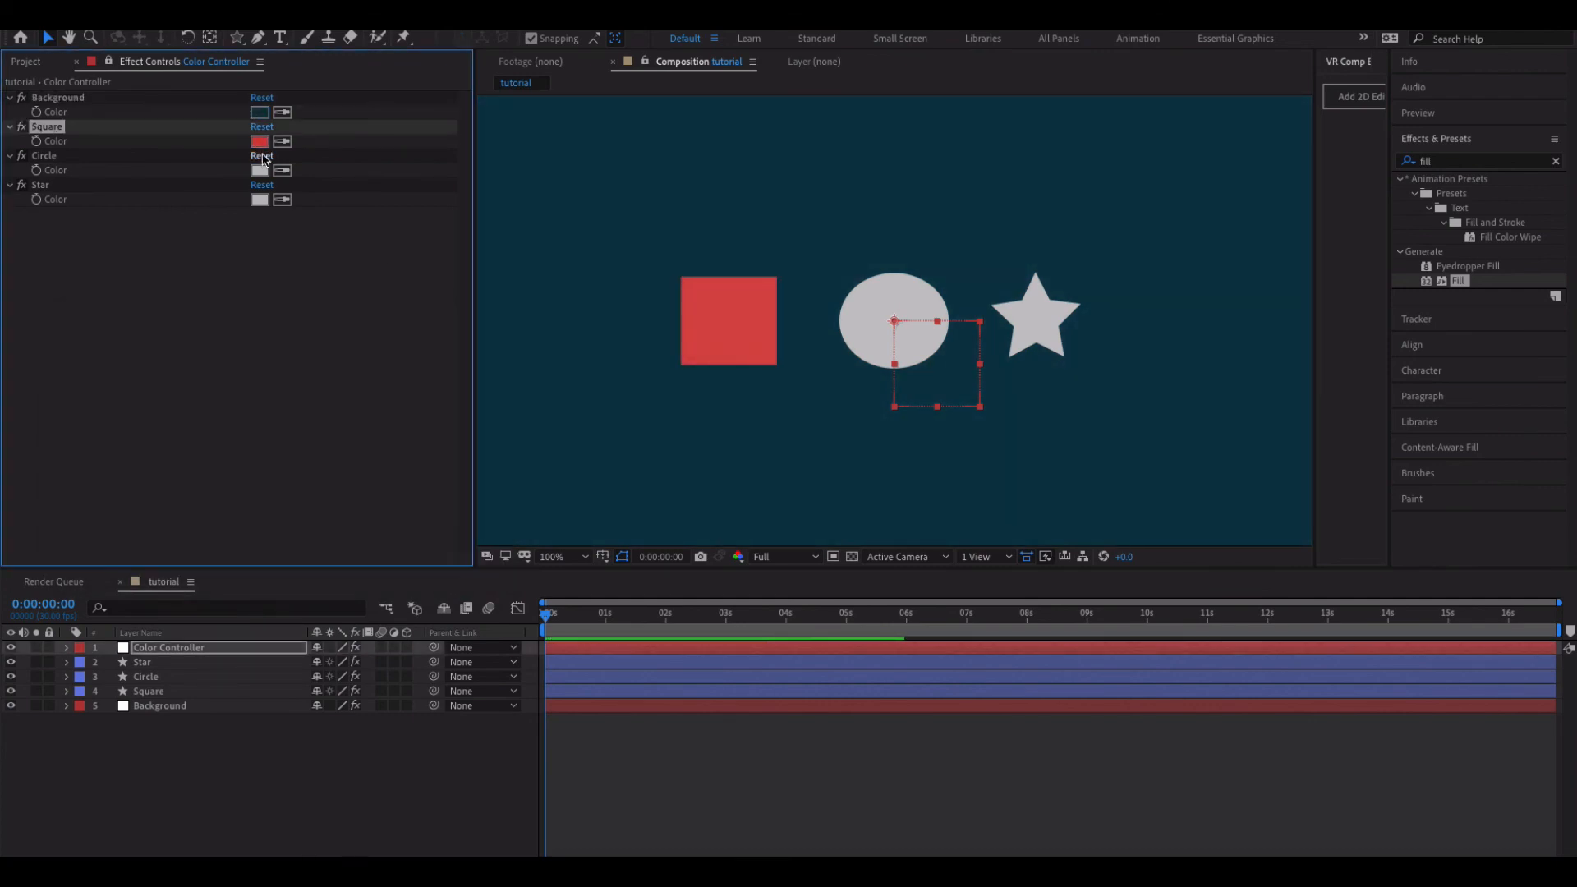
pyautogui.click(260, 170)
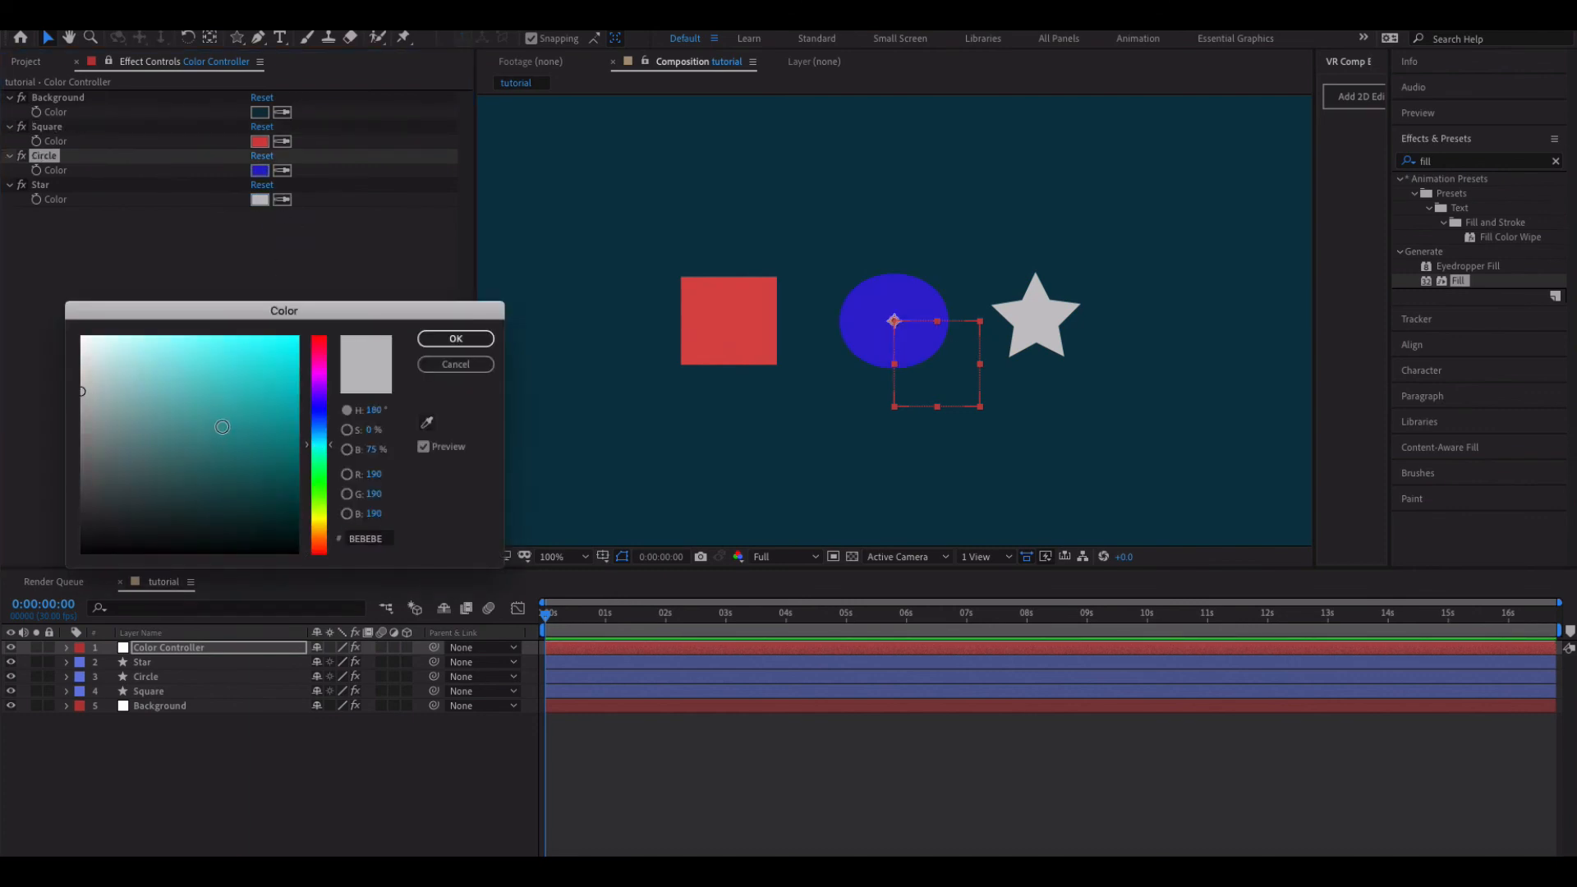
pyautogui.click(454, 338)
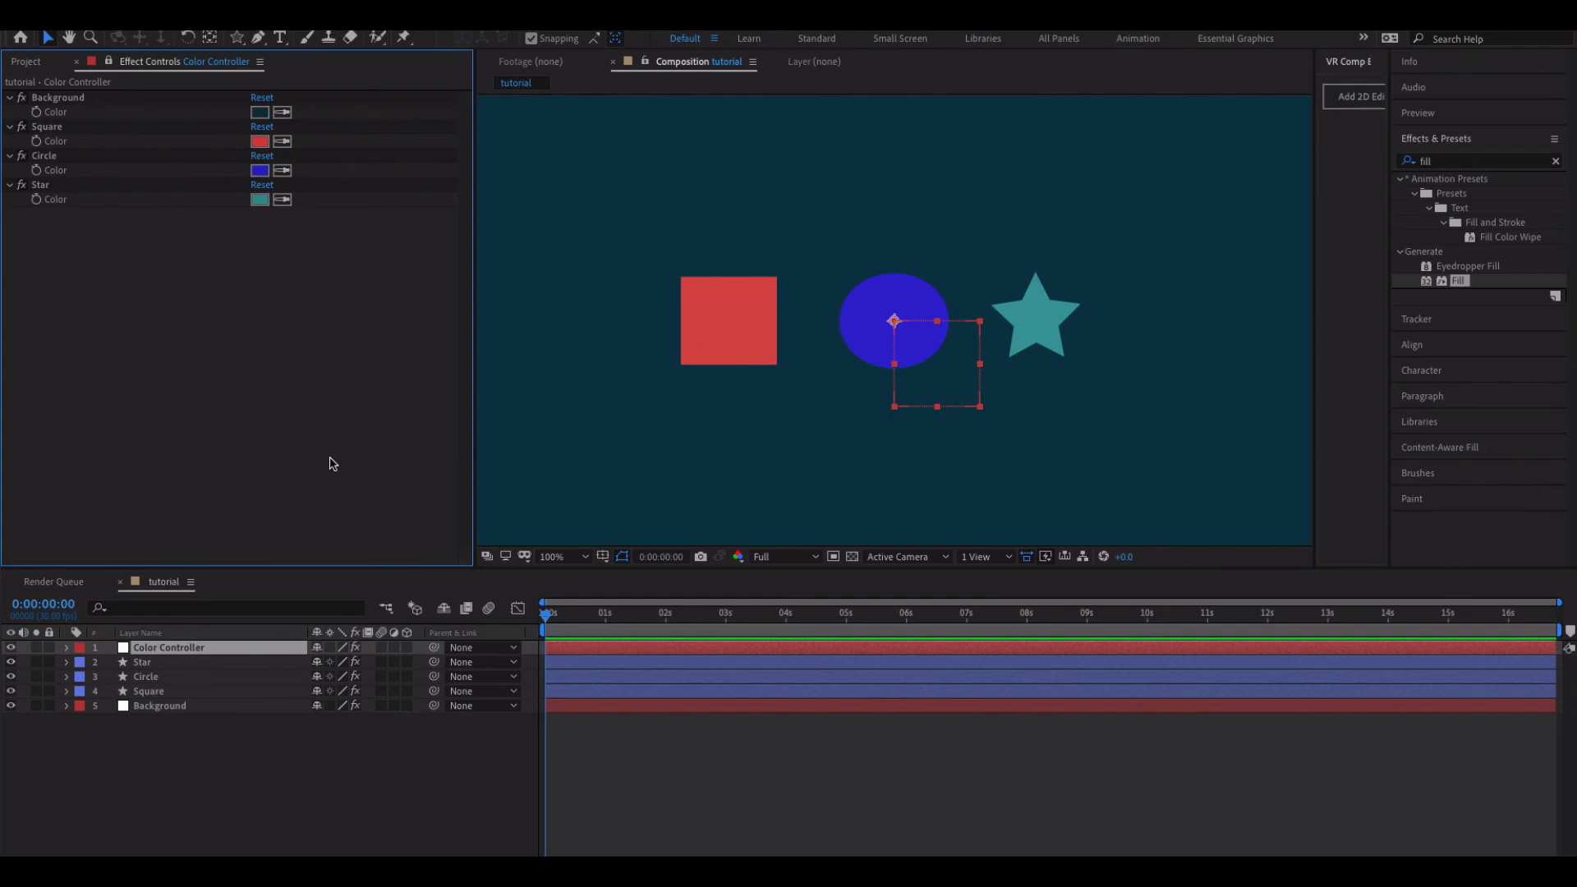
pyautogui.click(354, 23)
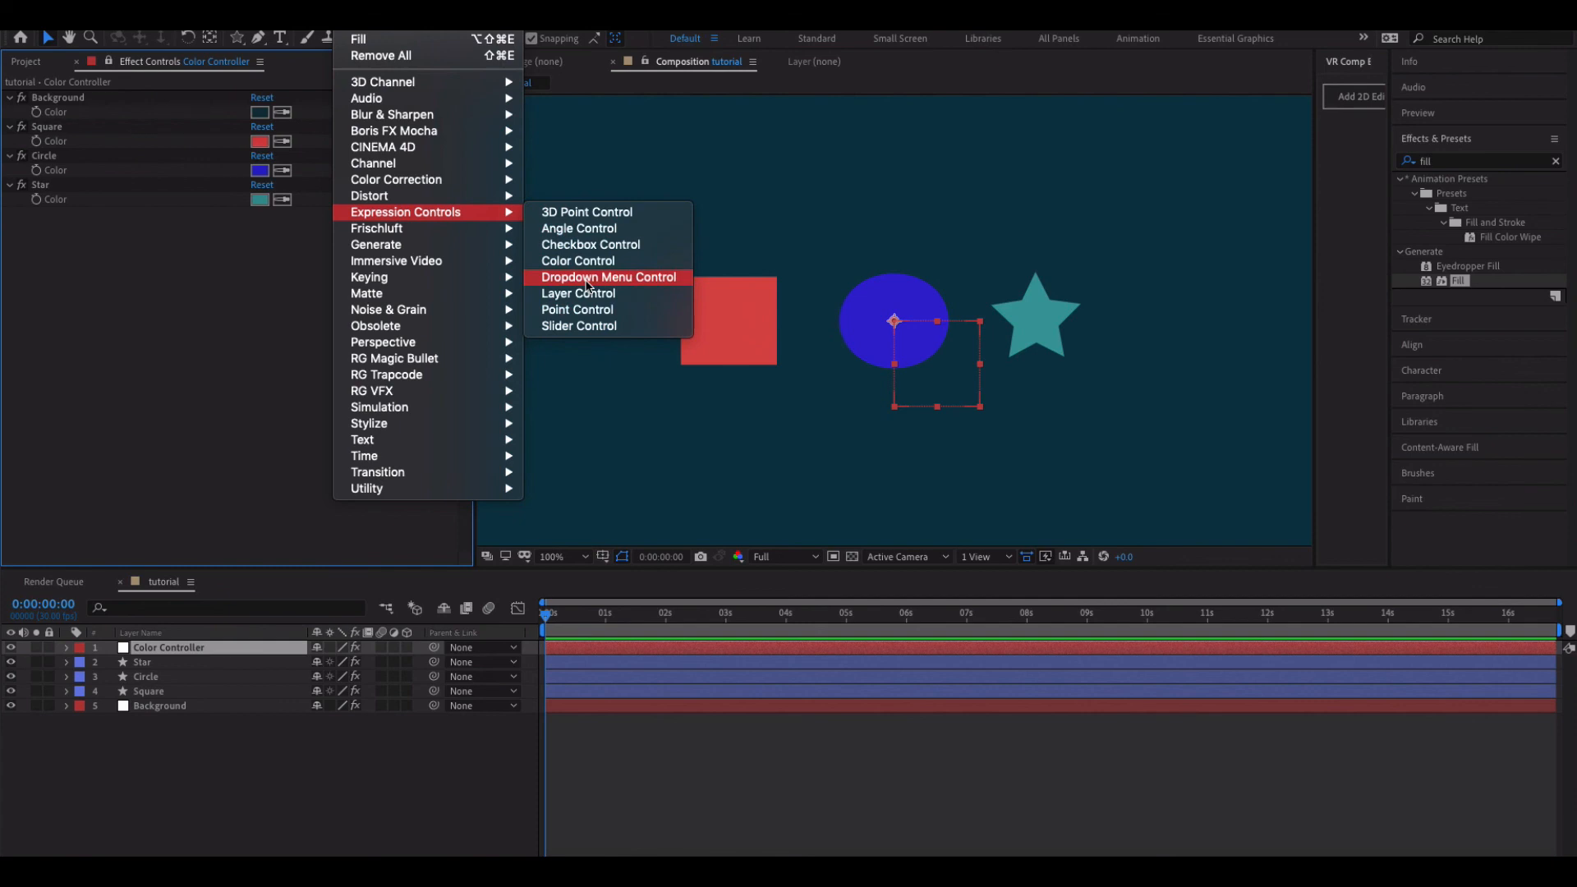
pyautogui.moveTo(590, 245)
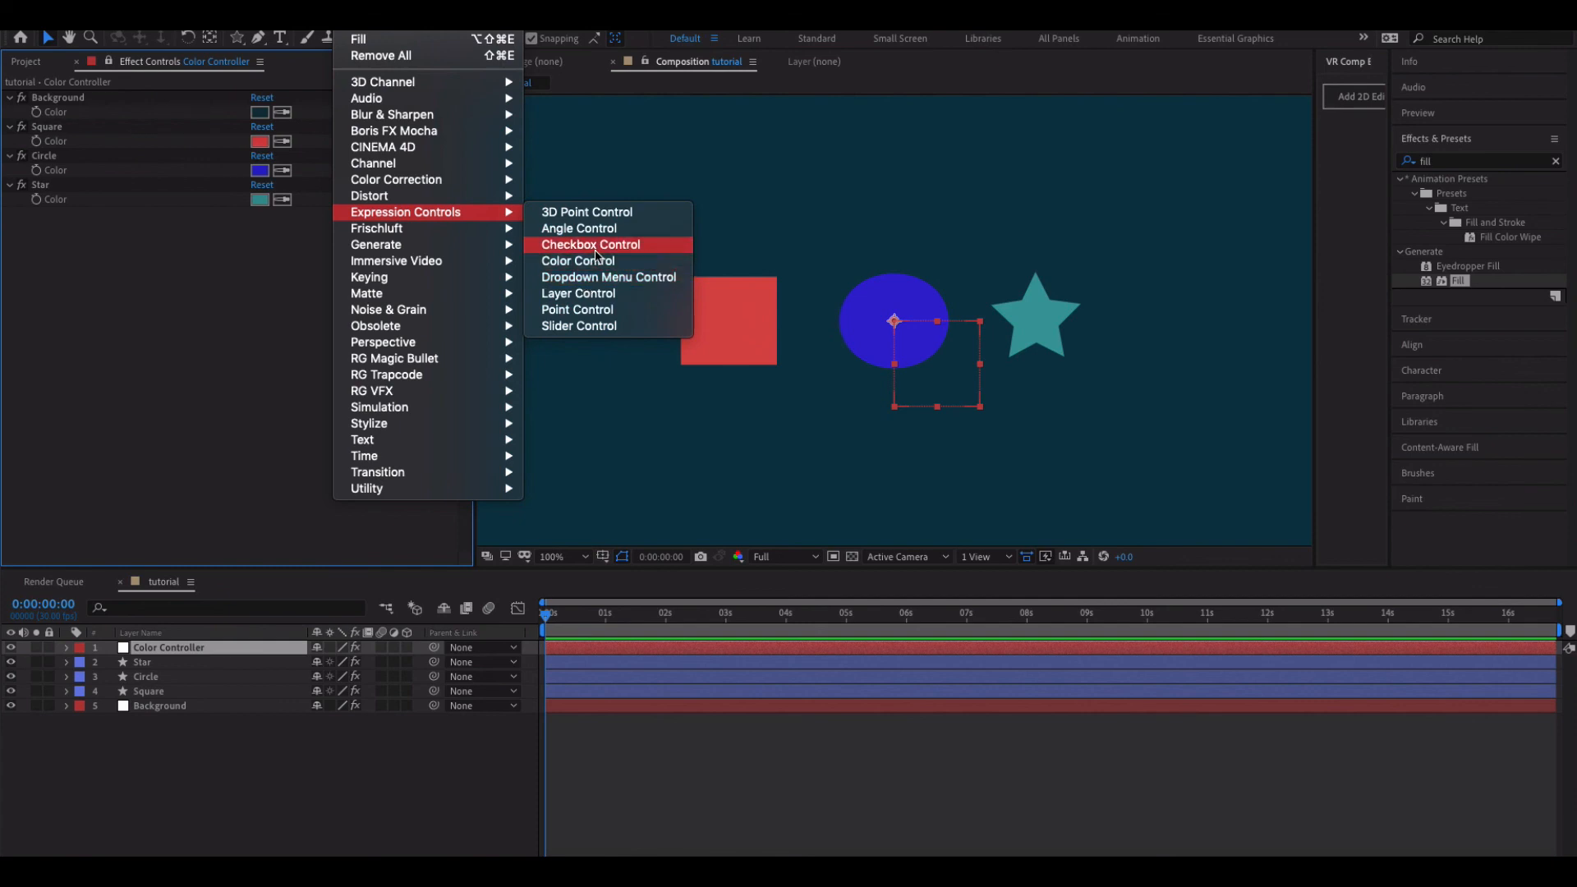